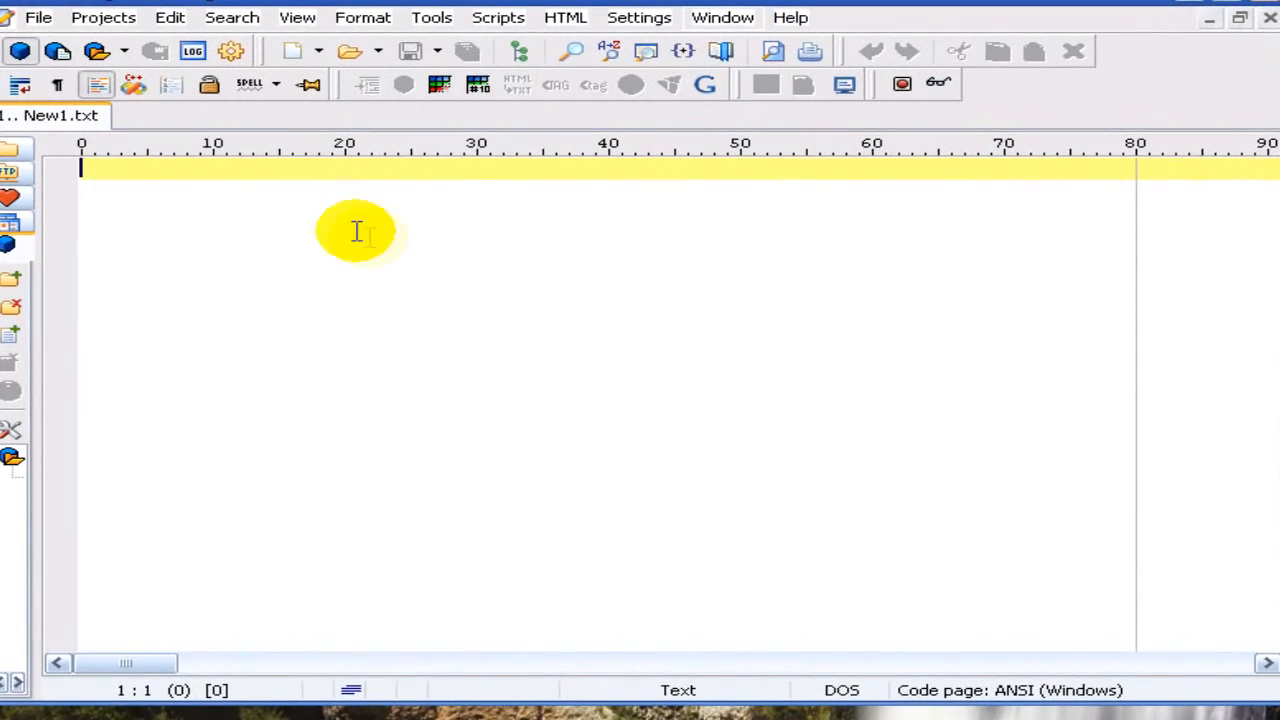
Step: Add the opening <html> and <body> tags on separate lines
type("<html")
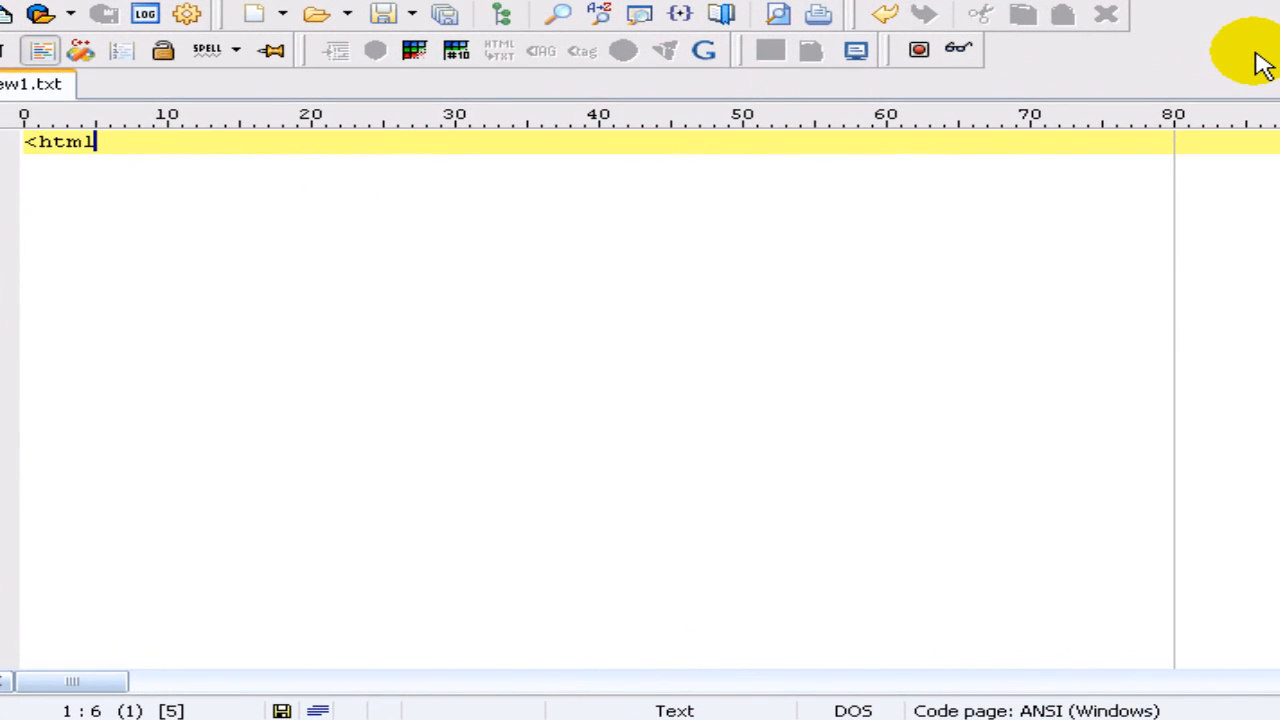
type(">")
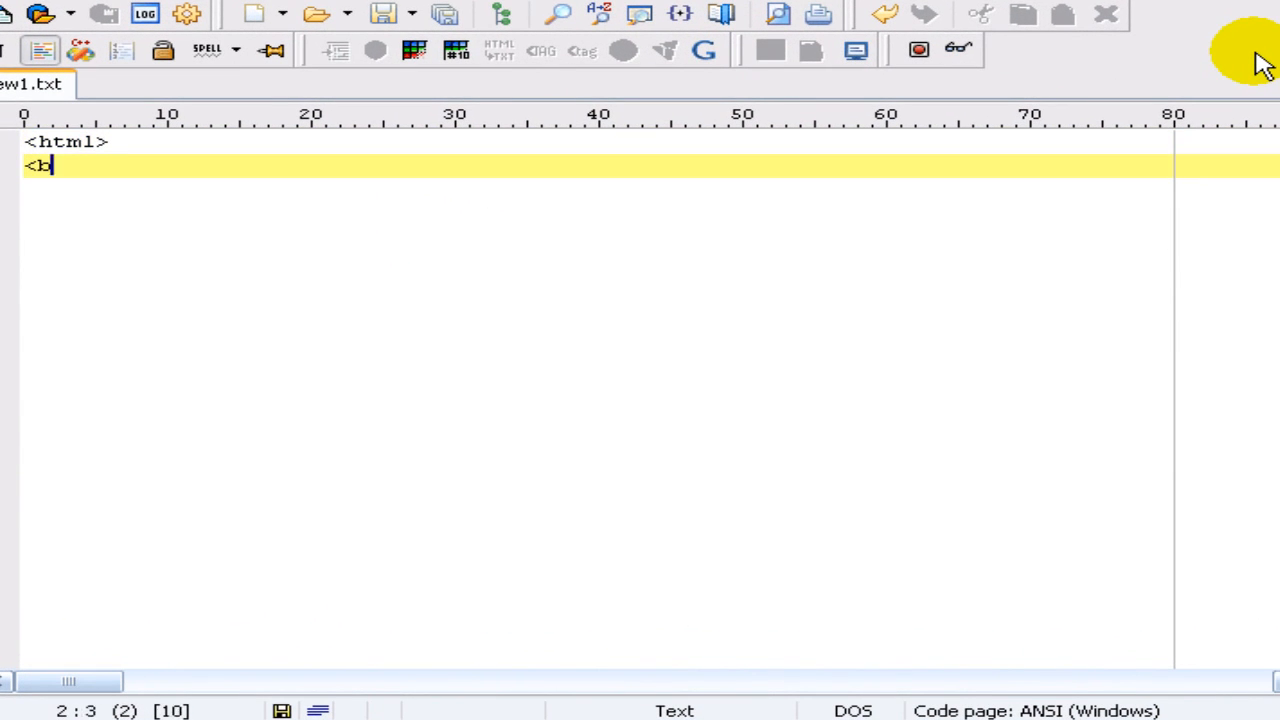
type("ody>")
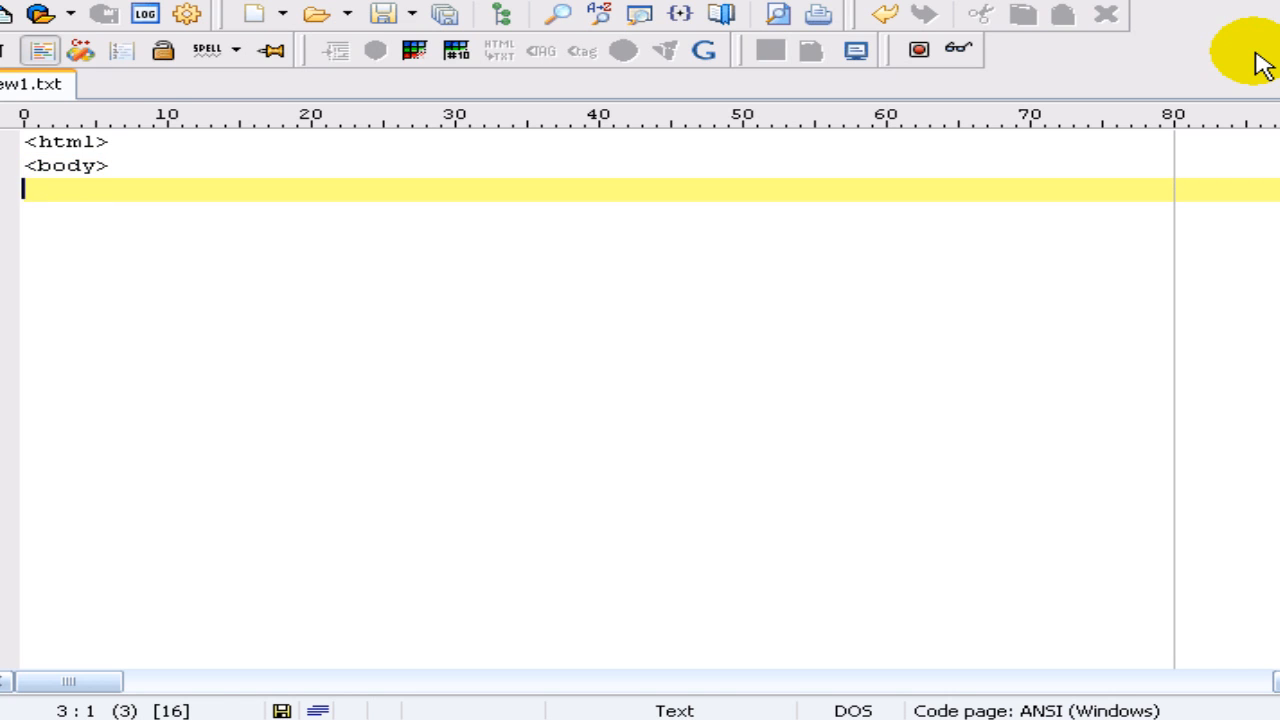
Step: Add a 'Template 001' title line and a closing </head> tag
type("<title")
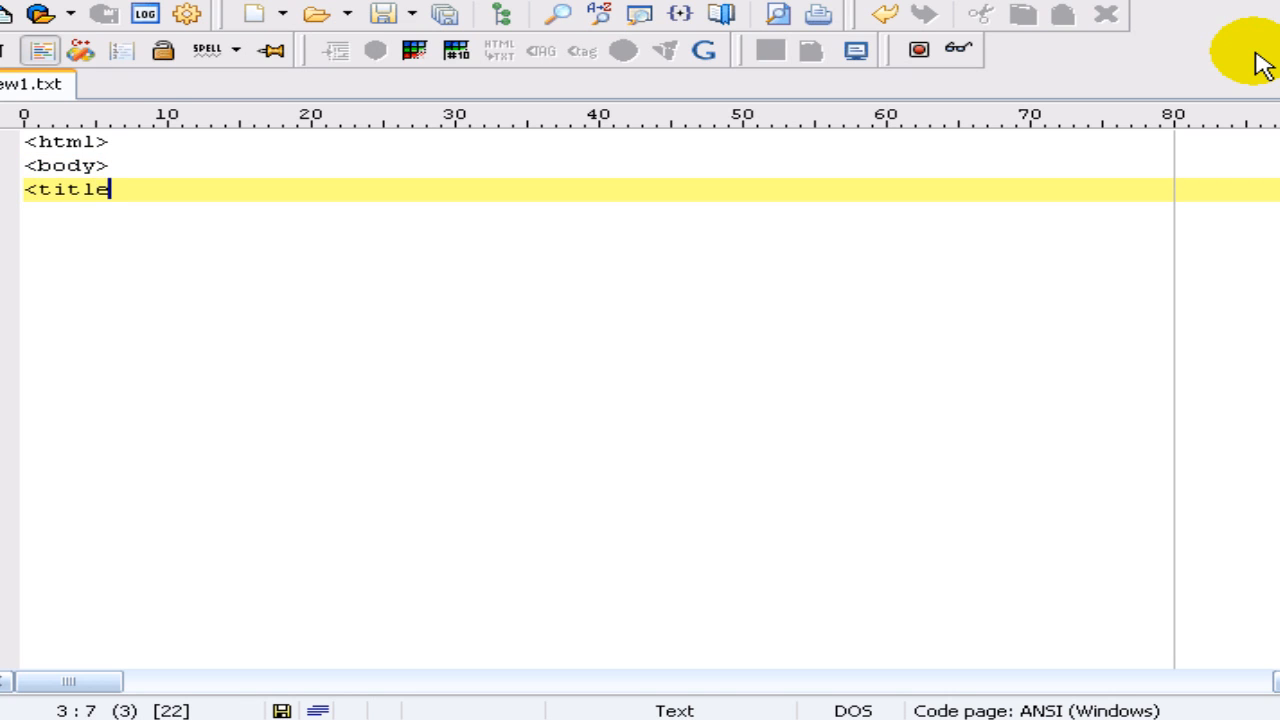
type(">Tep")
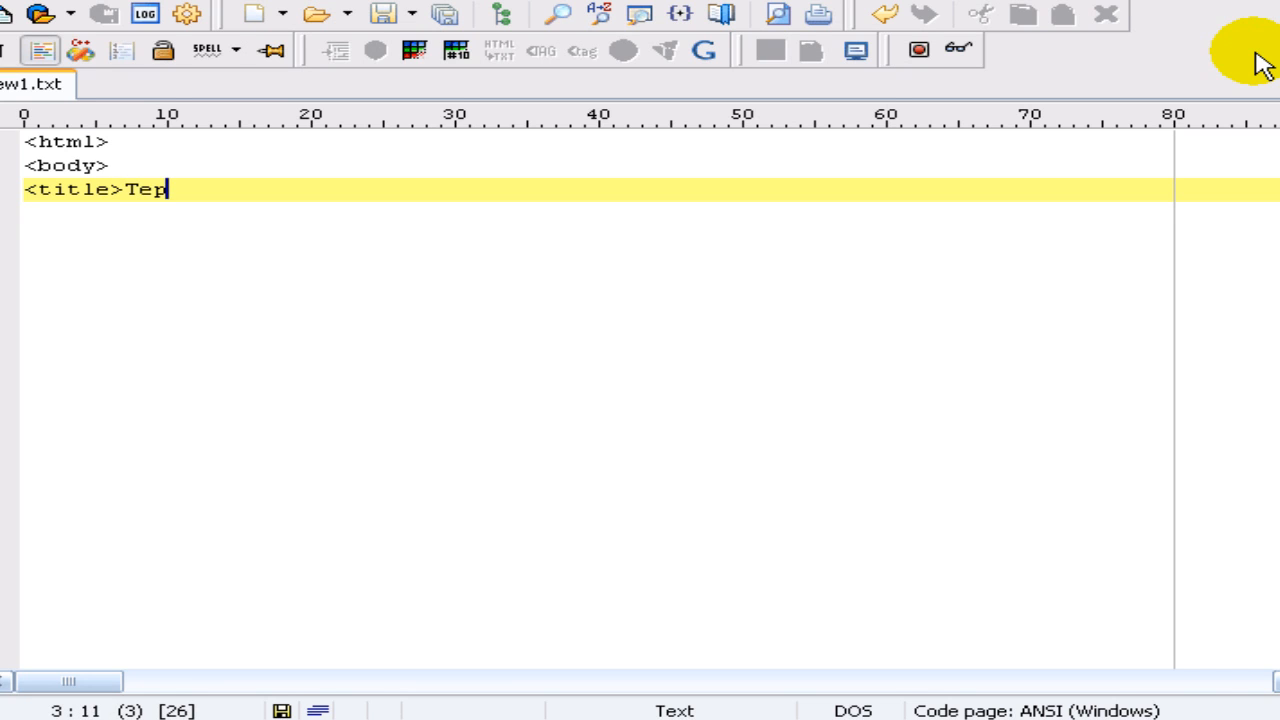
type("mp;")
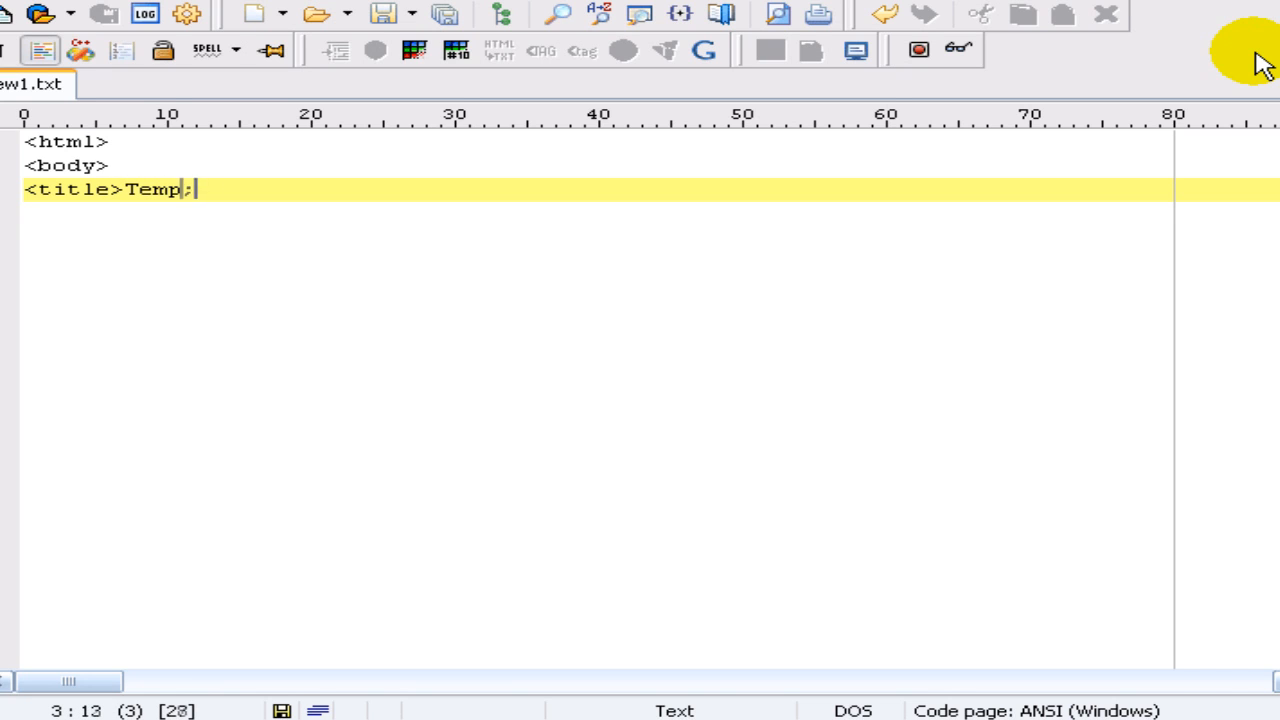
type("late")
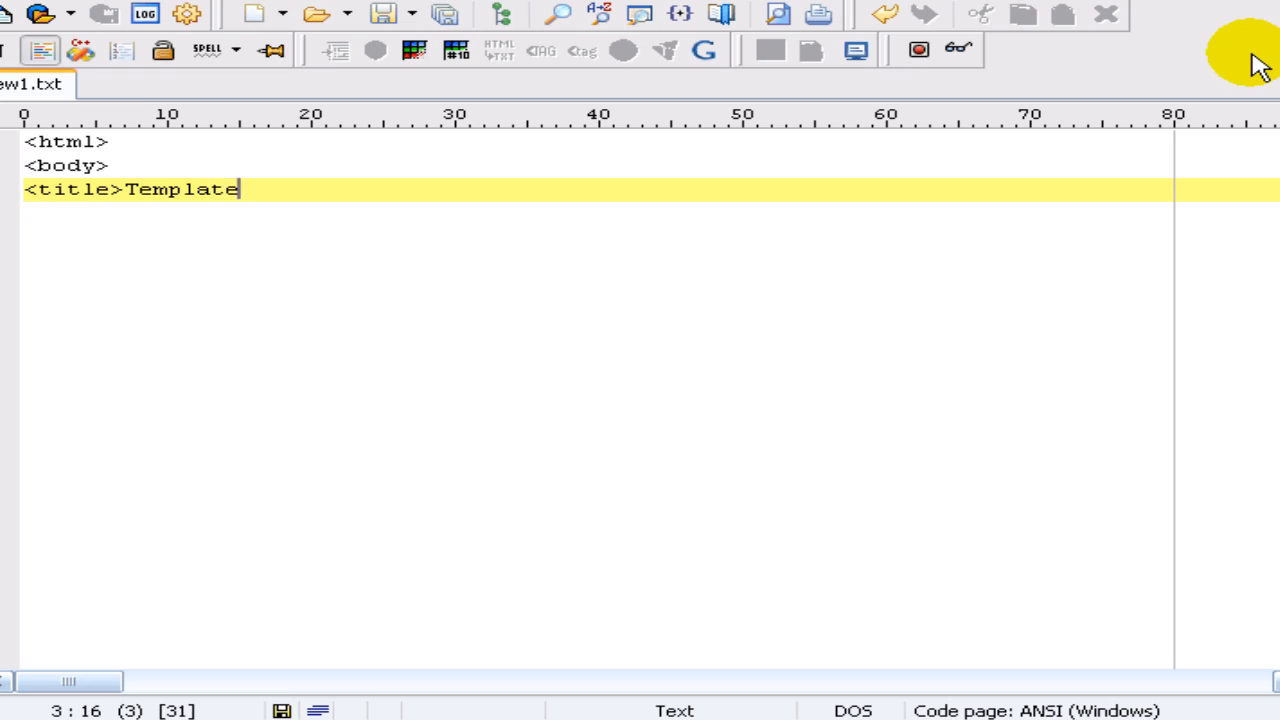
type("001<")
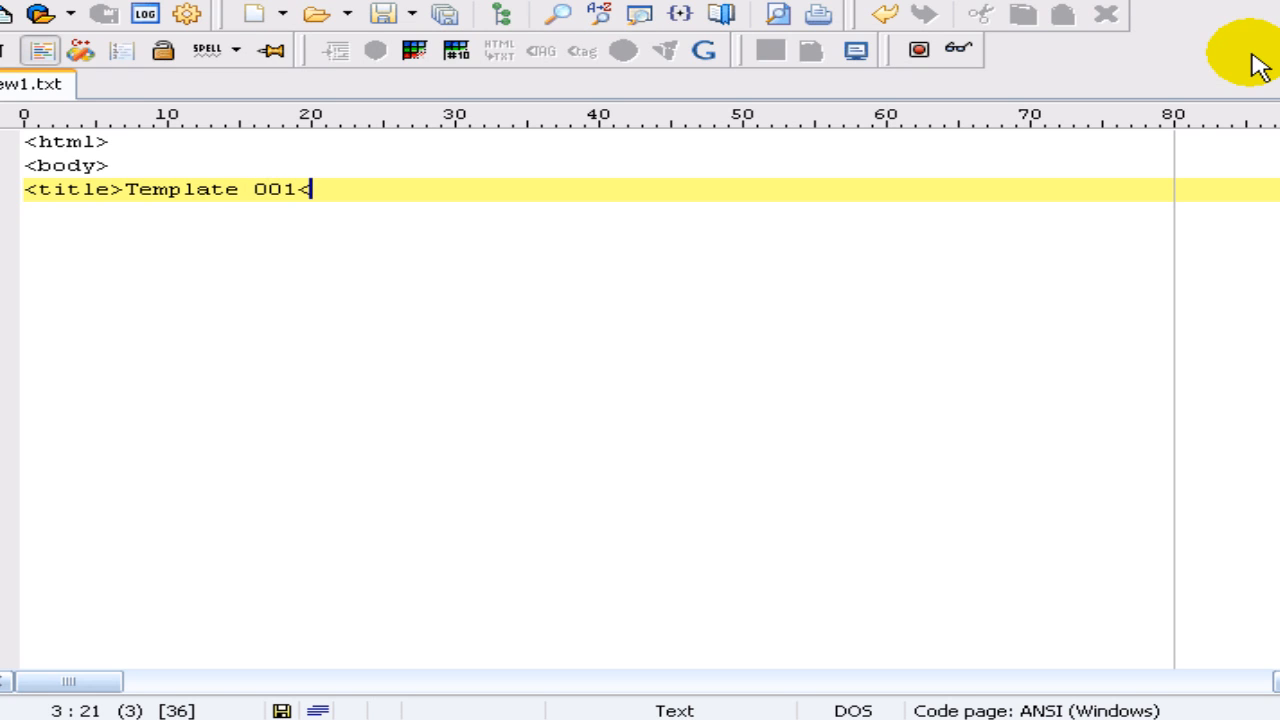
type("/title")
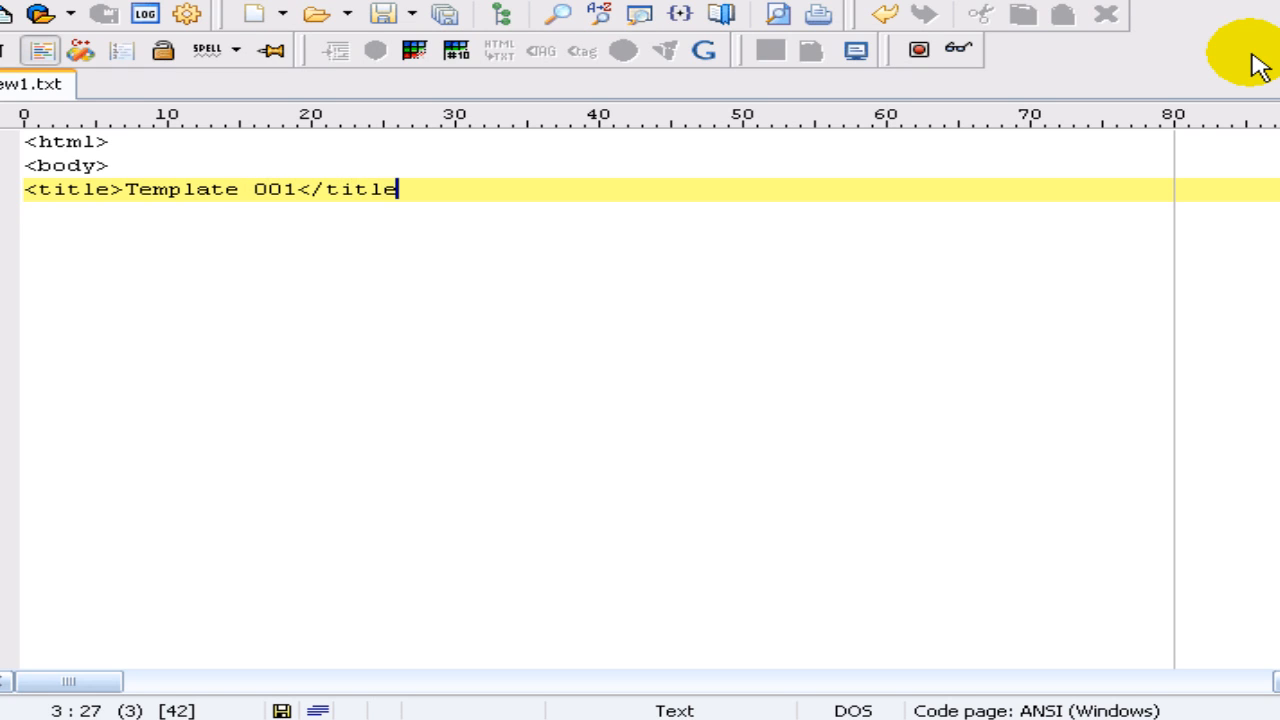
type(">")
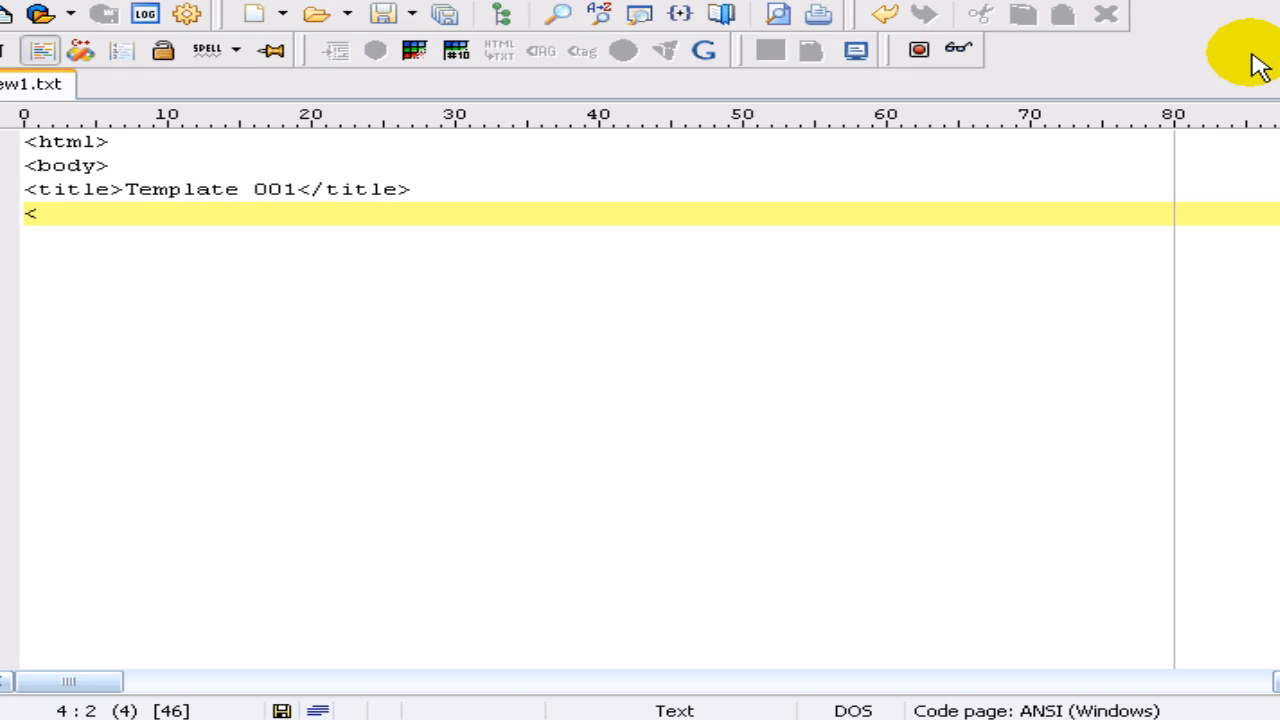
type("/head>")
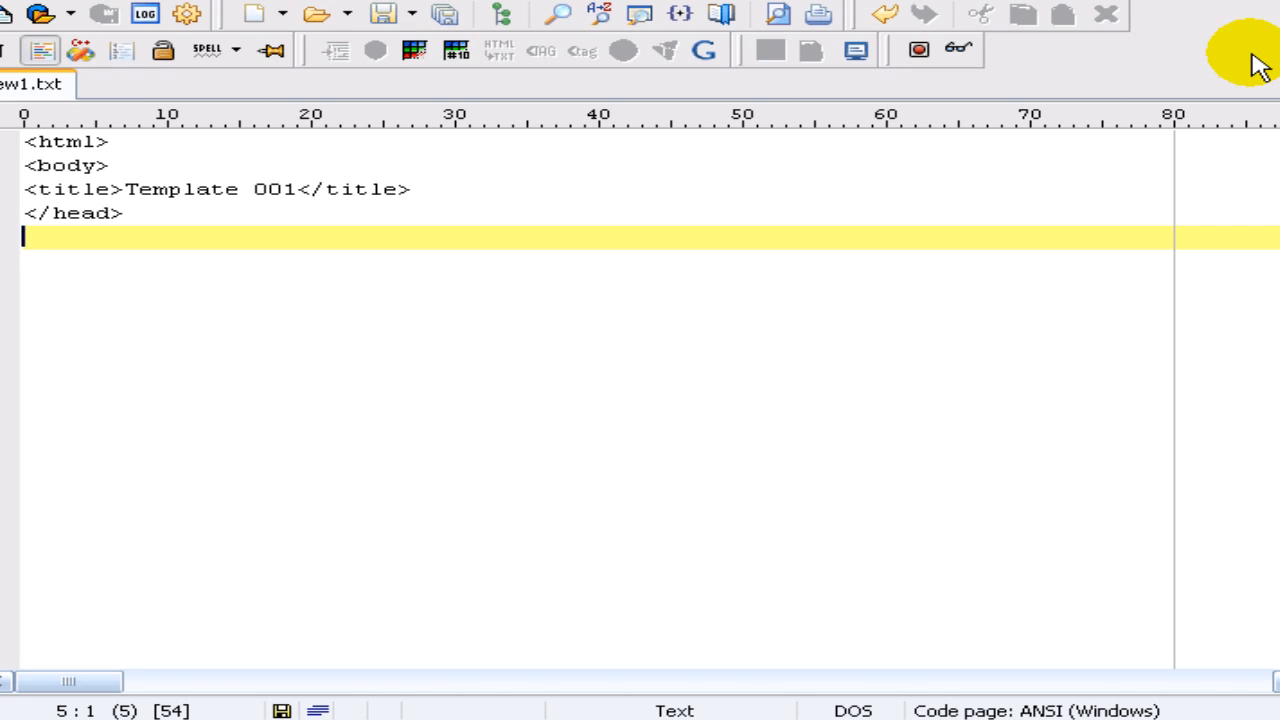
type("<body style")
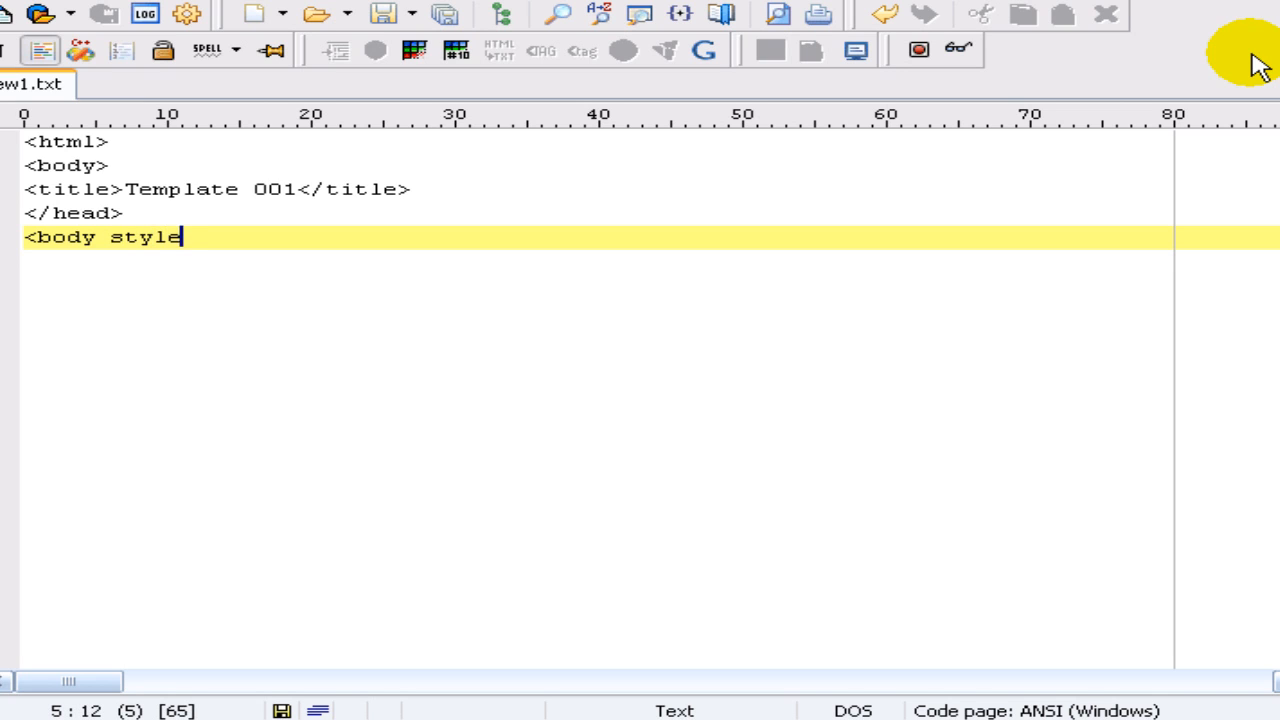
Step: Give the body tag a background-color:white style, removing the auto-inserted extra quote
type("=\"")
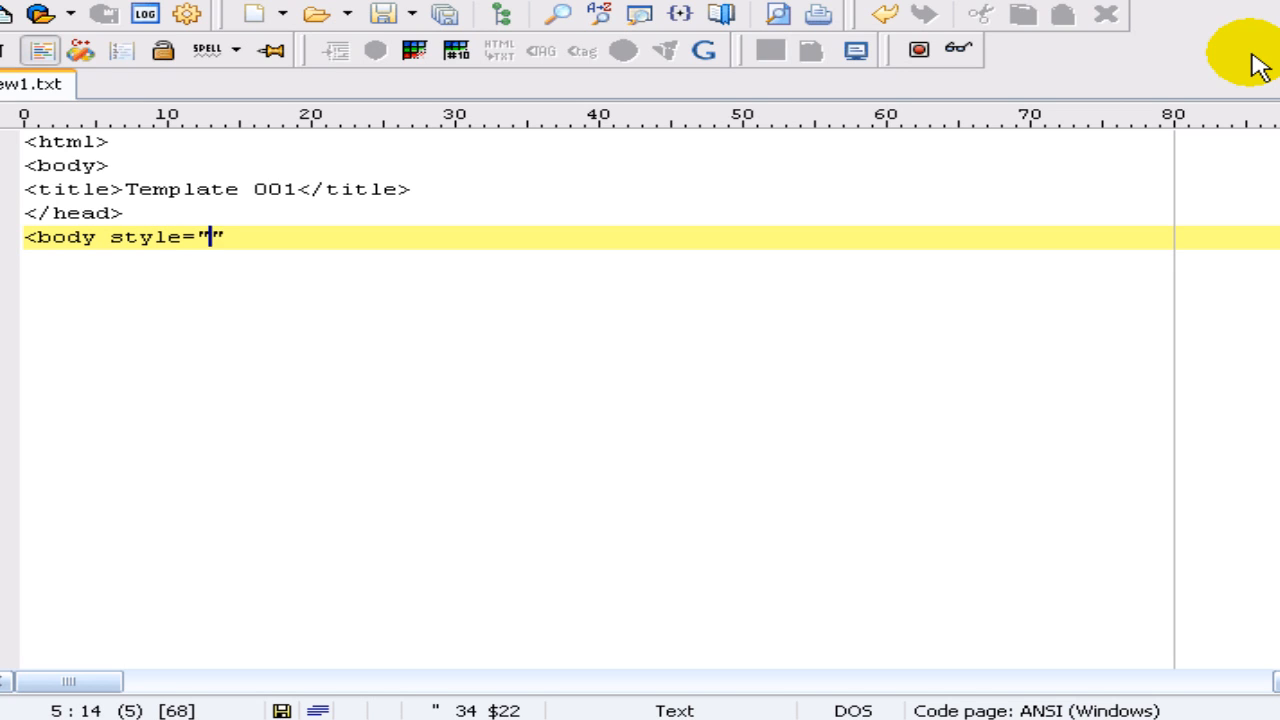
key("Backspace")
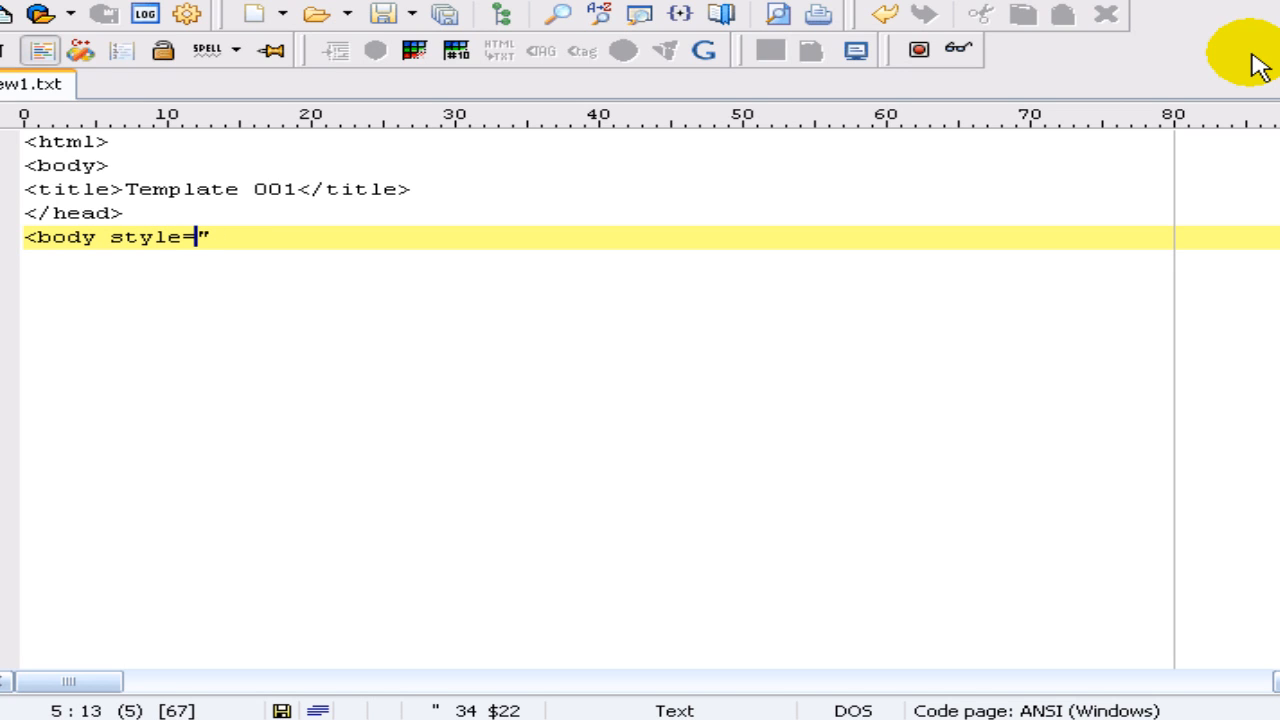
type("ba\"")
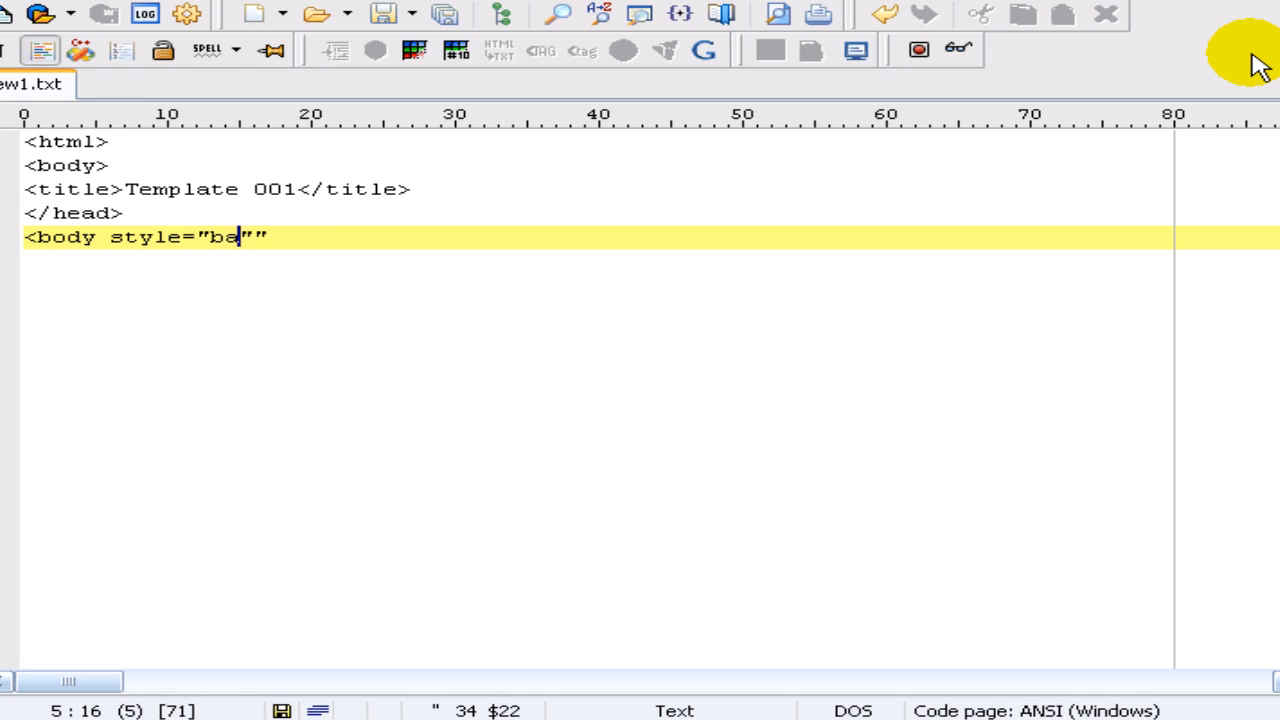
type("ckground")
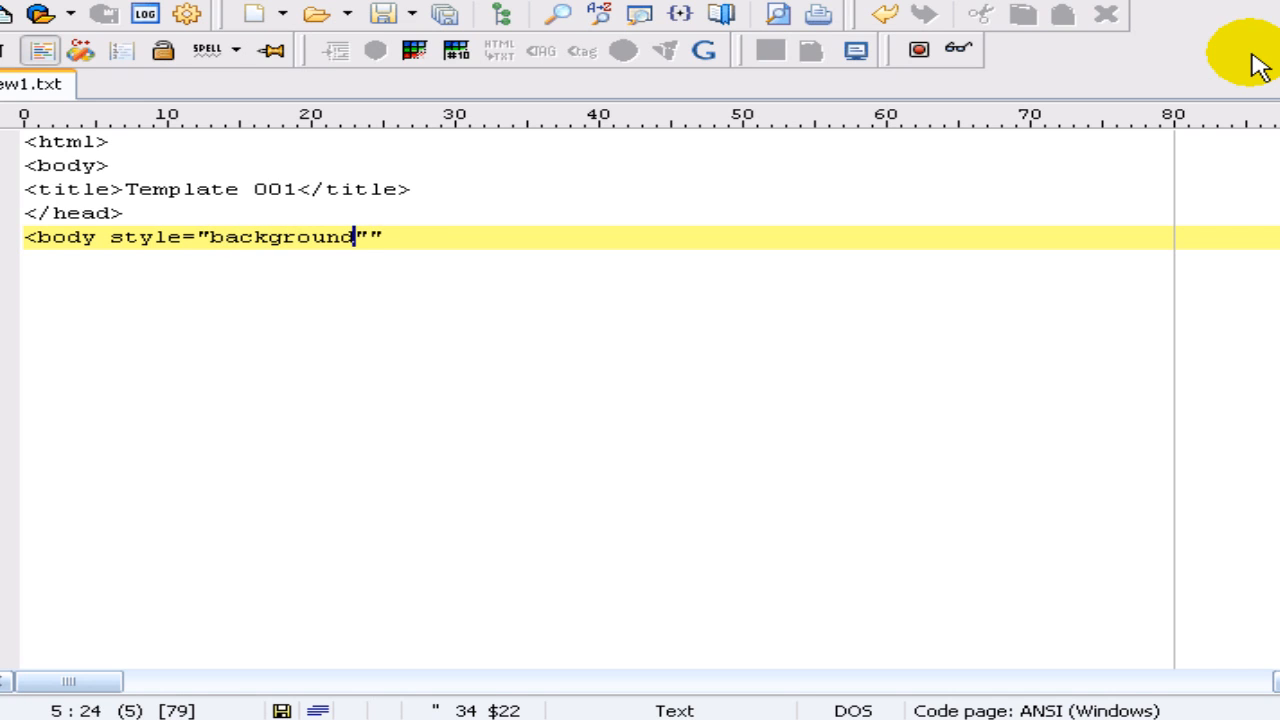
type("-color:")
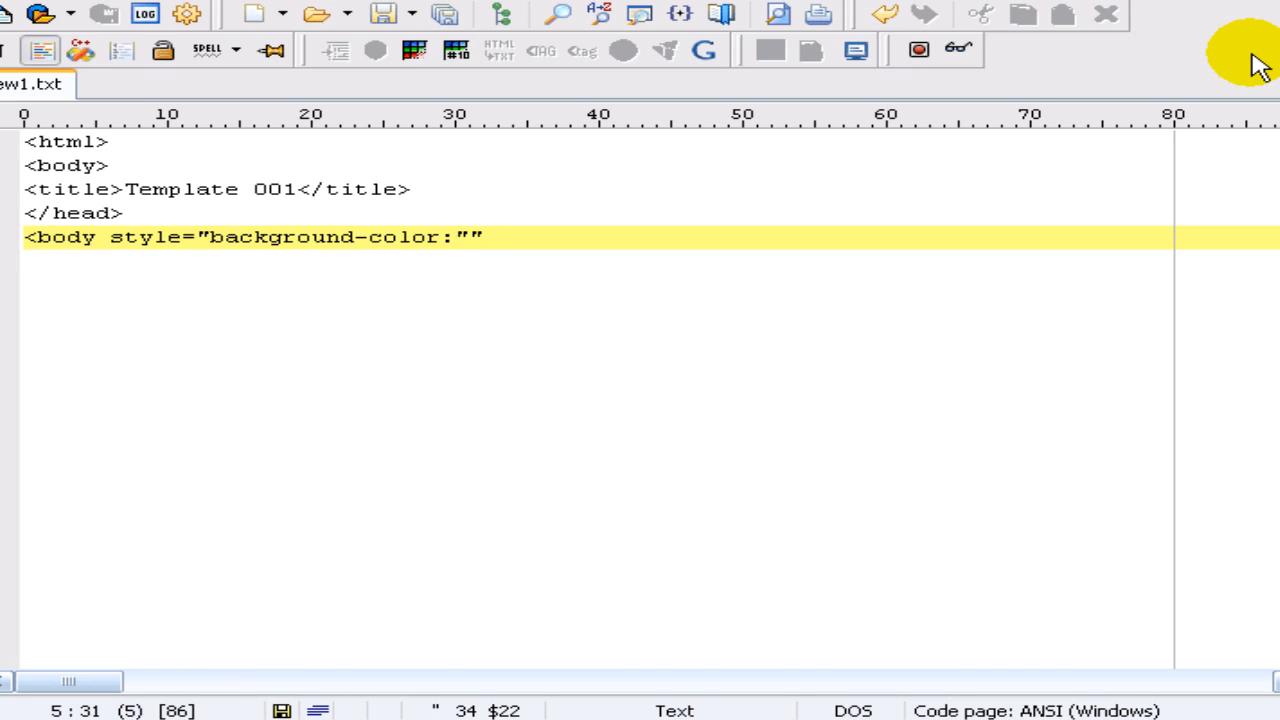
type("white")
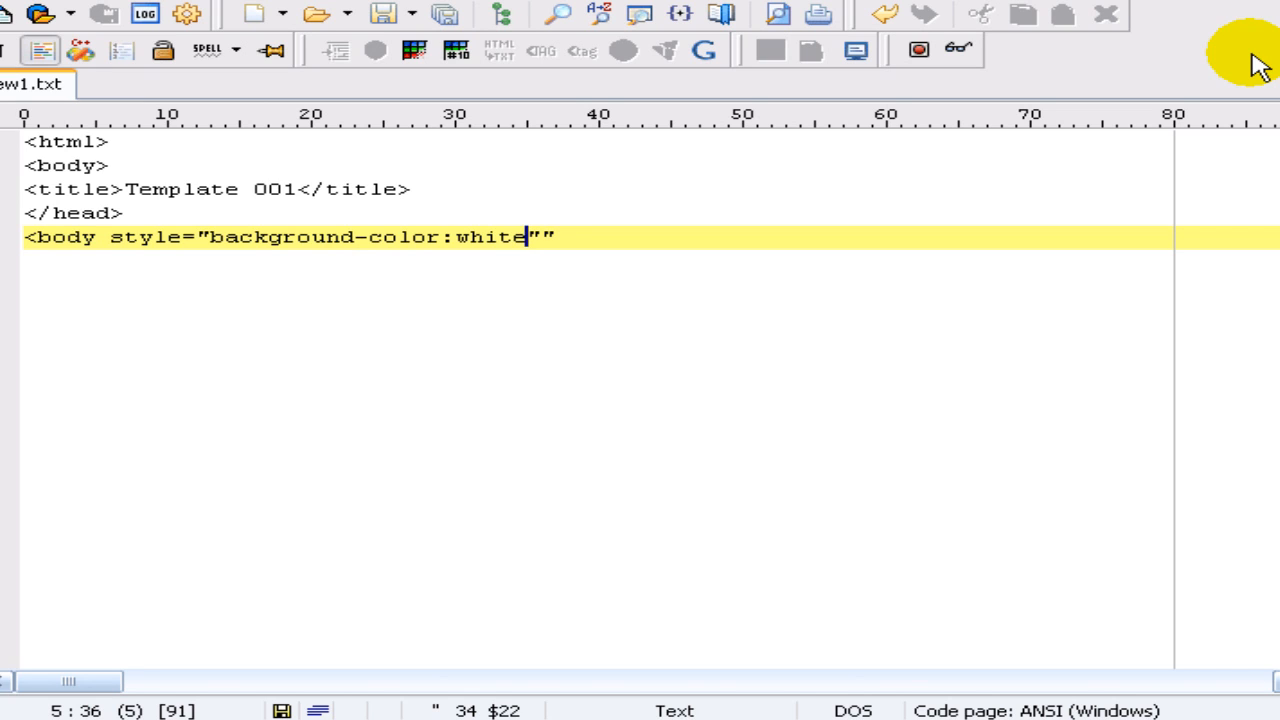
type(";")
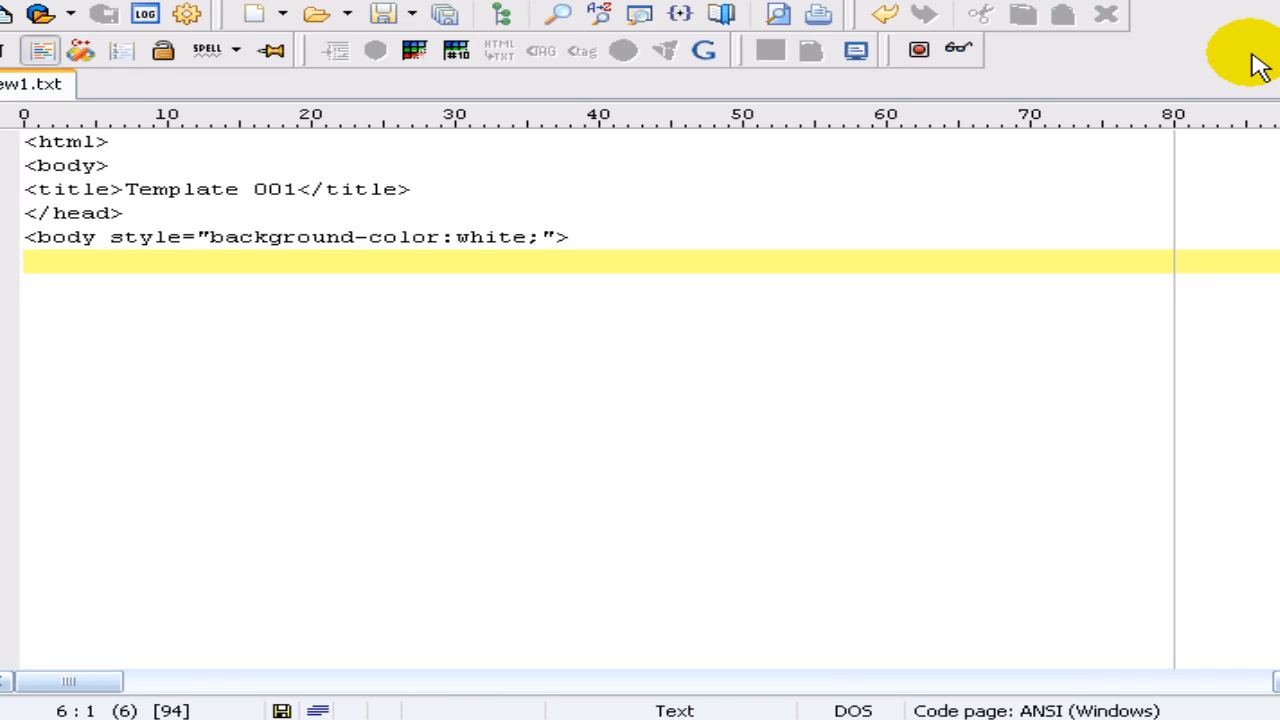
Step: Start the table tag with border 3 and width 100%
type("<")
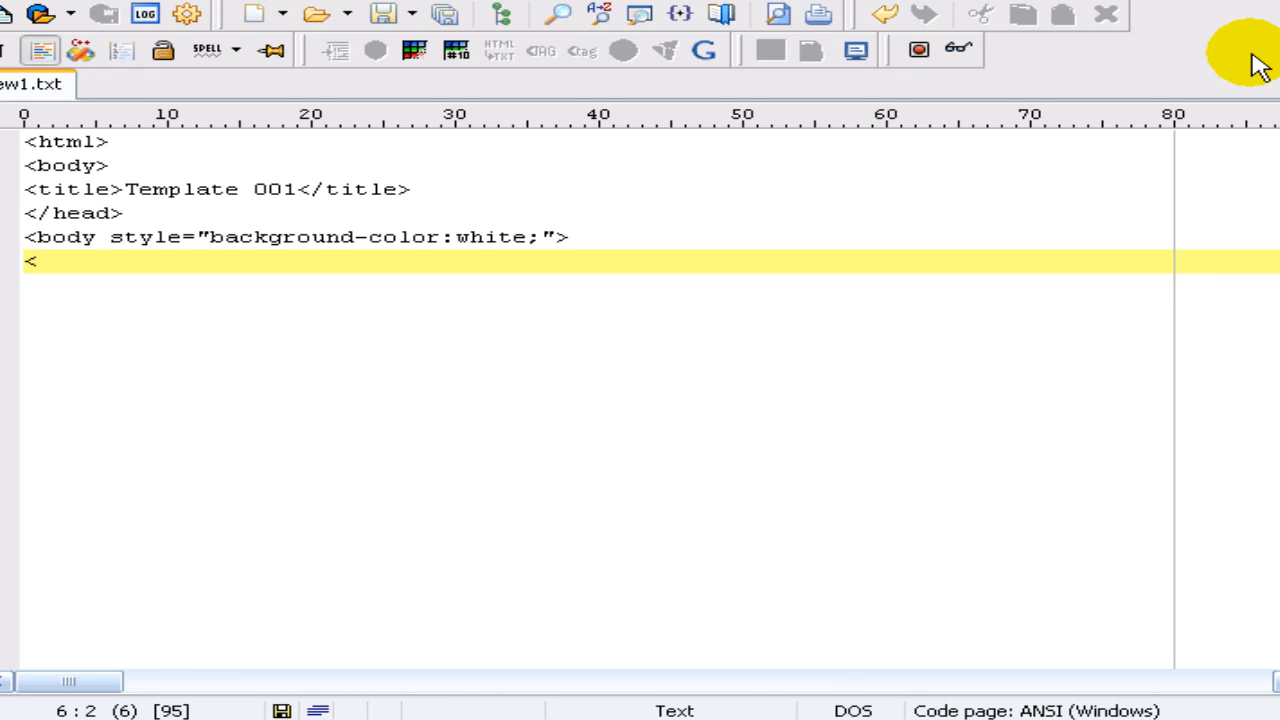
type("table bor")
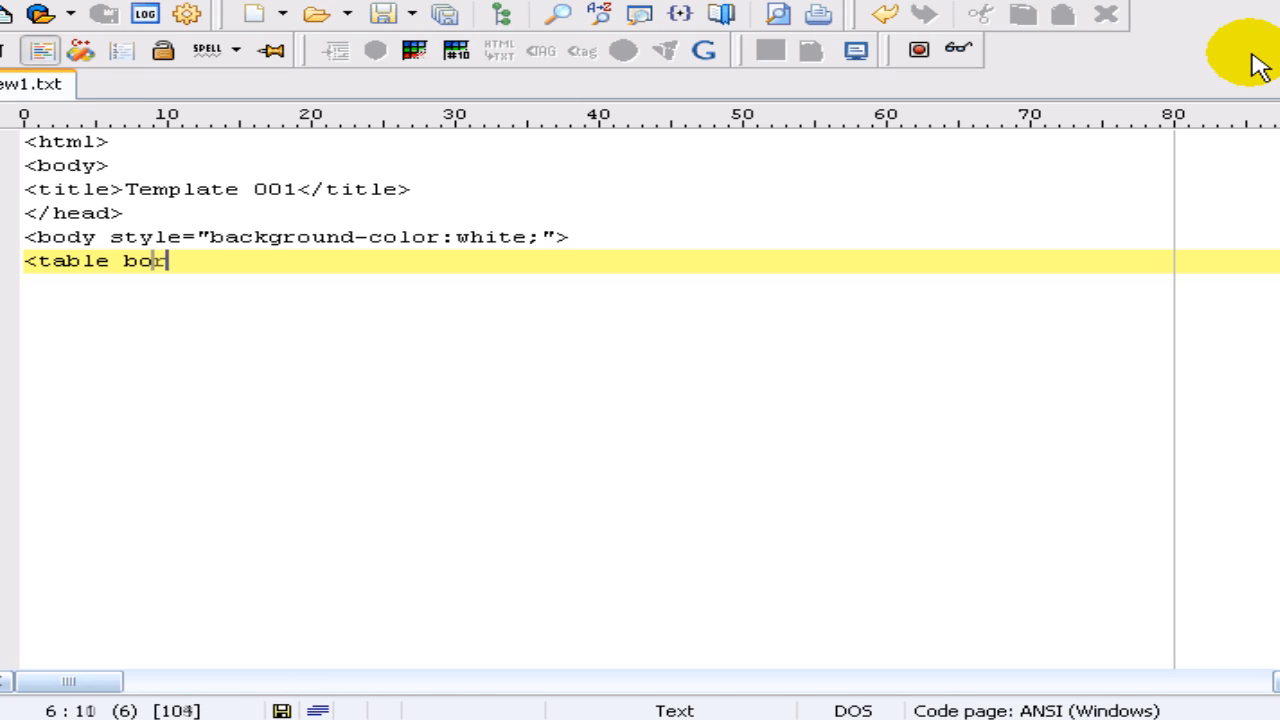
type("der=\"\"")
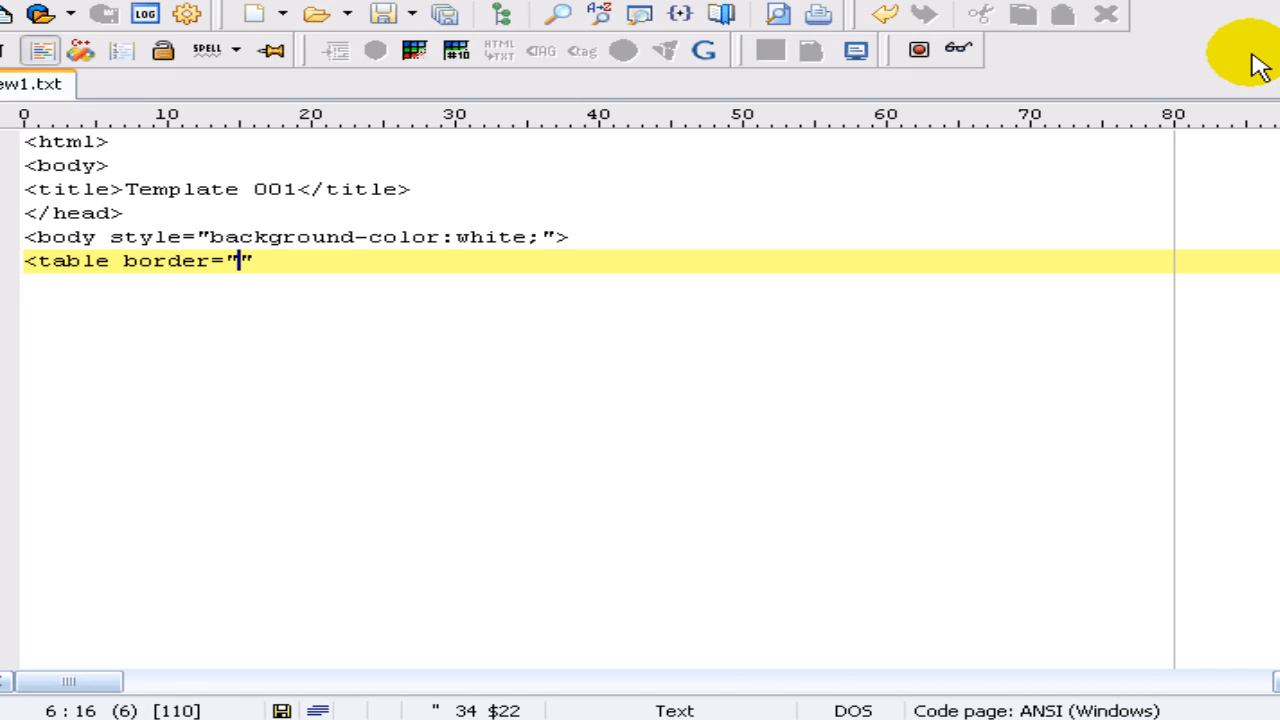
type("3")
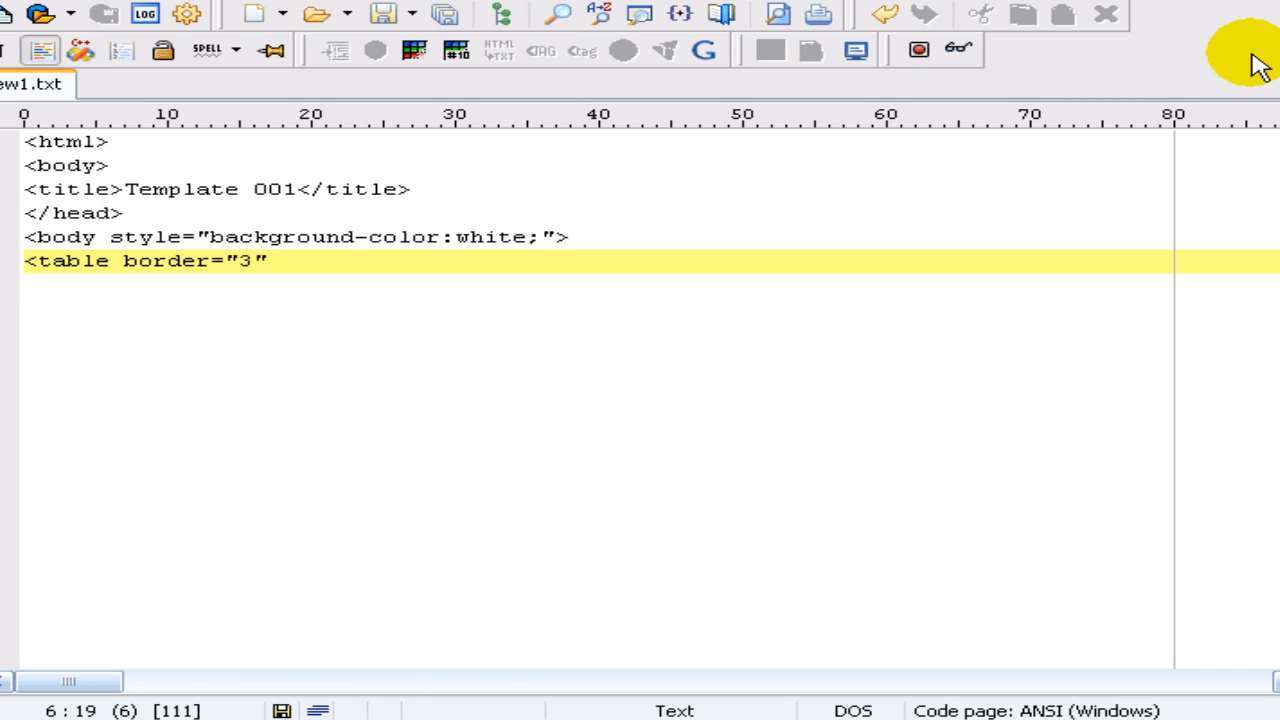
type("widt")
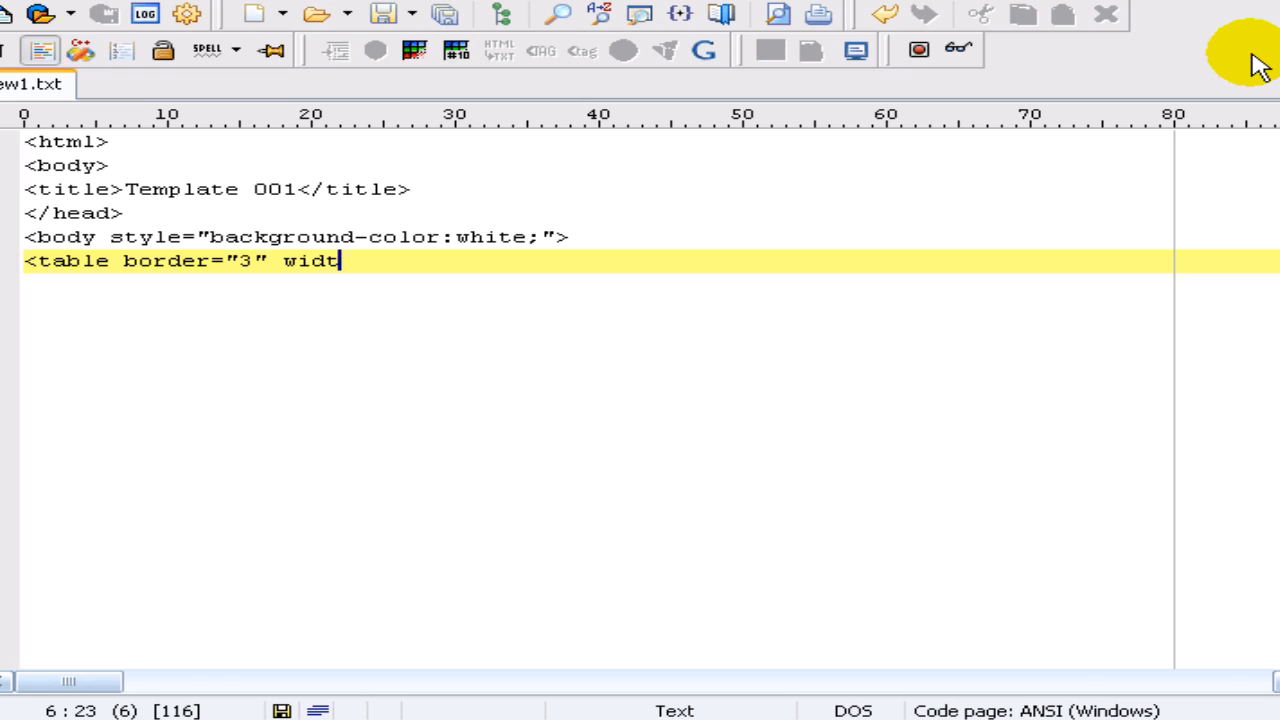
type("h")
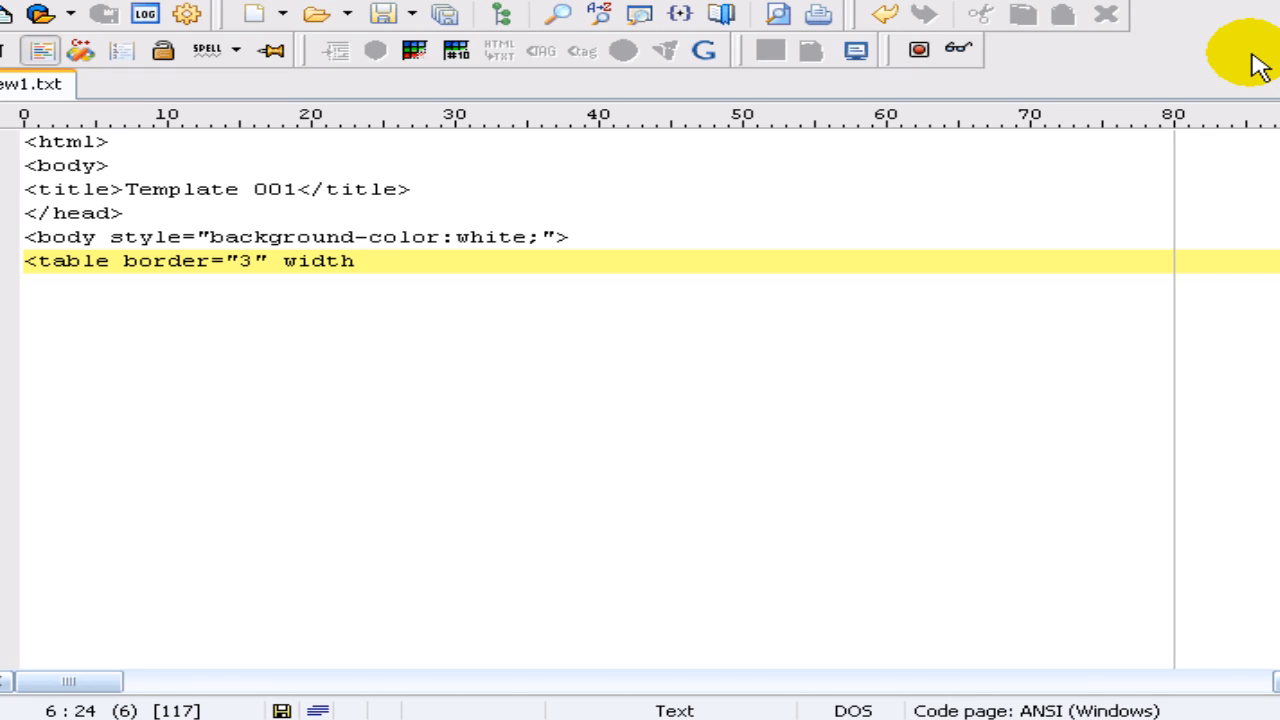
type("=\"1\"")
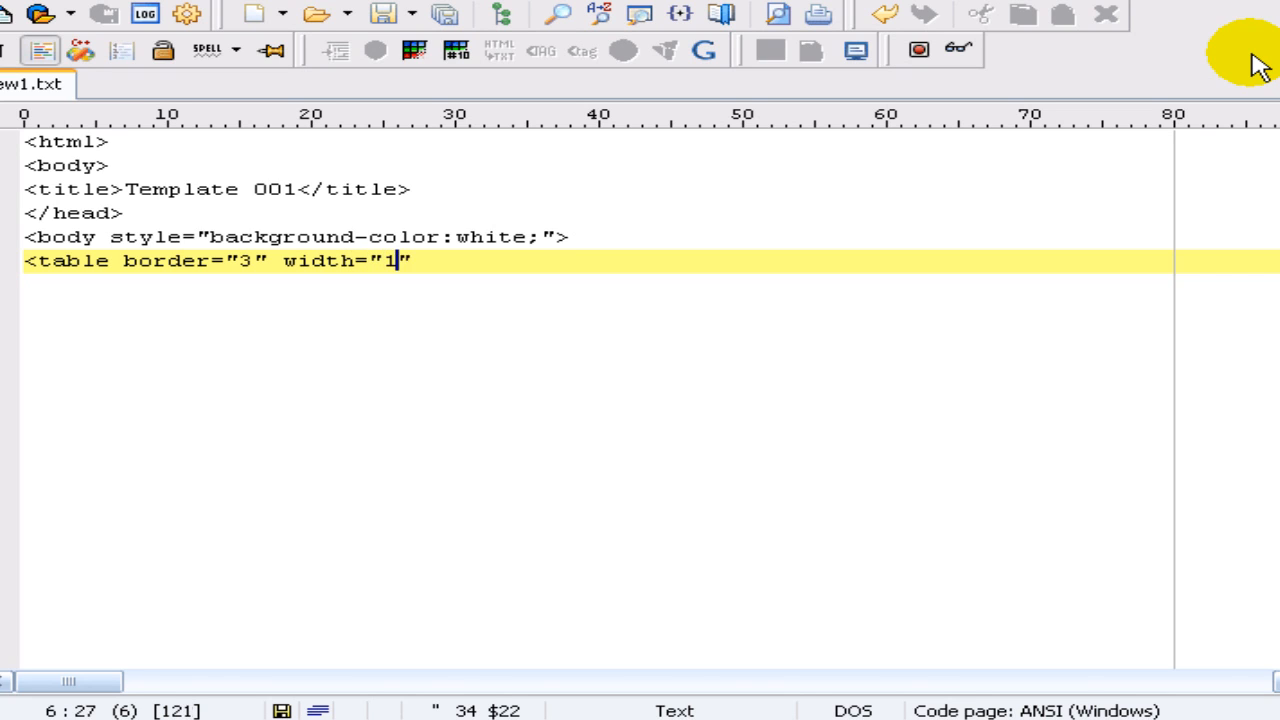
type("00%")
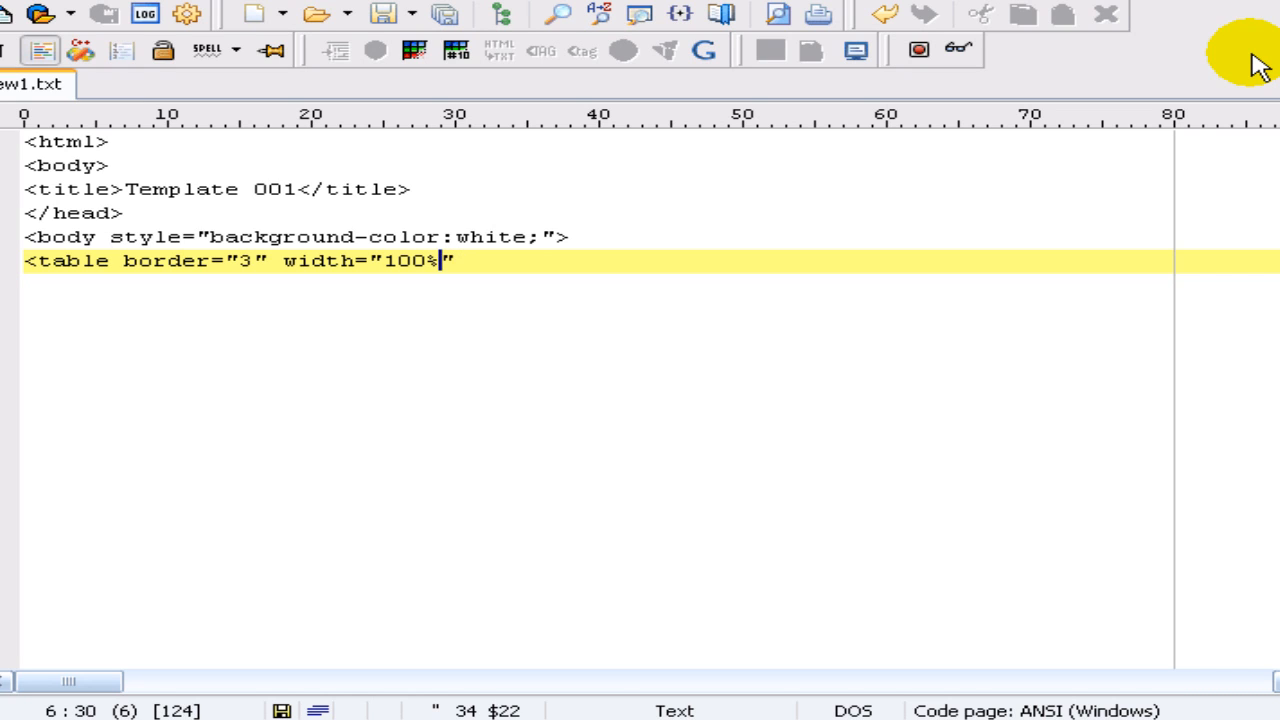
Step: Add height 100%, cellpadding 0 and cellspacing 0, closing the table tag
type("height")
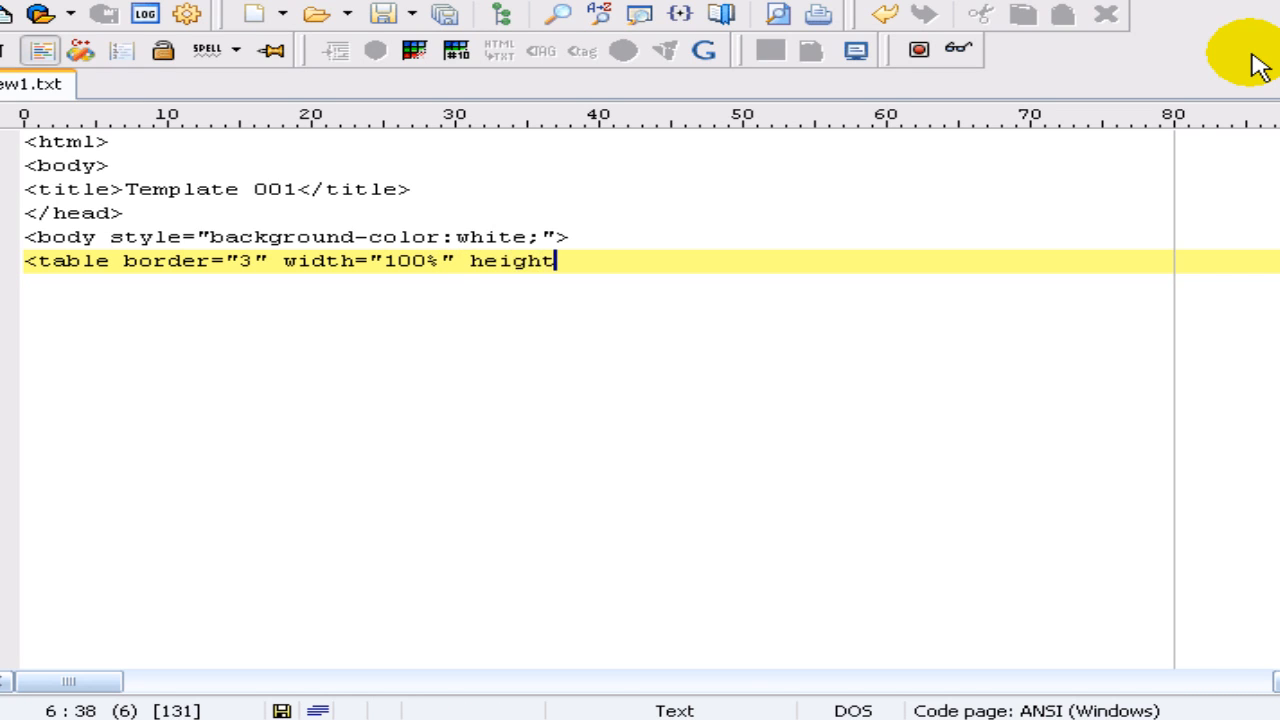
type("=\"1\"")
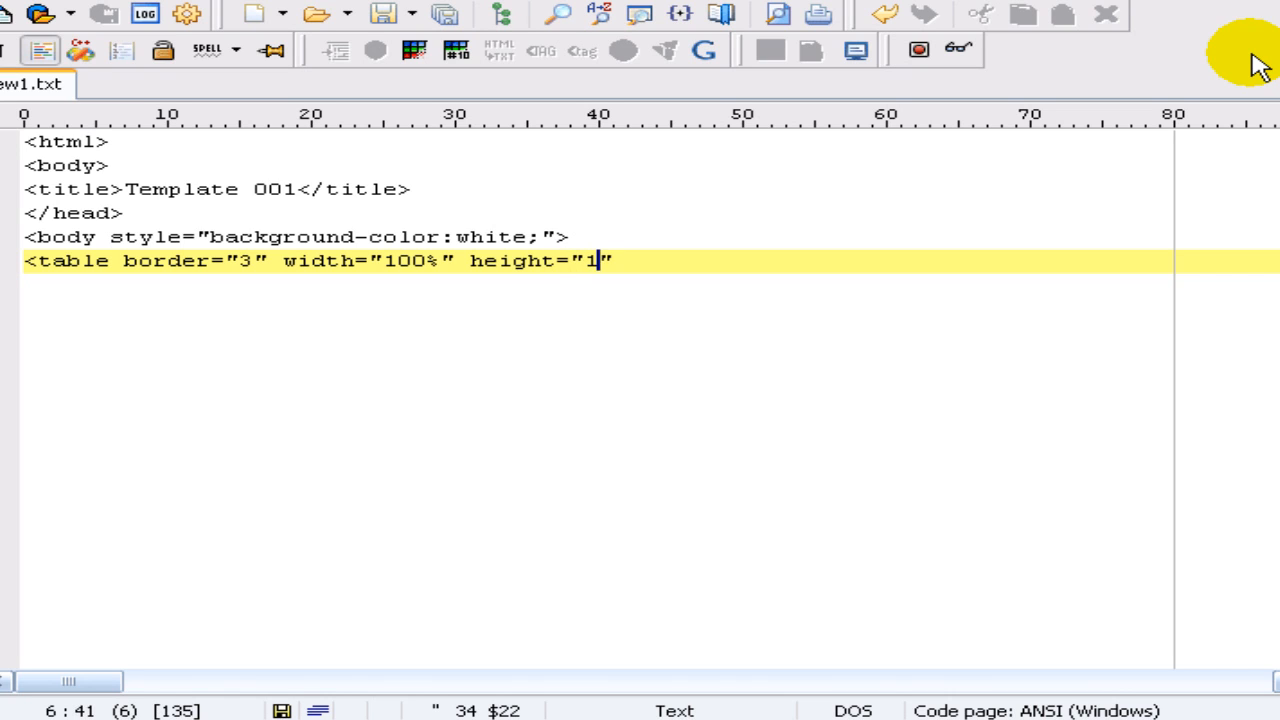
type("00%")
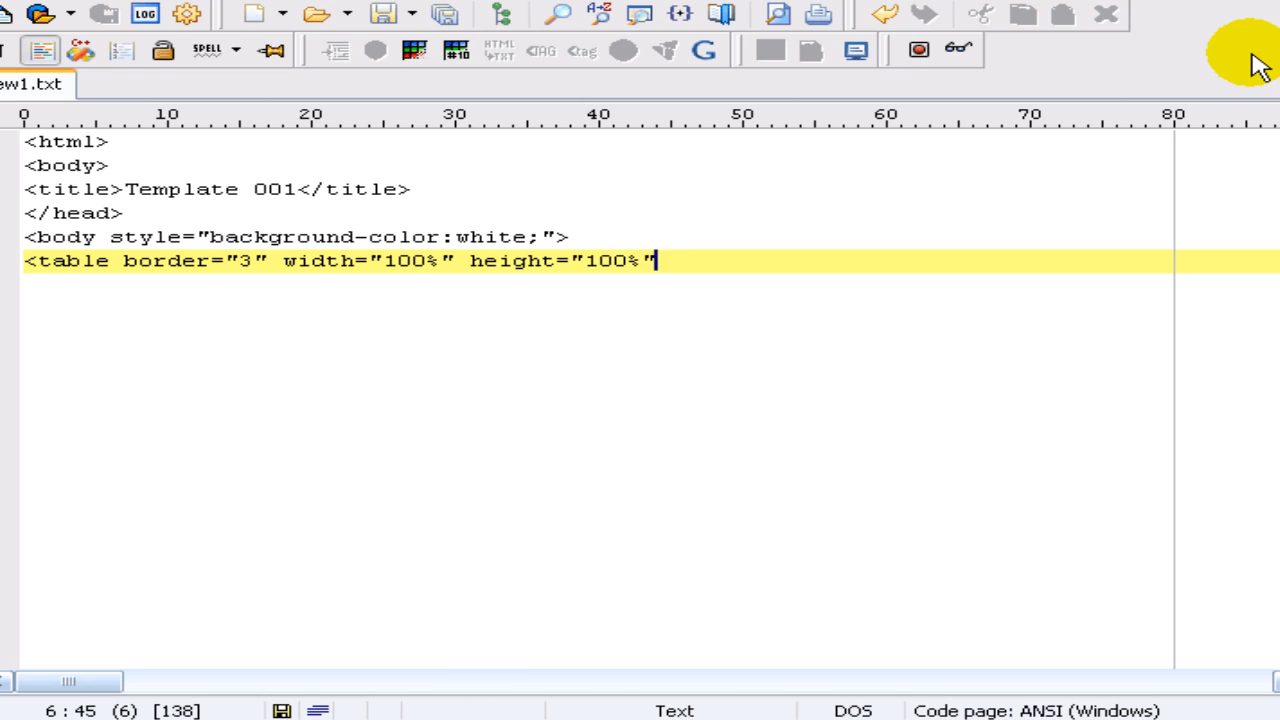
type("cell")
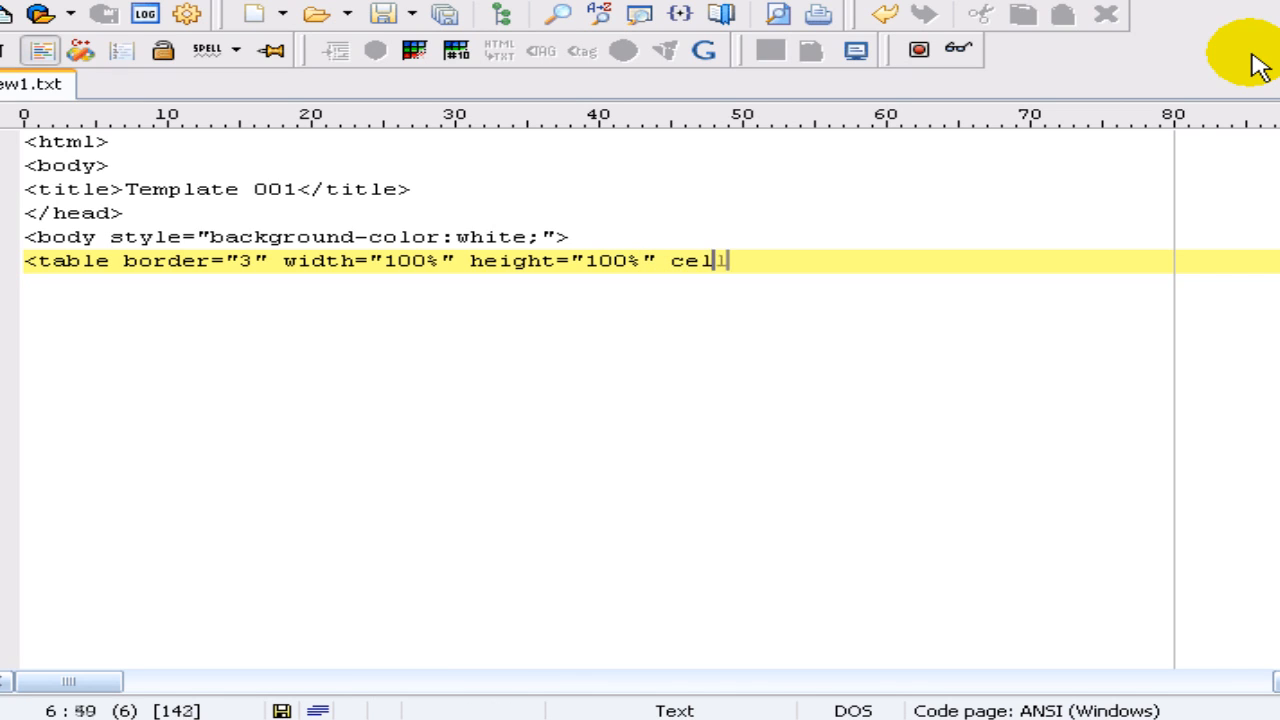
type("lpadding")
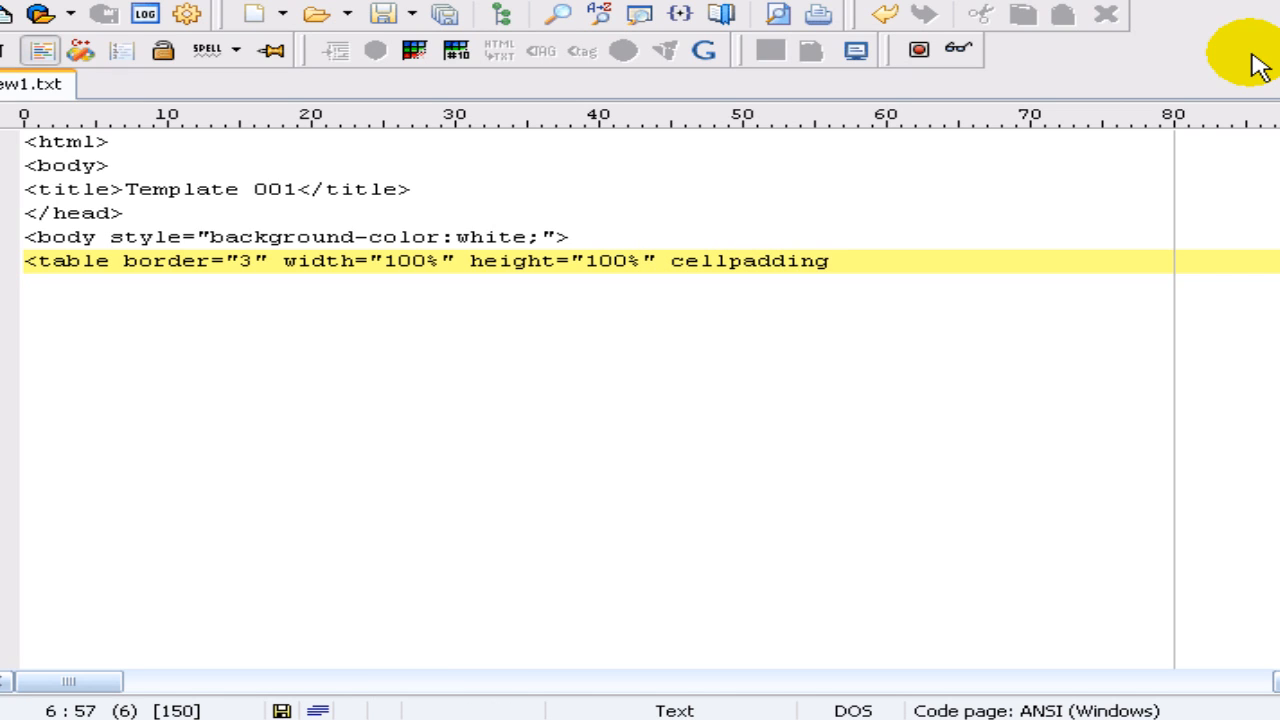
type("=")
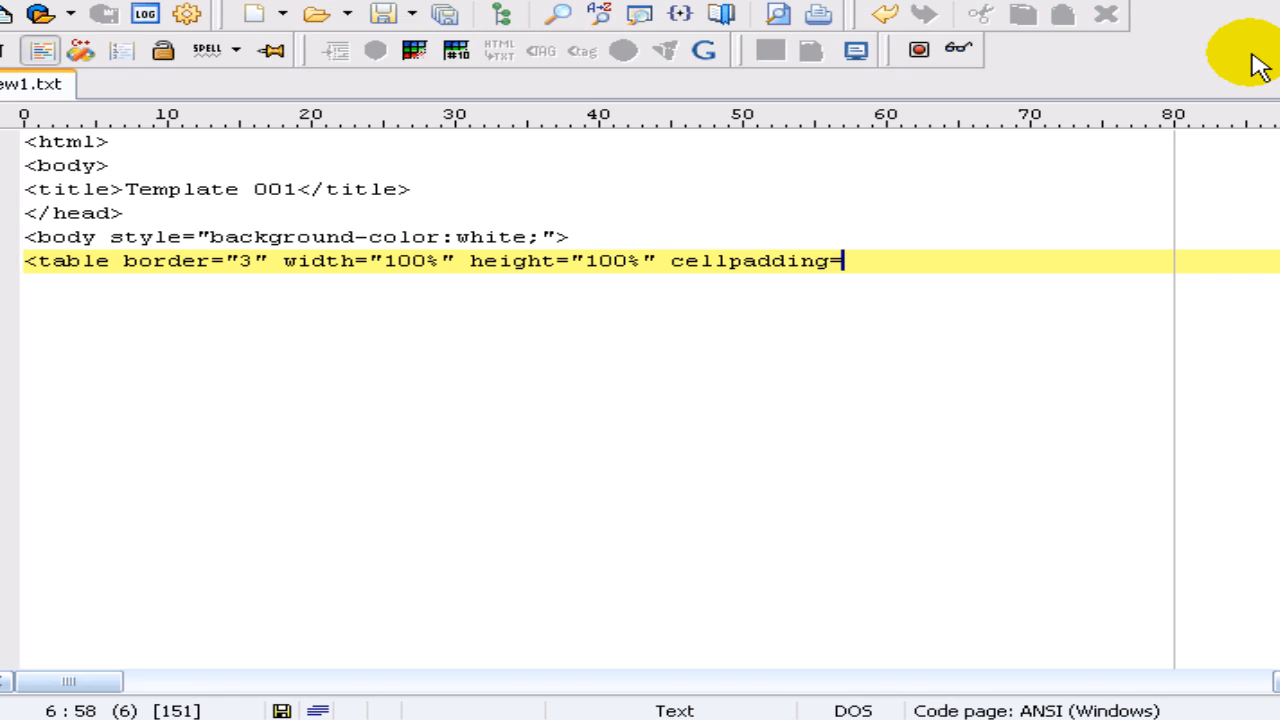
type("\"\"")
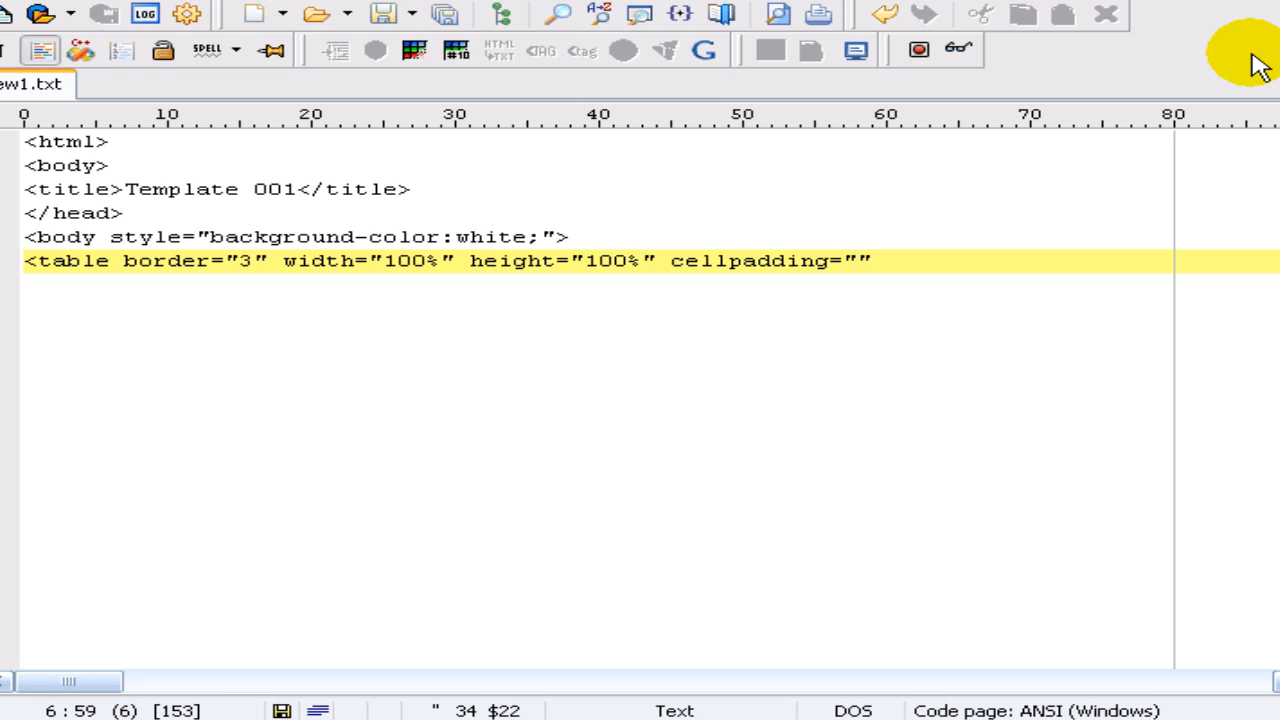
type("0")
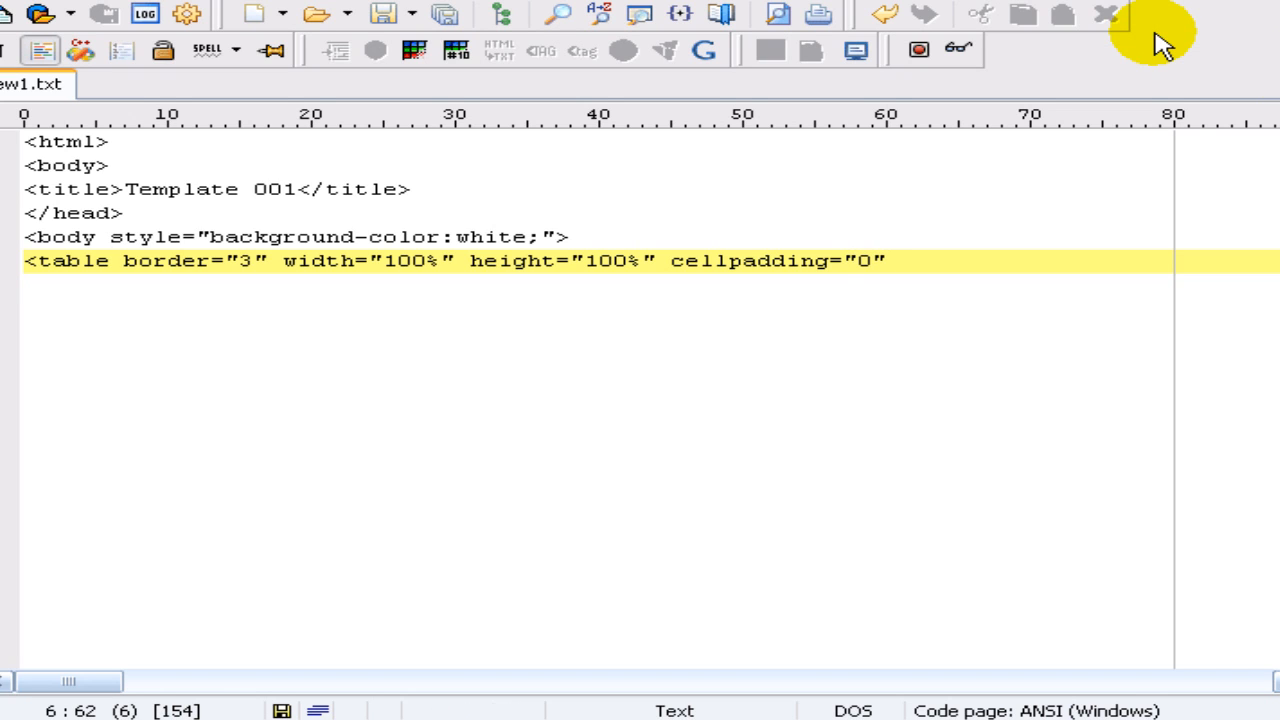
type("cellspac")
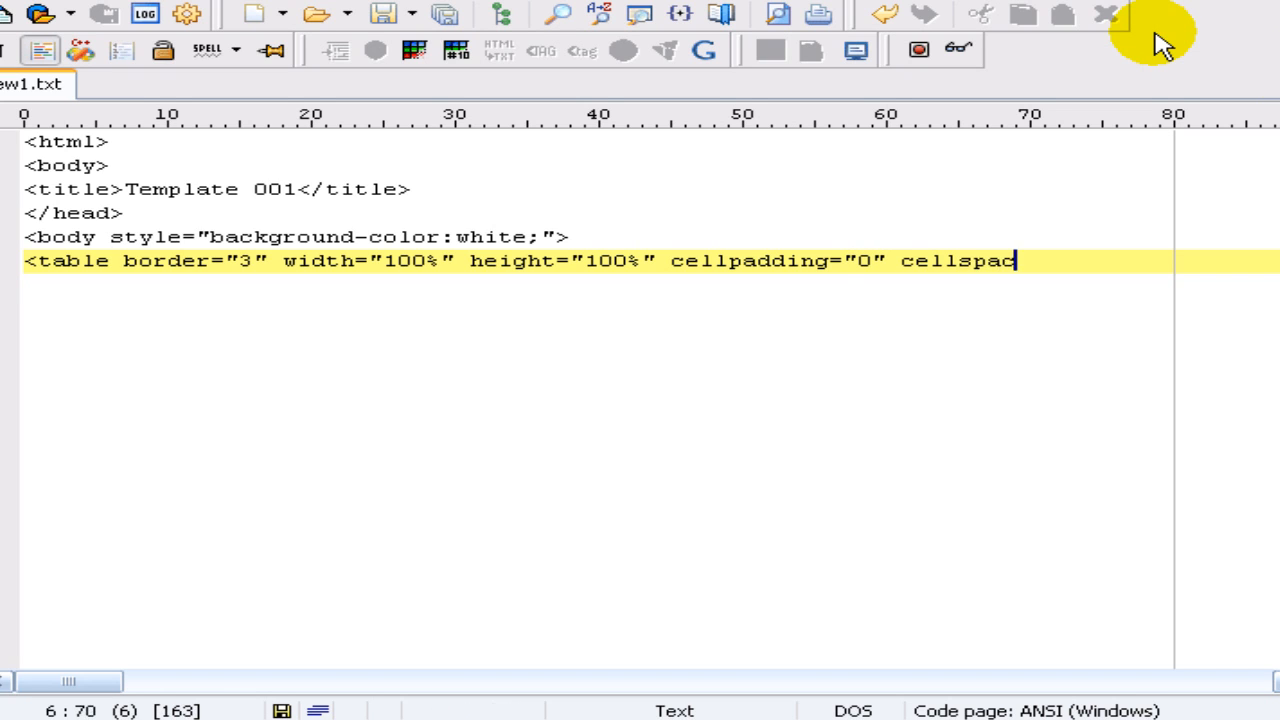
type("ing\"")
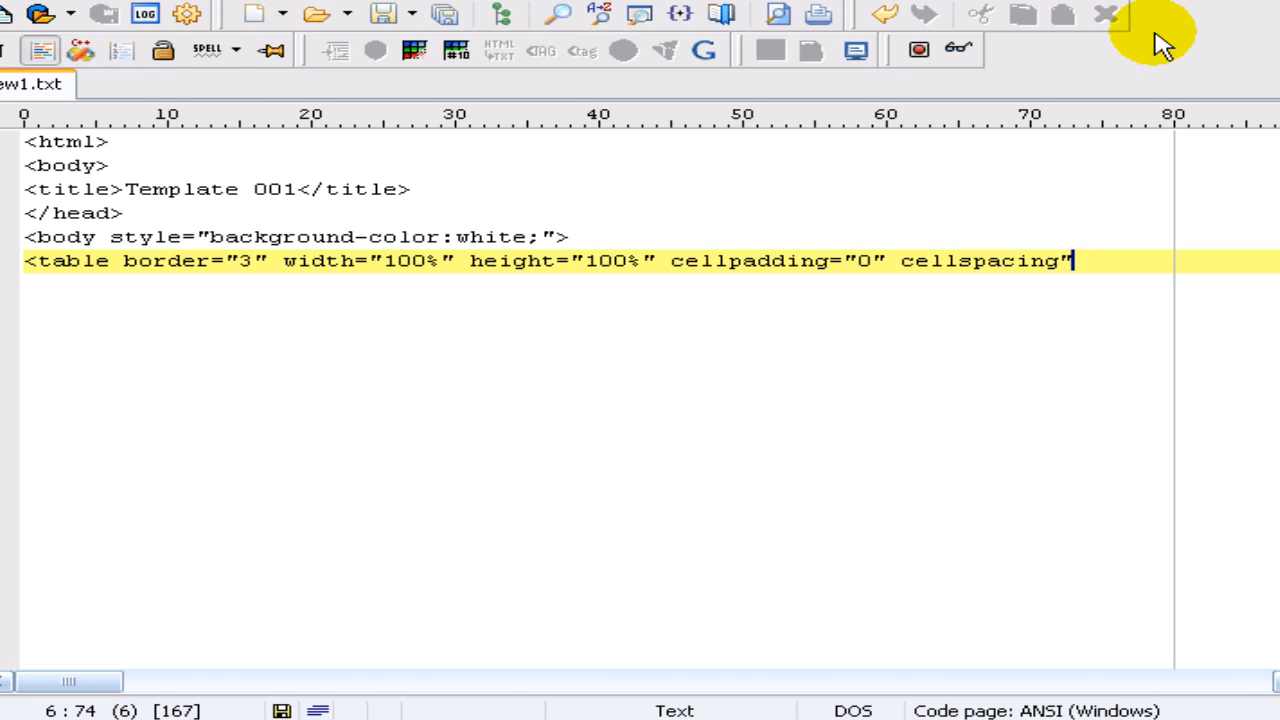
type("0")
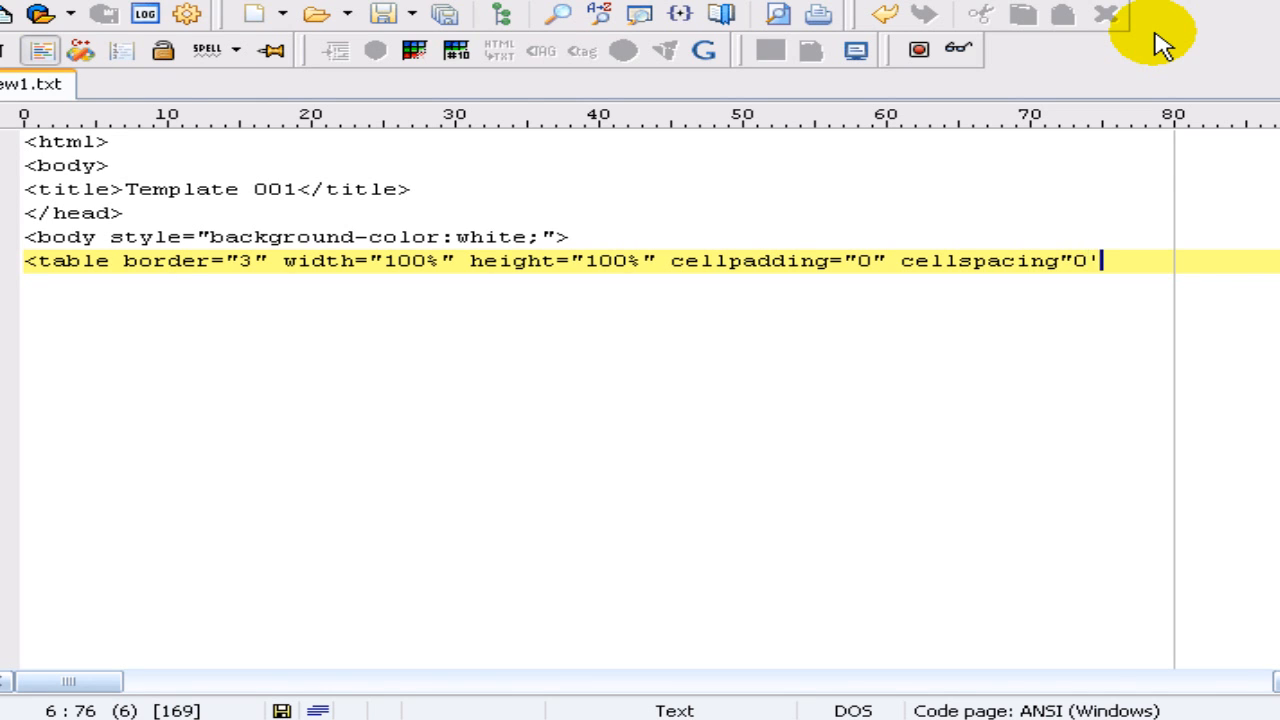
type(">")
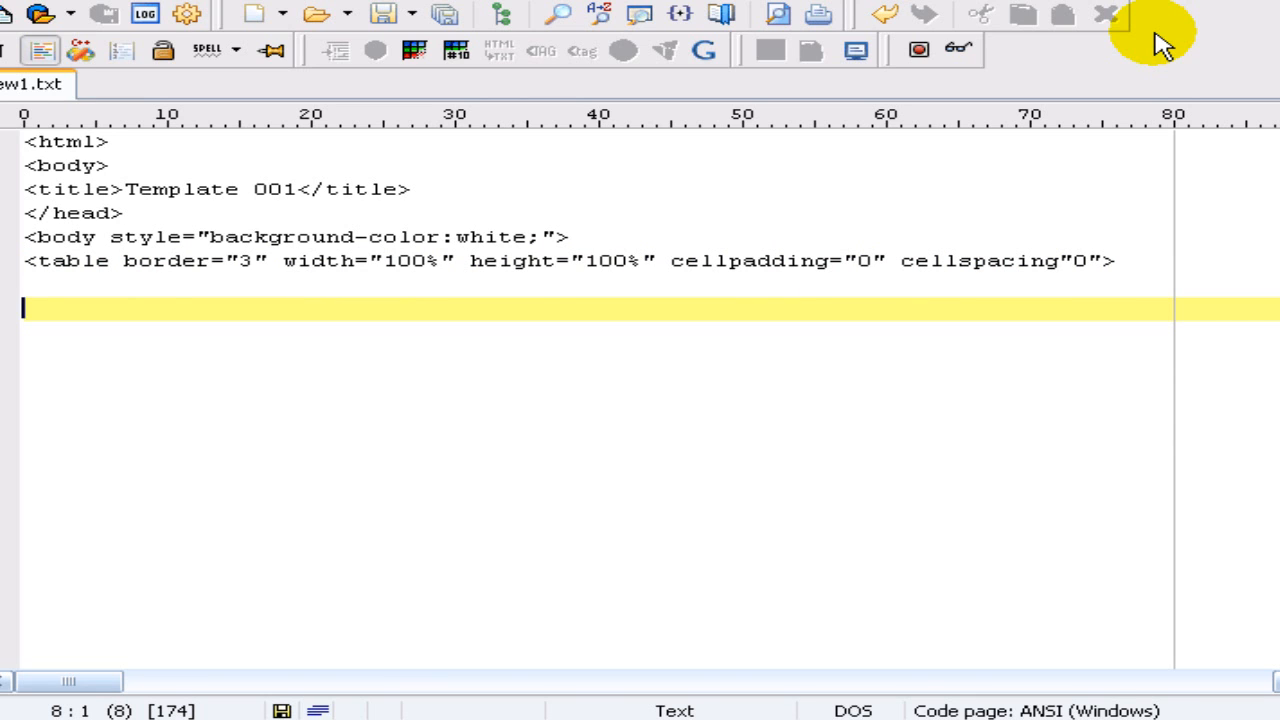
Step: Open the first row with <tr> and a 'Row1, Cell 1:Border' comment
type("<tr>")
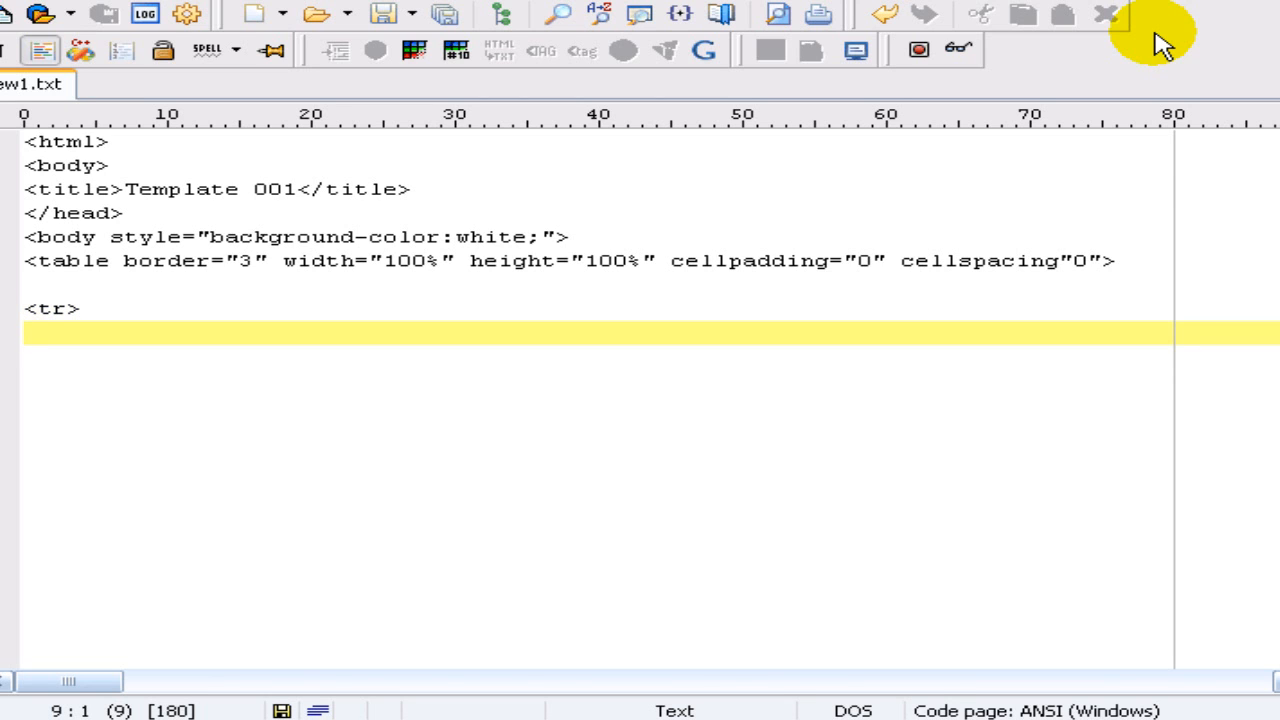
type("<!")
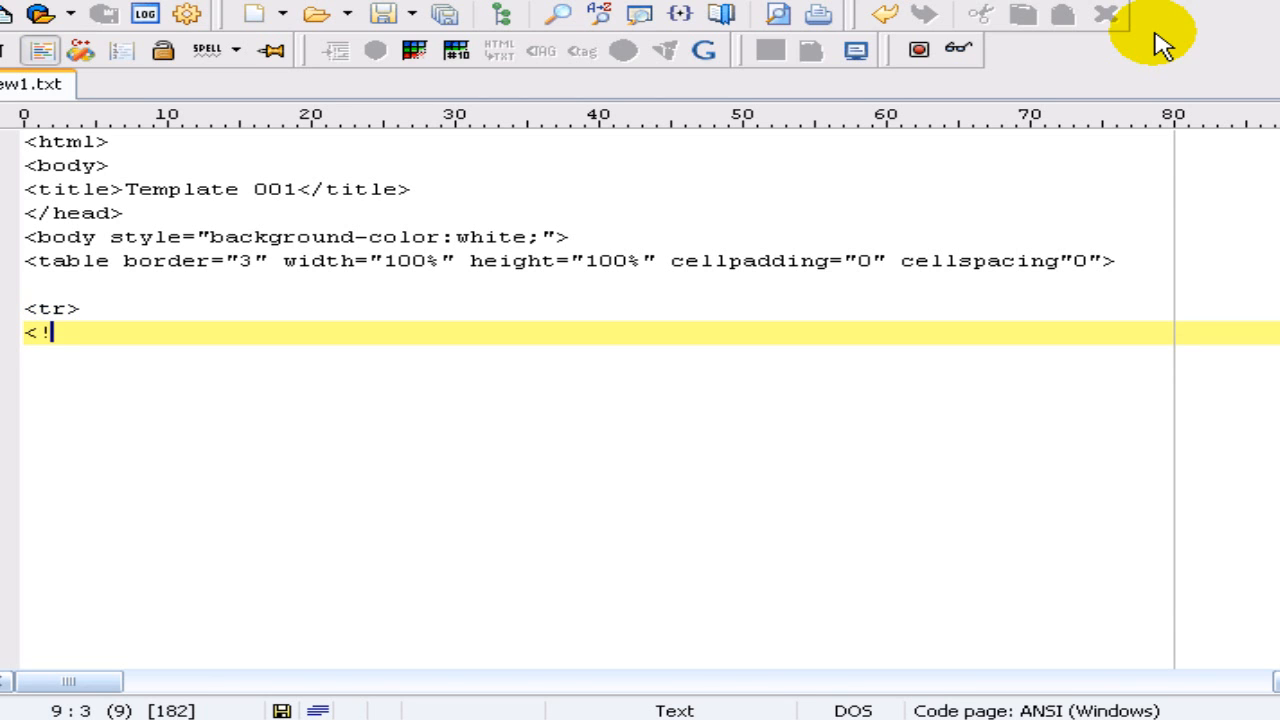
type("-- Row")
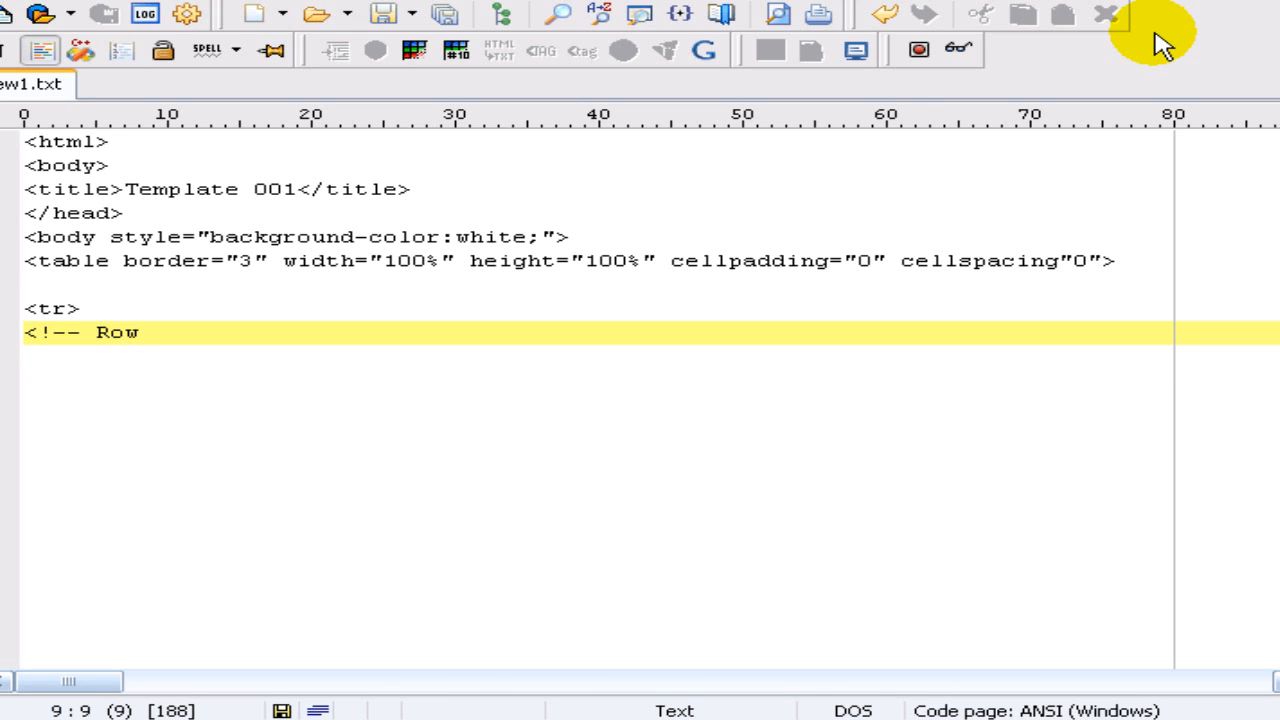
type("1,")
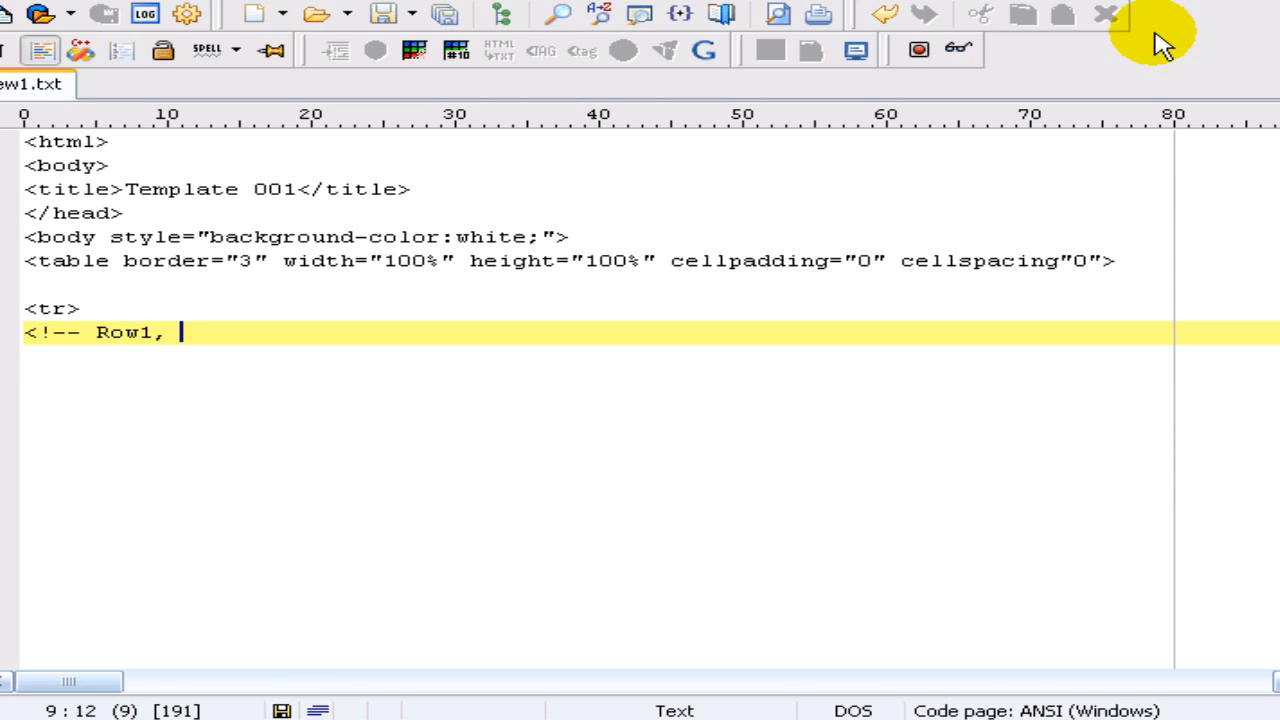
type("Cell 1")
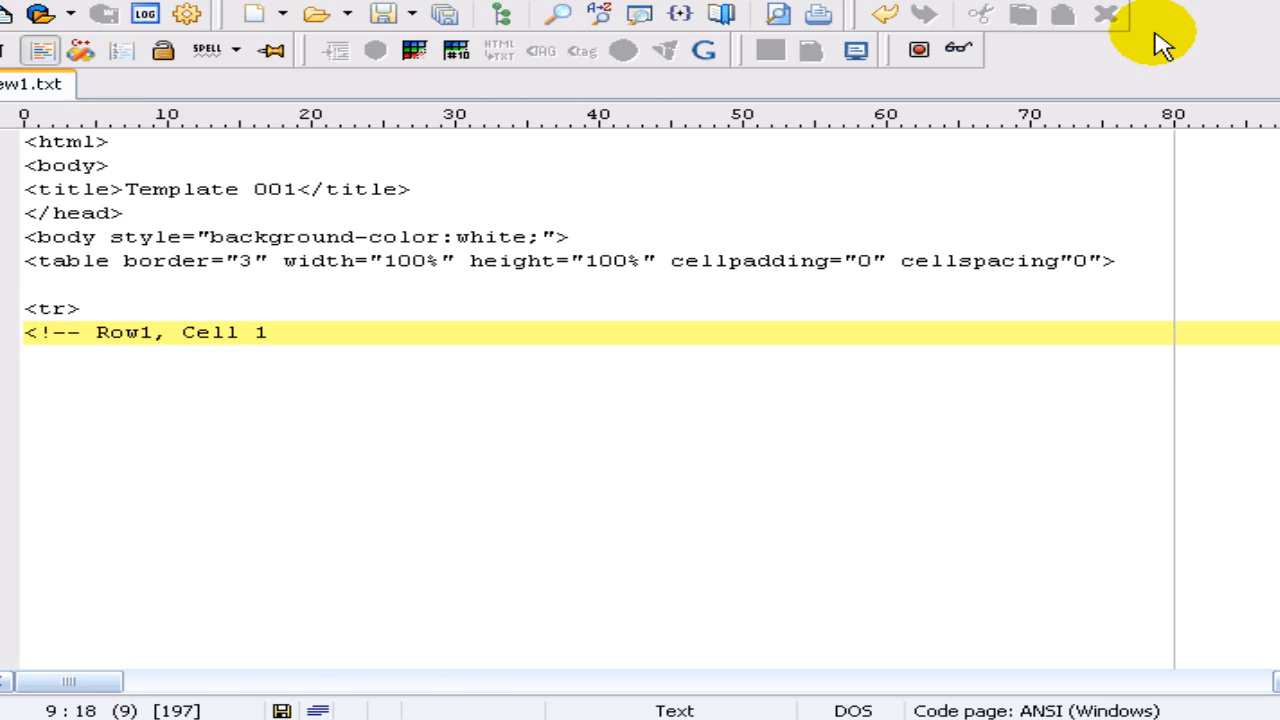
type(":")
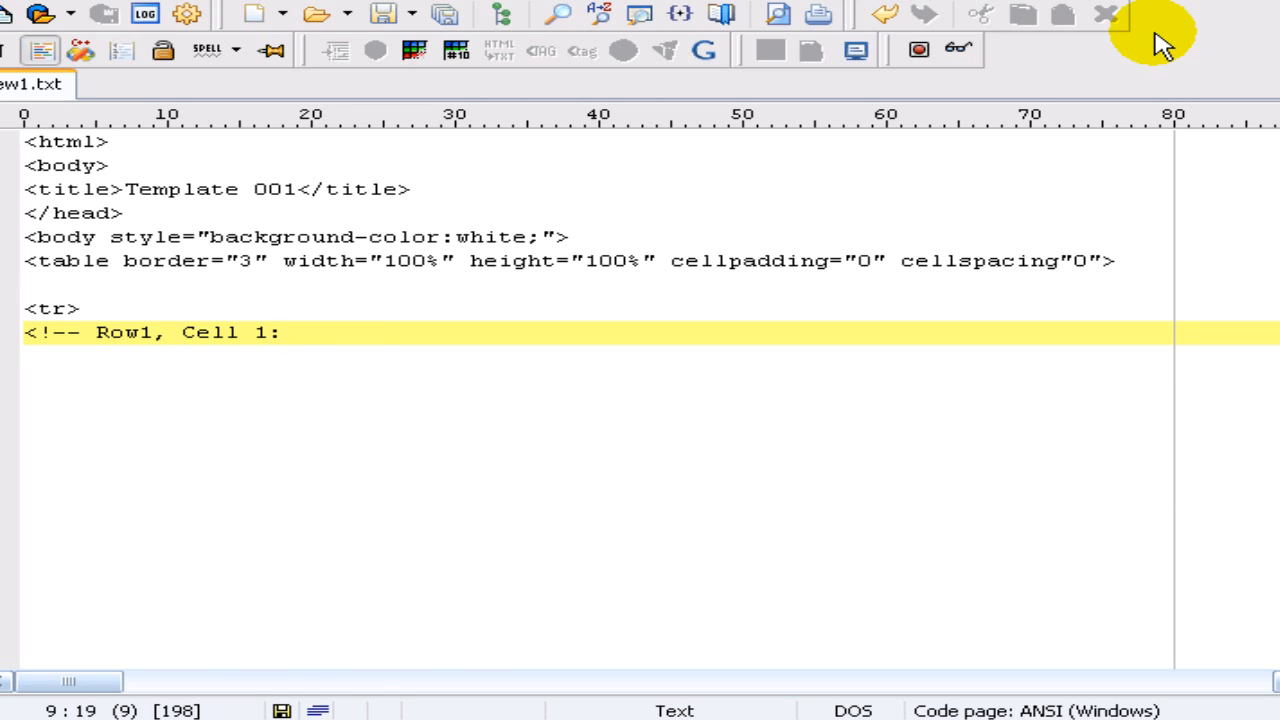
type("Border -->")
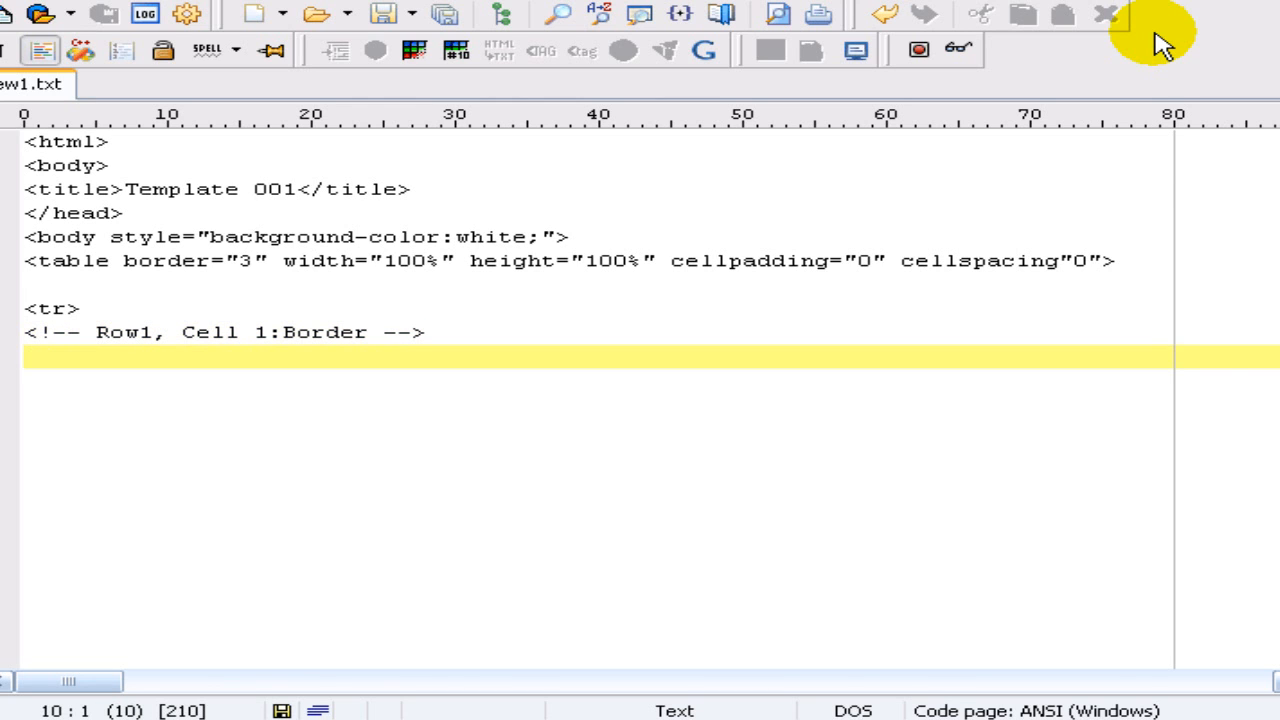
type("<")
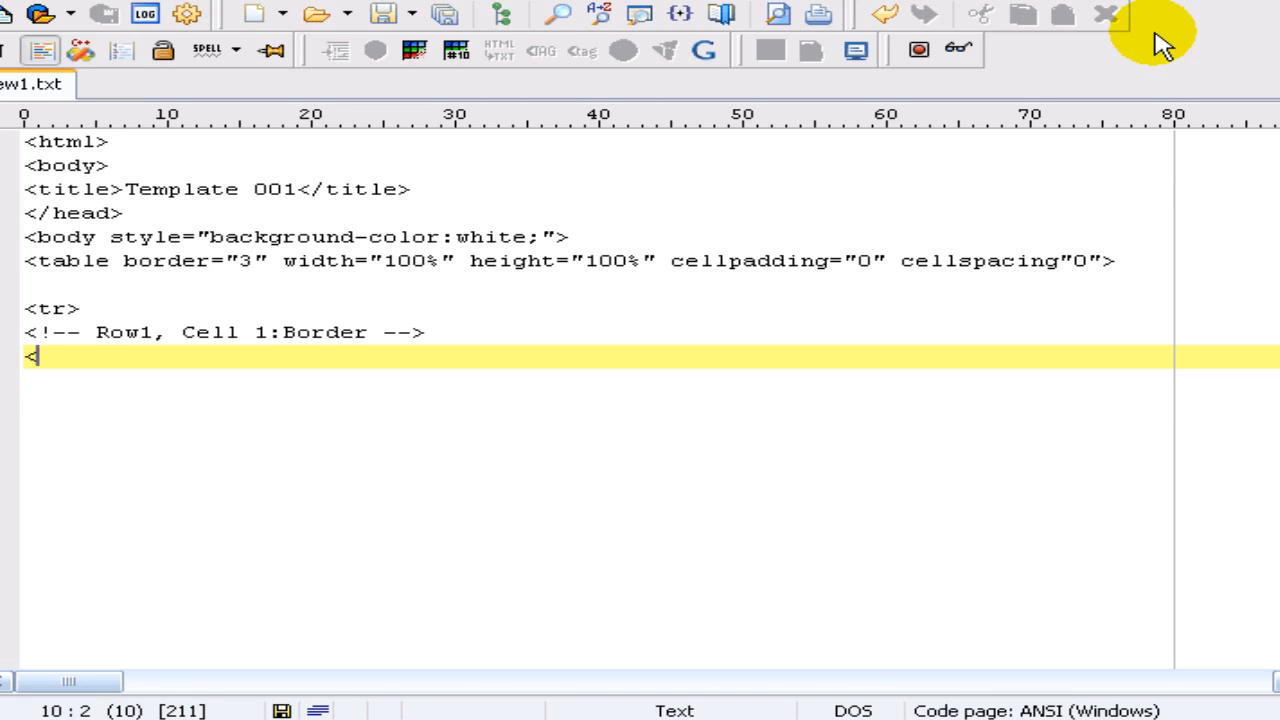
Step: Open the header cell spanning 2 columns at 20% height
type("td col")
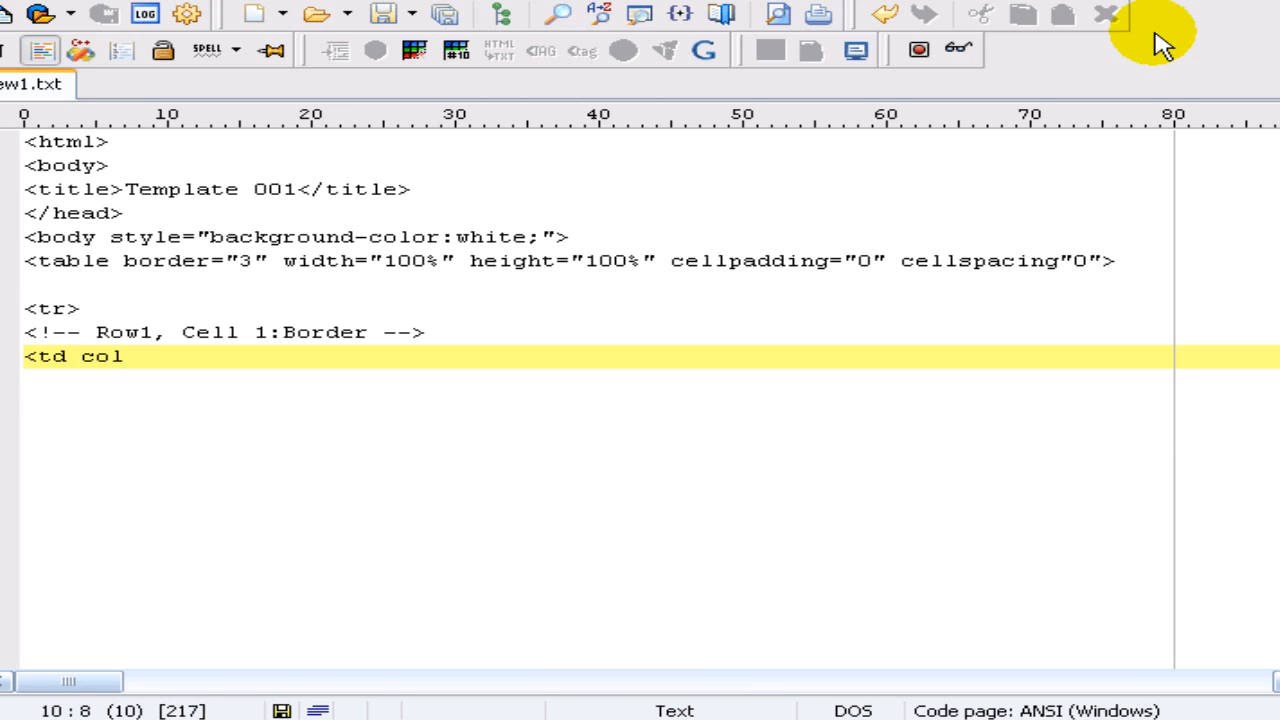
type("span=")
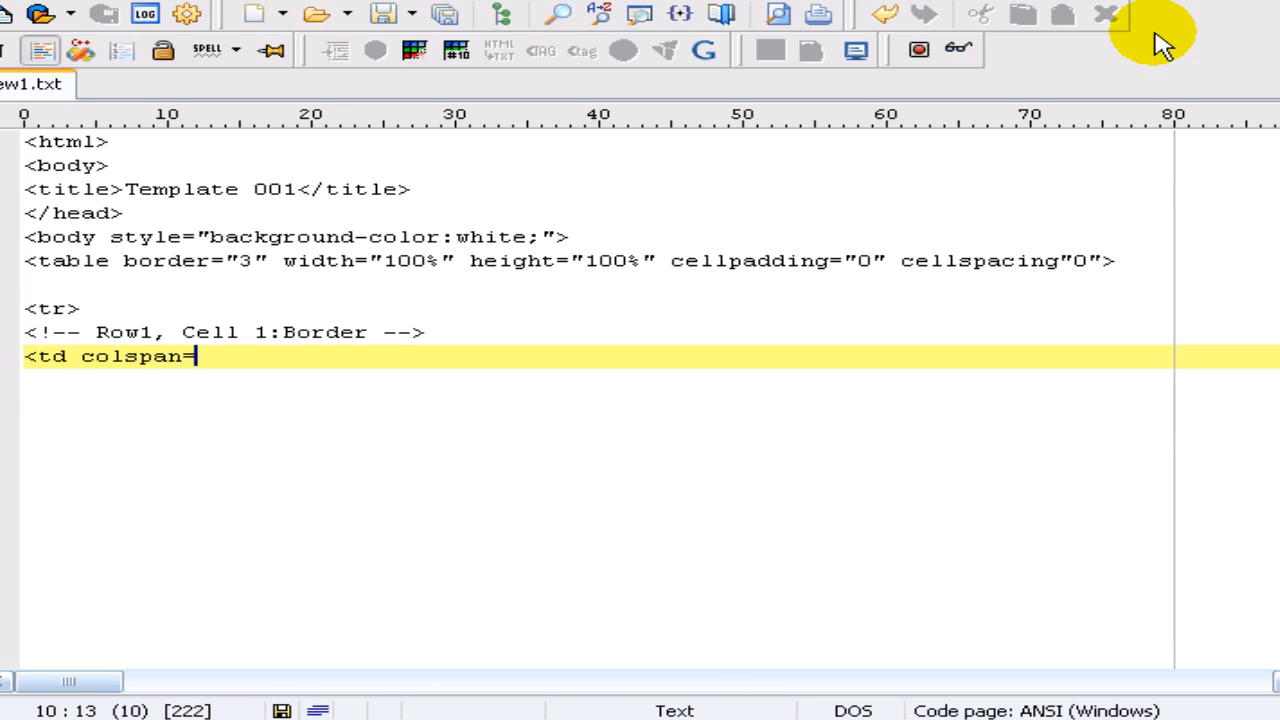
type("\"2\" height")
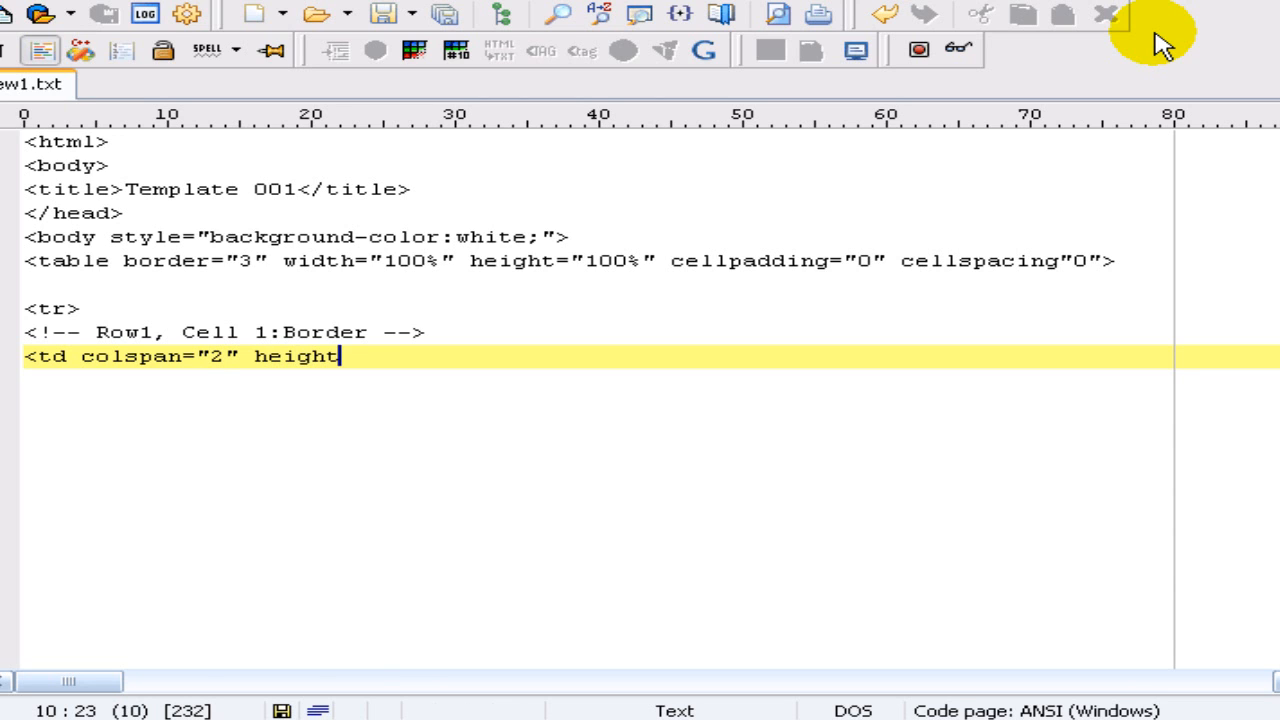
type("+''")
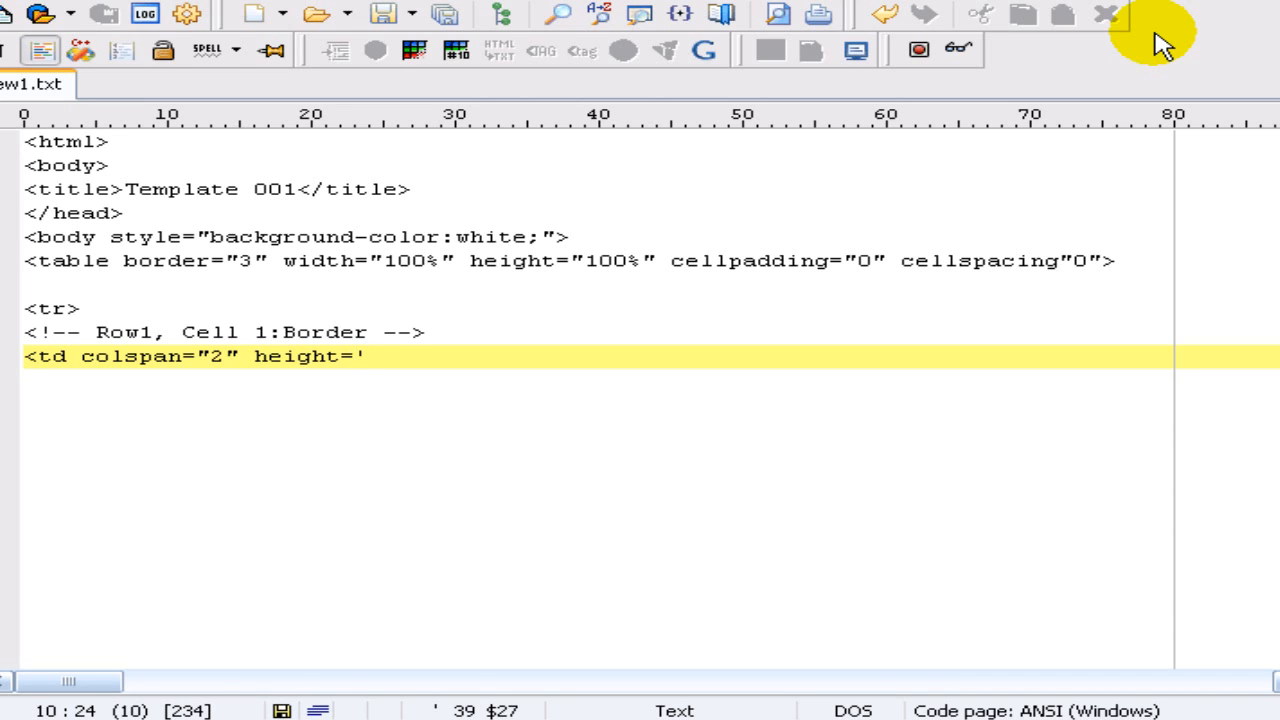
type("\"\"")
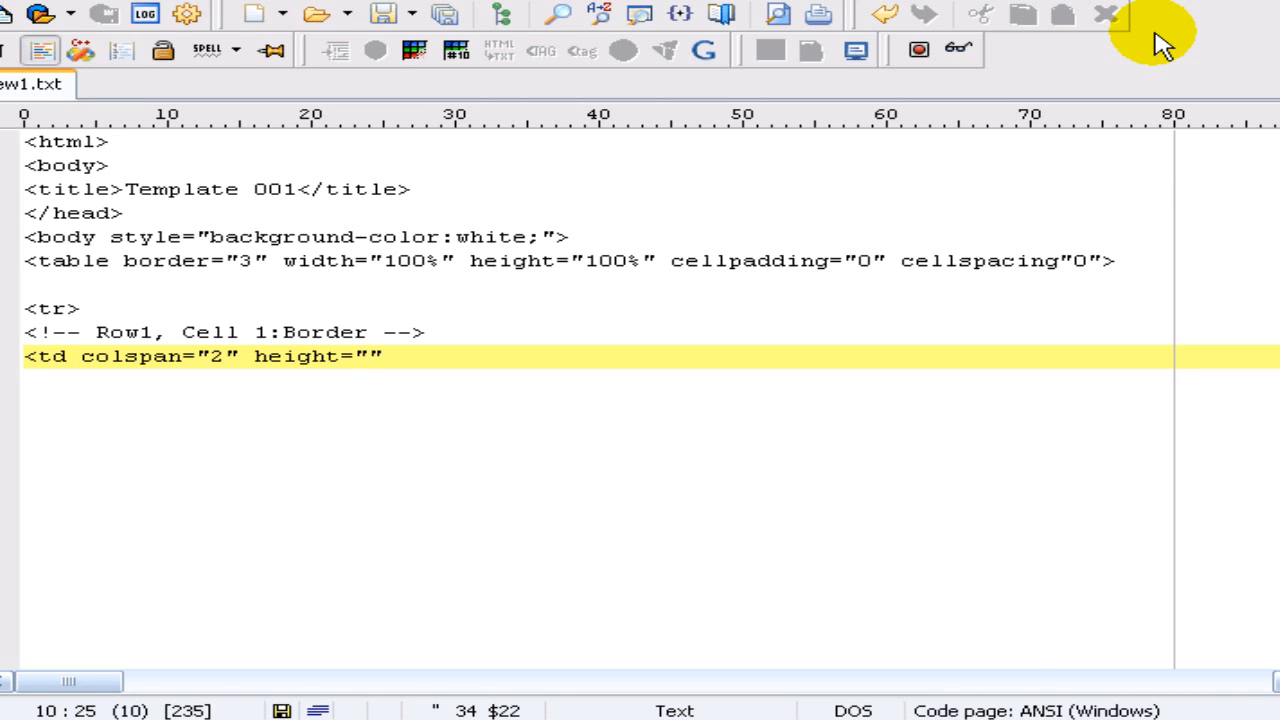
type("2")
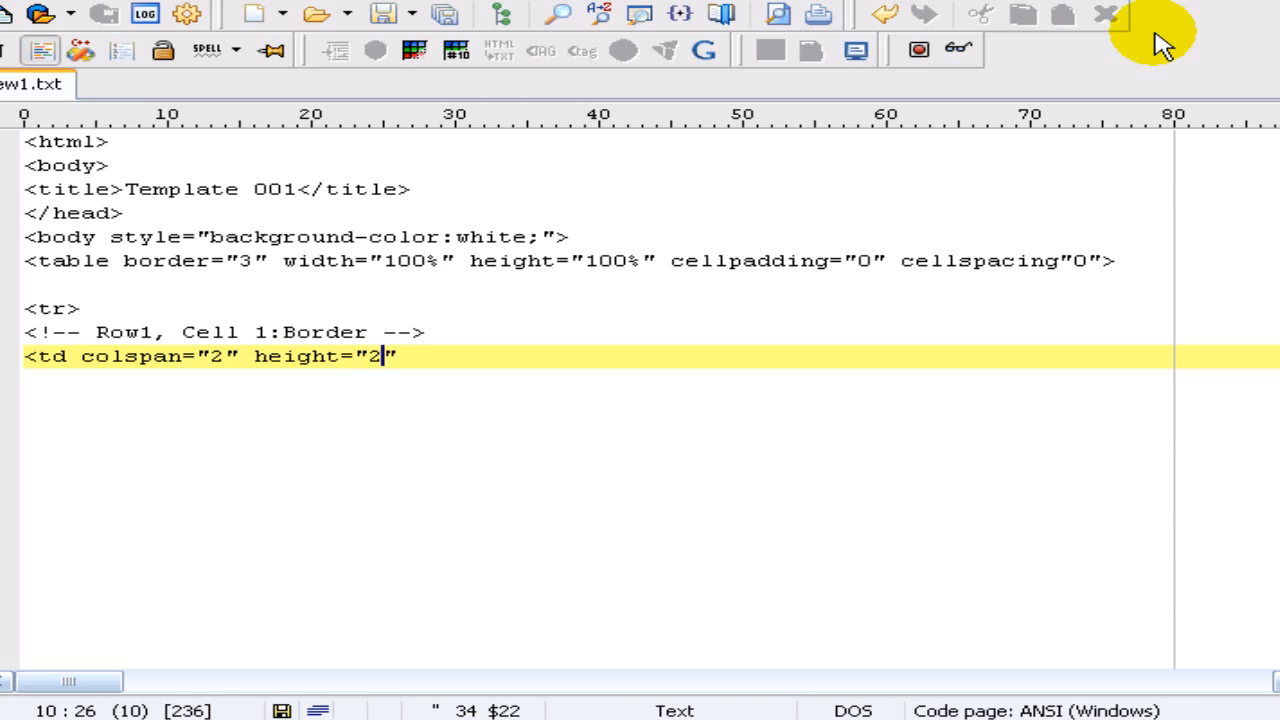
type("0%")
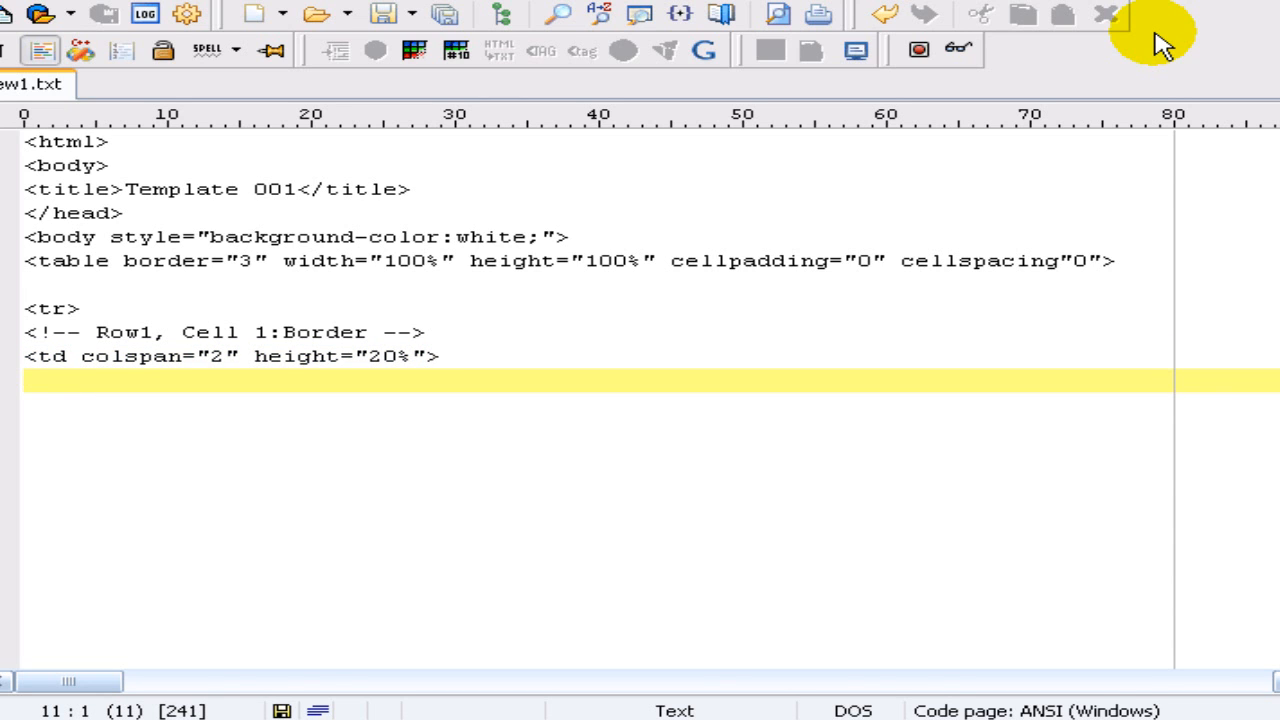
Step: Fill the header cell with 'top bar for header', then close the cell and row
type("top b")
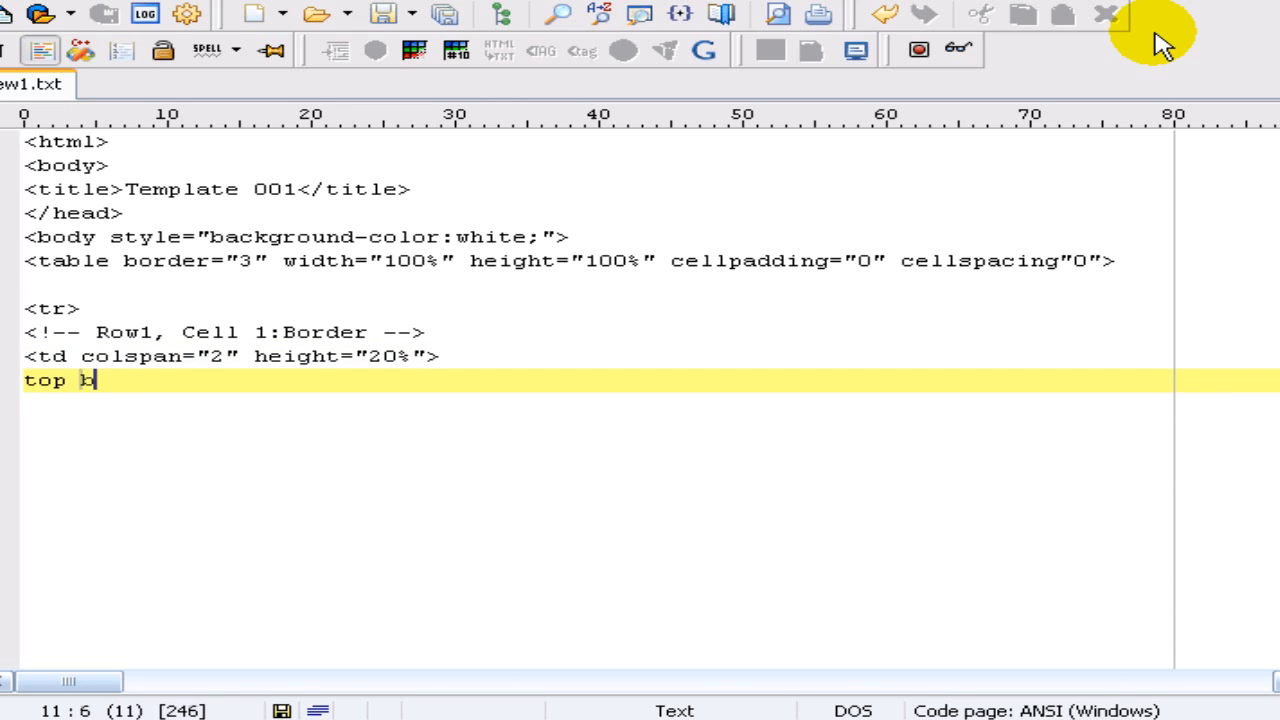
type("bar for")
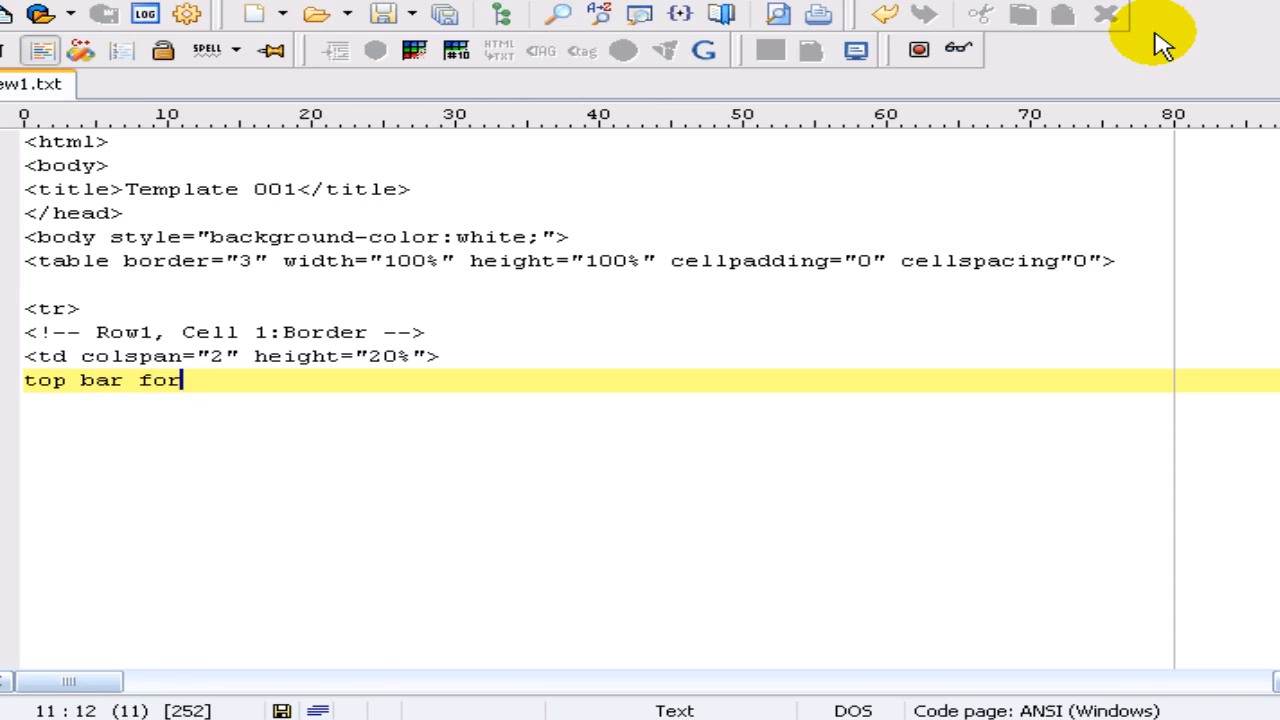
type("header")
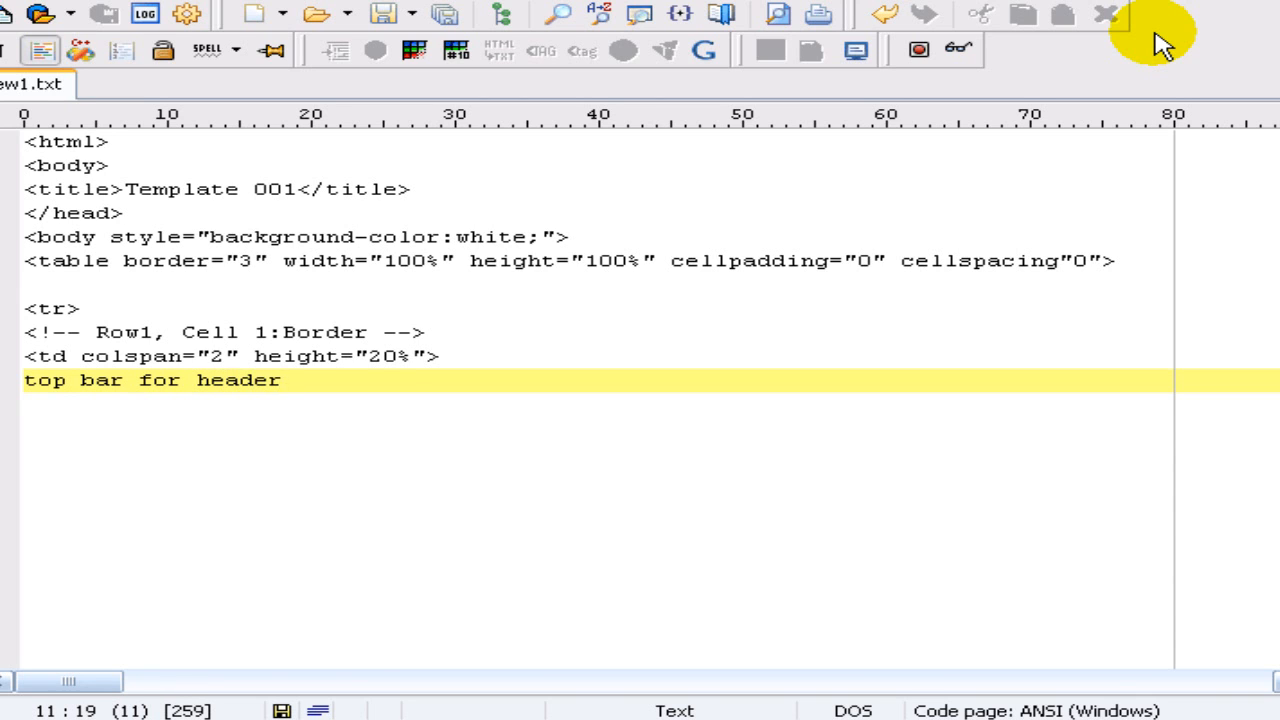
type("</td>")
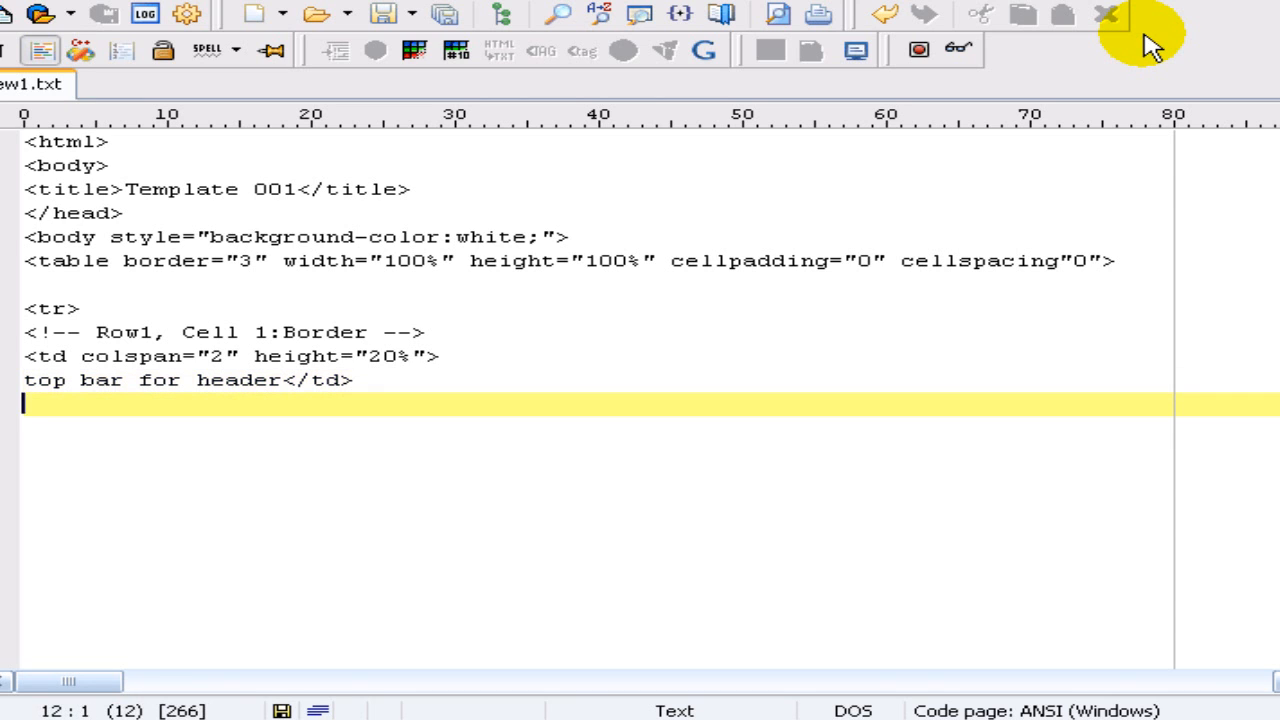
type("<")
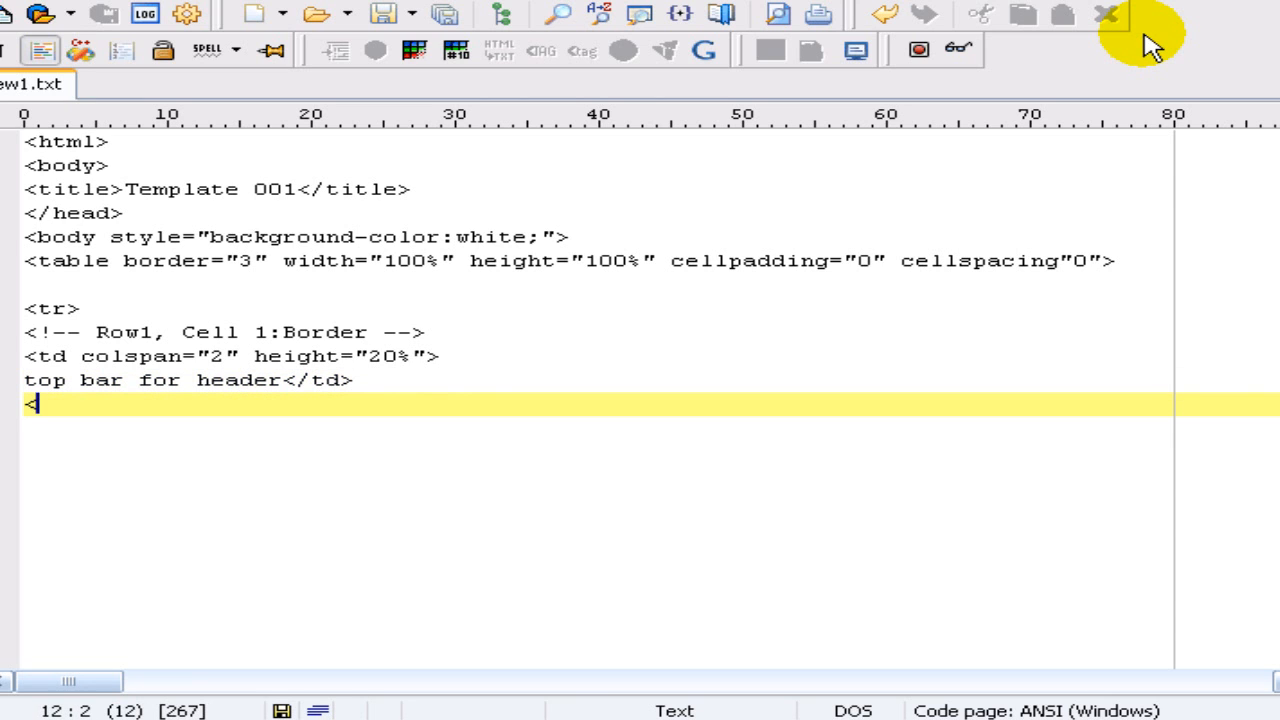
type("/tr>")
type("<tr>")
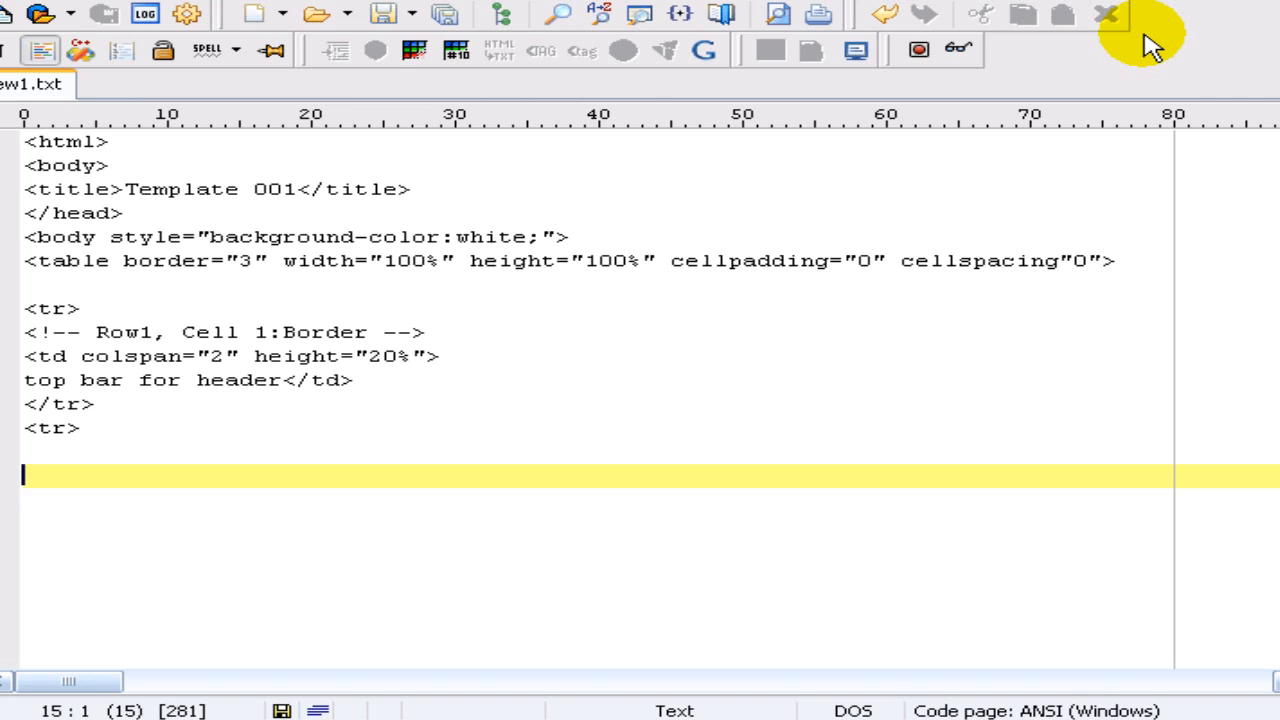
mouse_move(1070, 60)
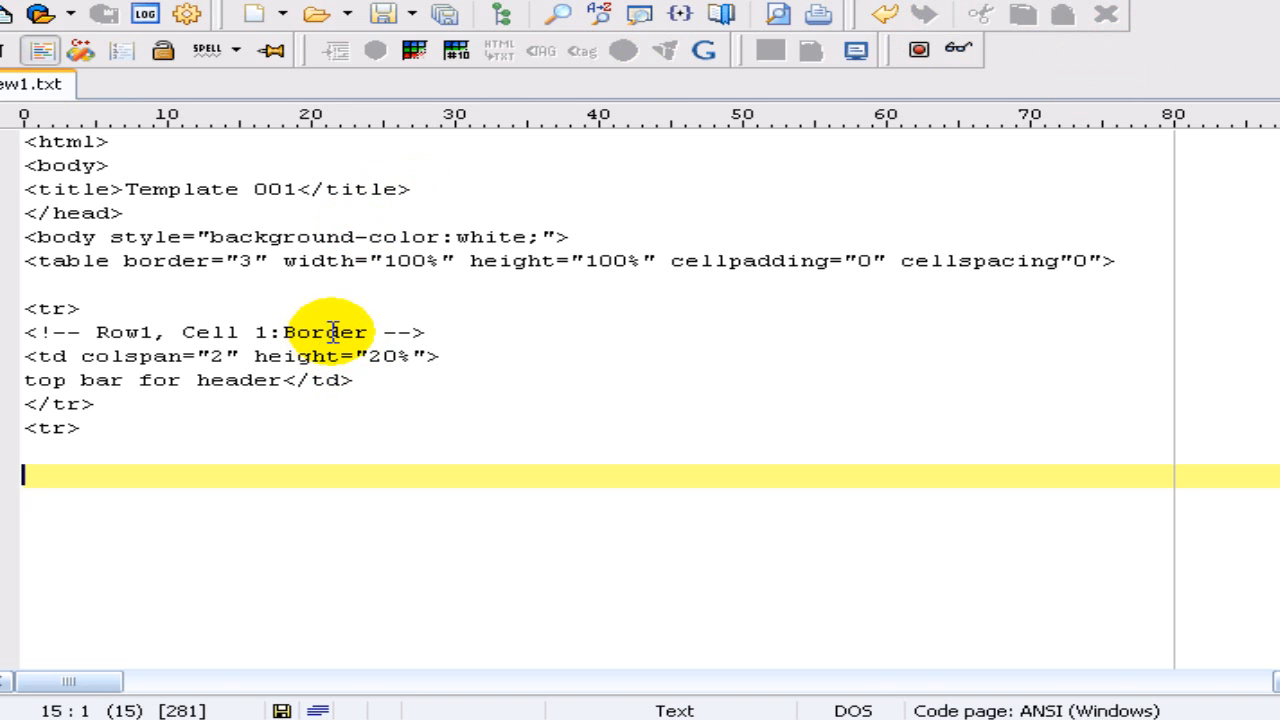
mouse_move(25, 323)
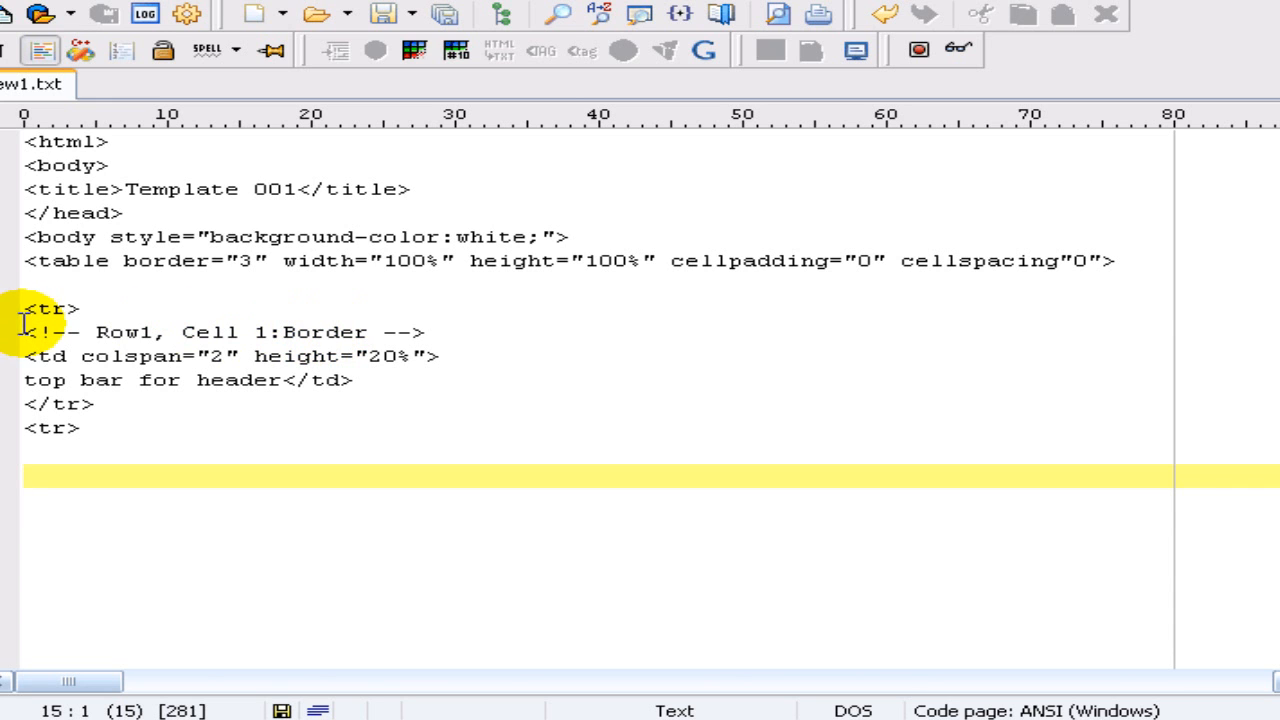
Step: Paste the copied comment and cell lines into row two, adapting them as the Nav cell
right_click(250, 345)
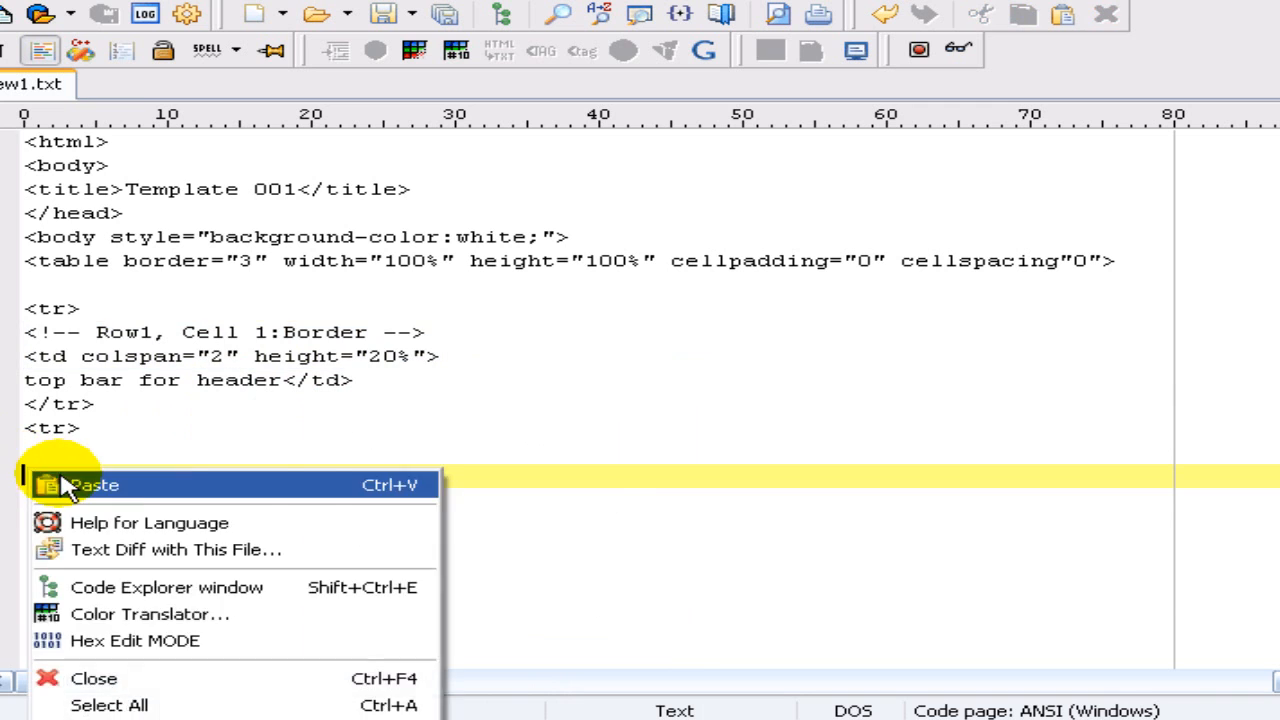
left_click(95, 485)
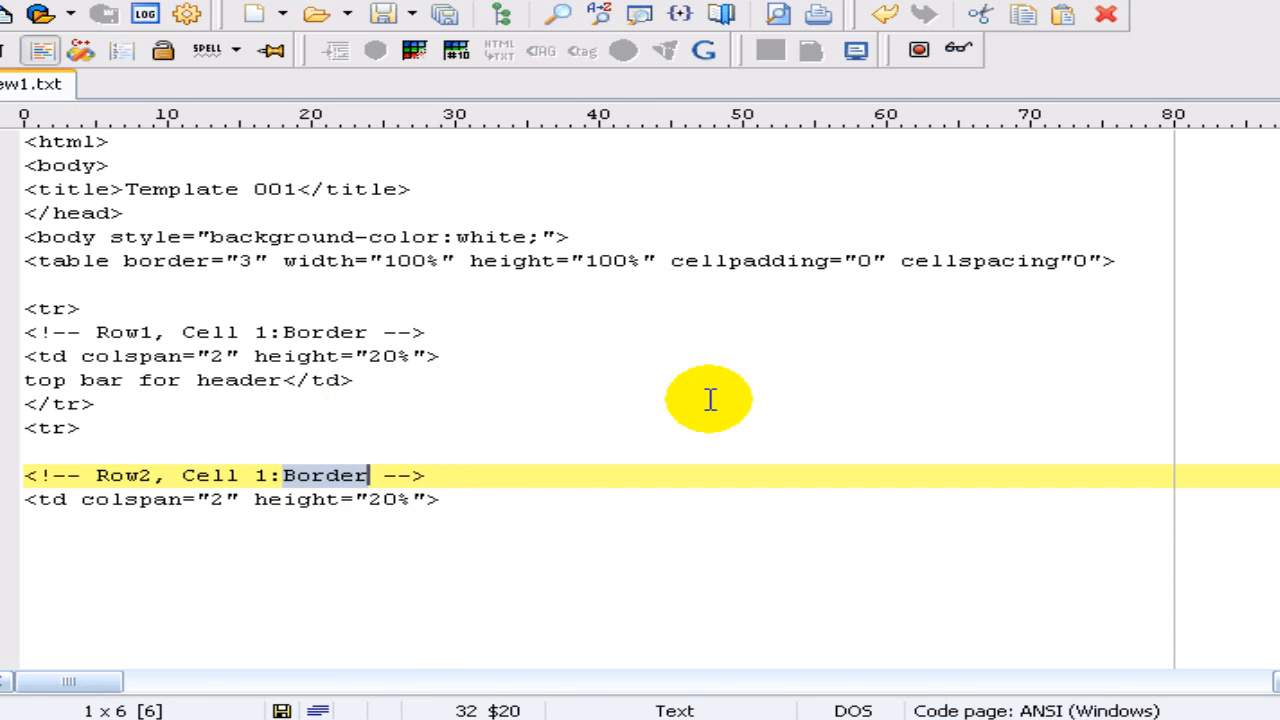
type("Nav")
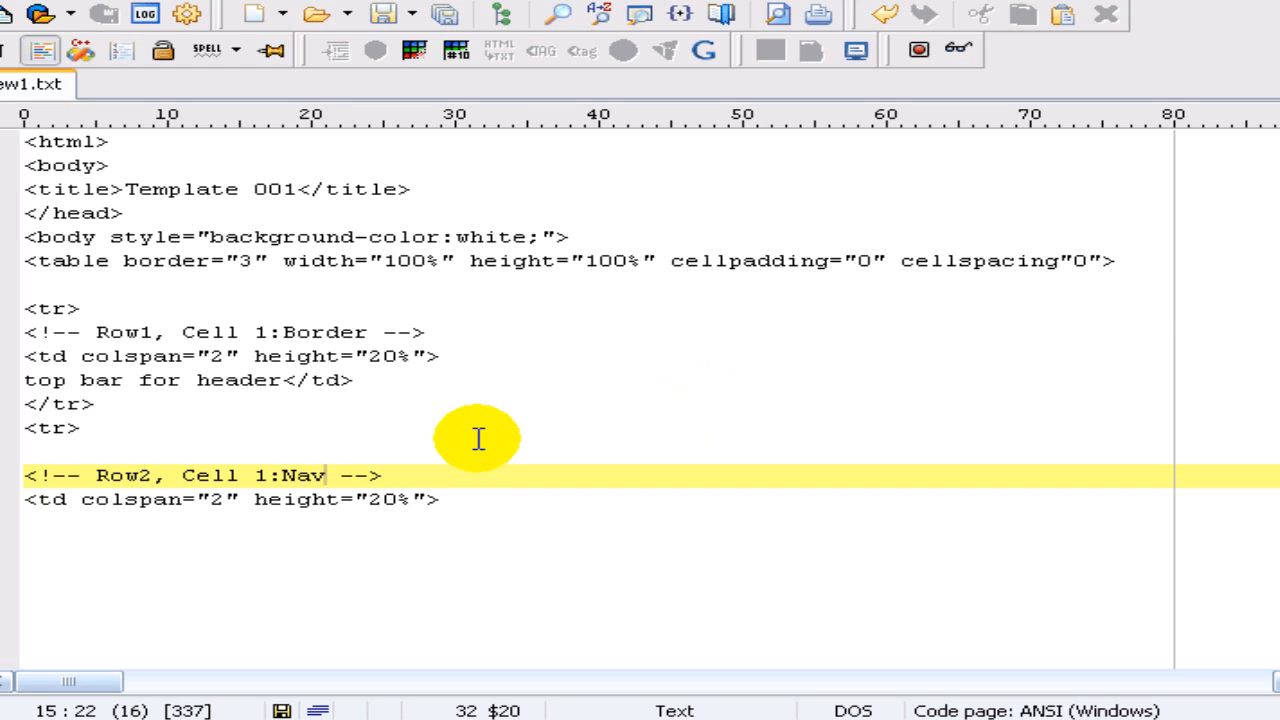
mouse_move(88, 510)
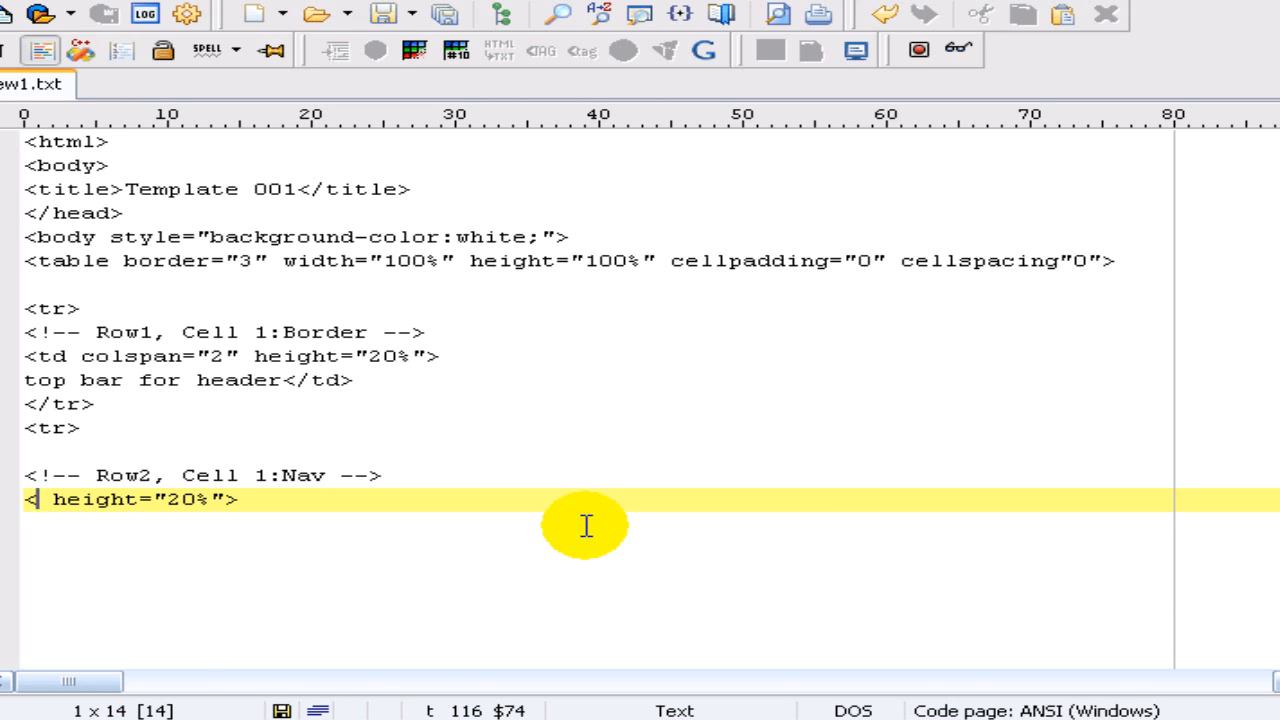
type("<td")
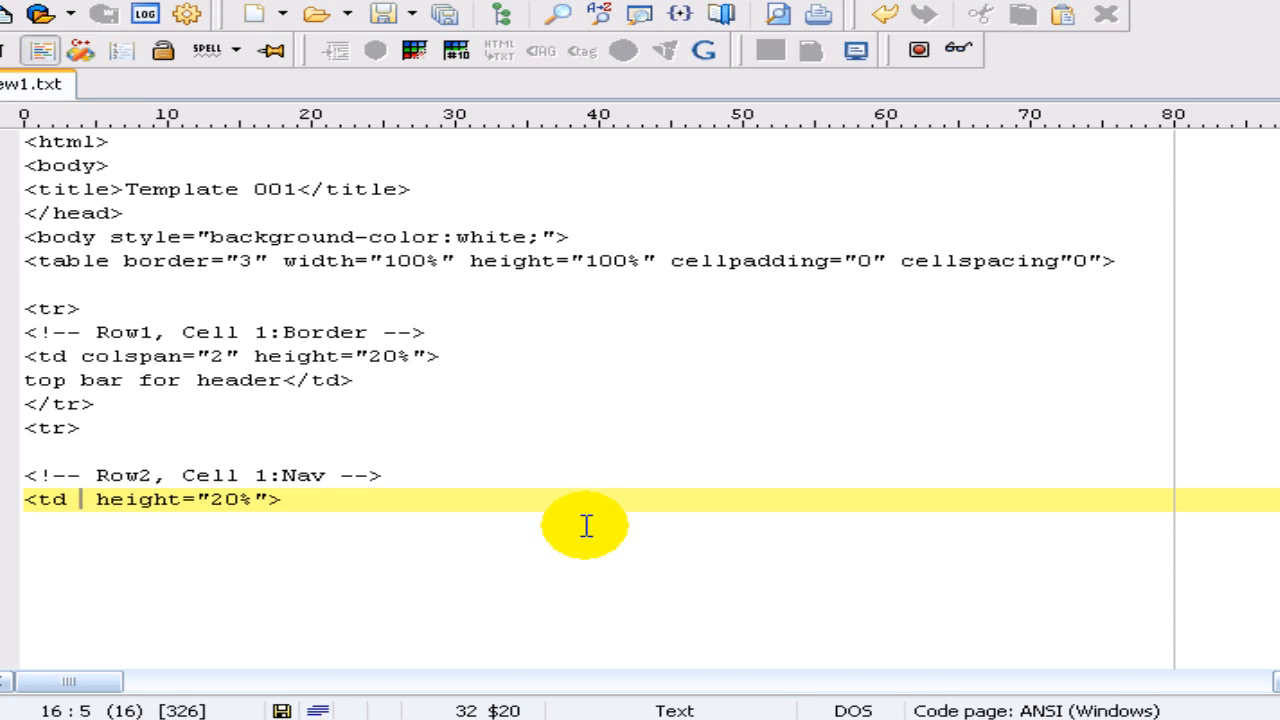
type("cl")
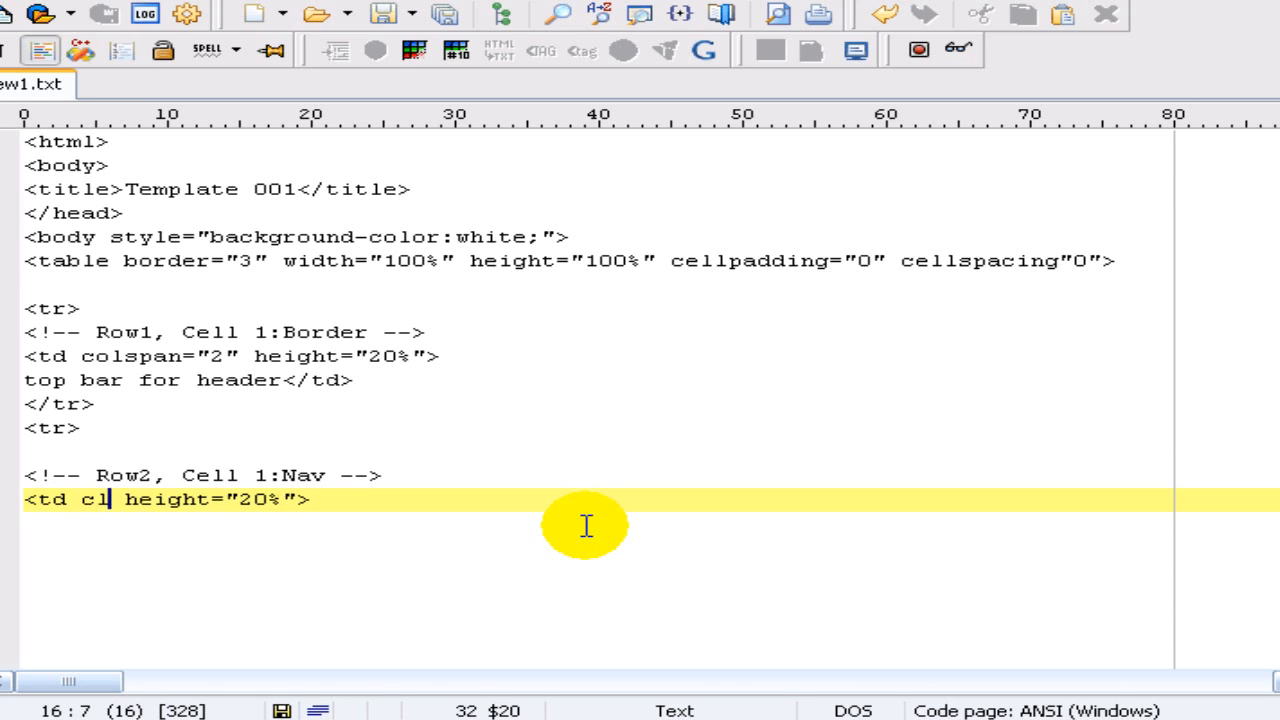
type("ass")
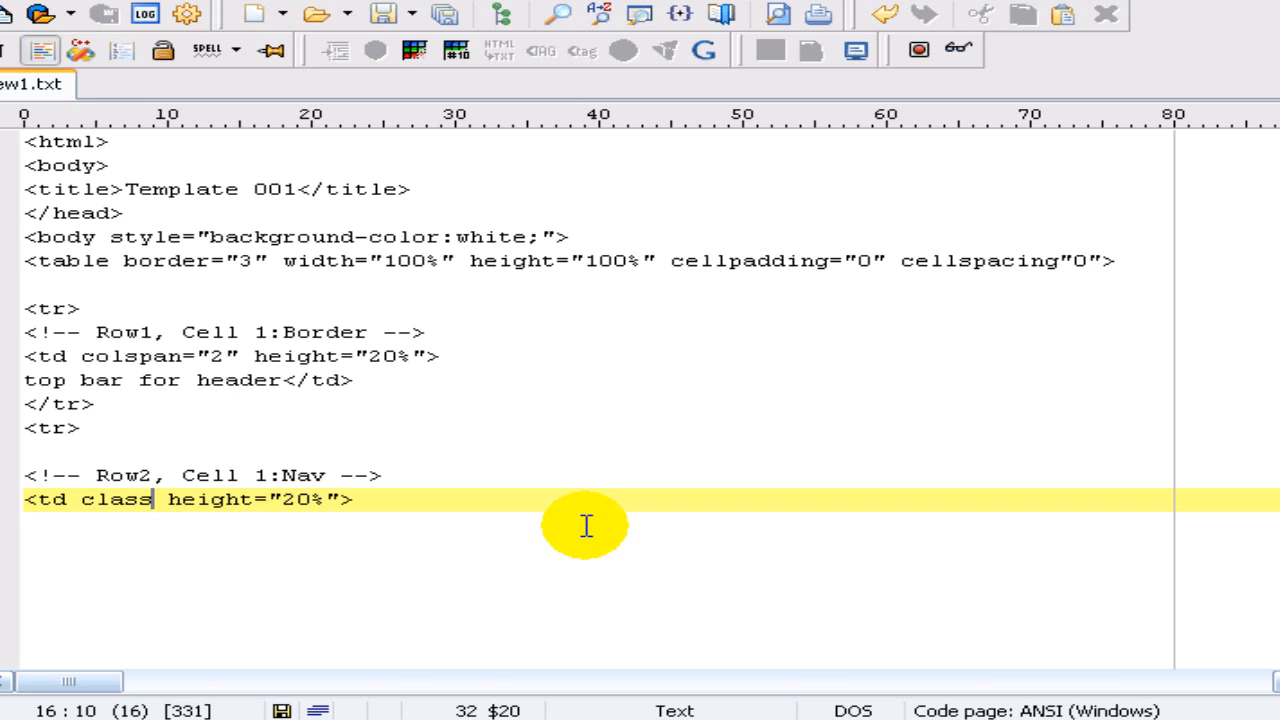
type("=")
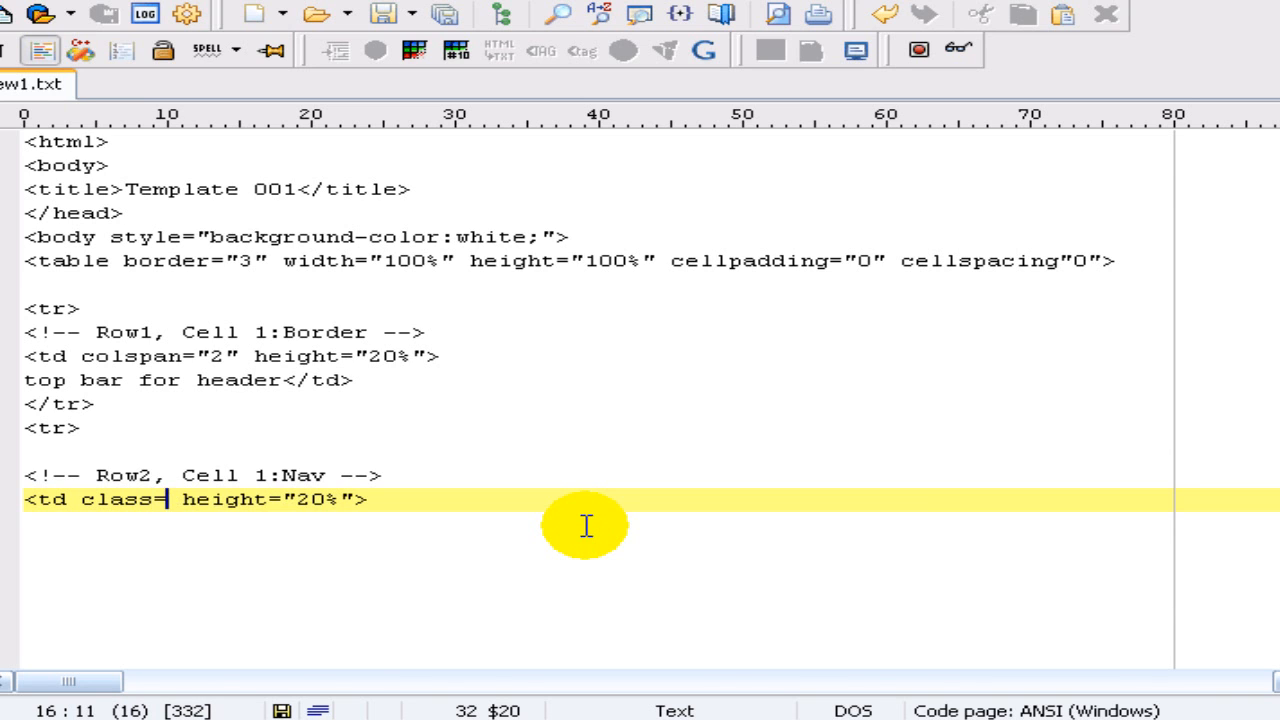
type("\"na\"")
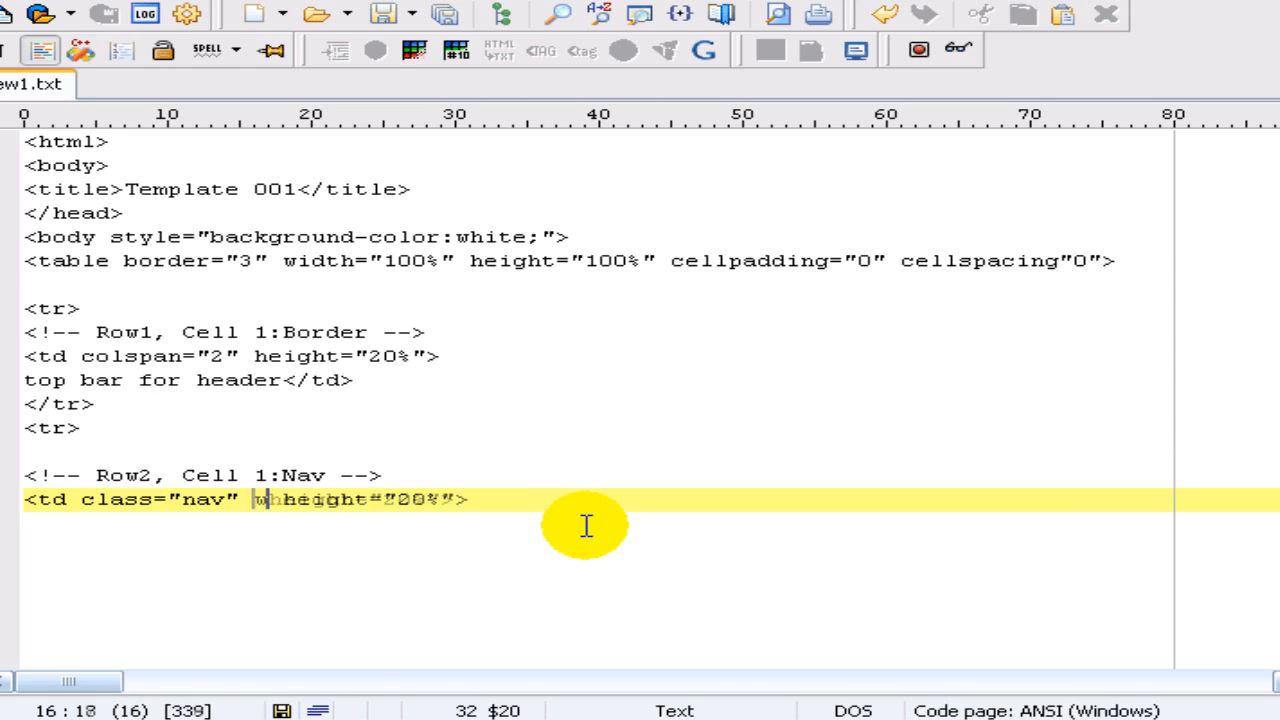
type("idth=\"20")
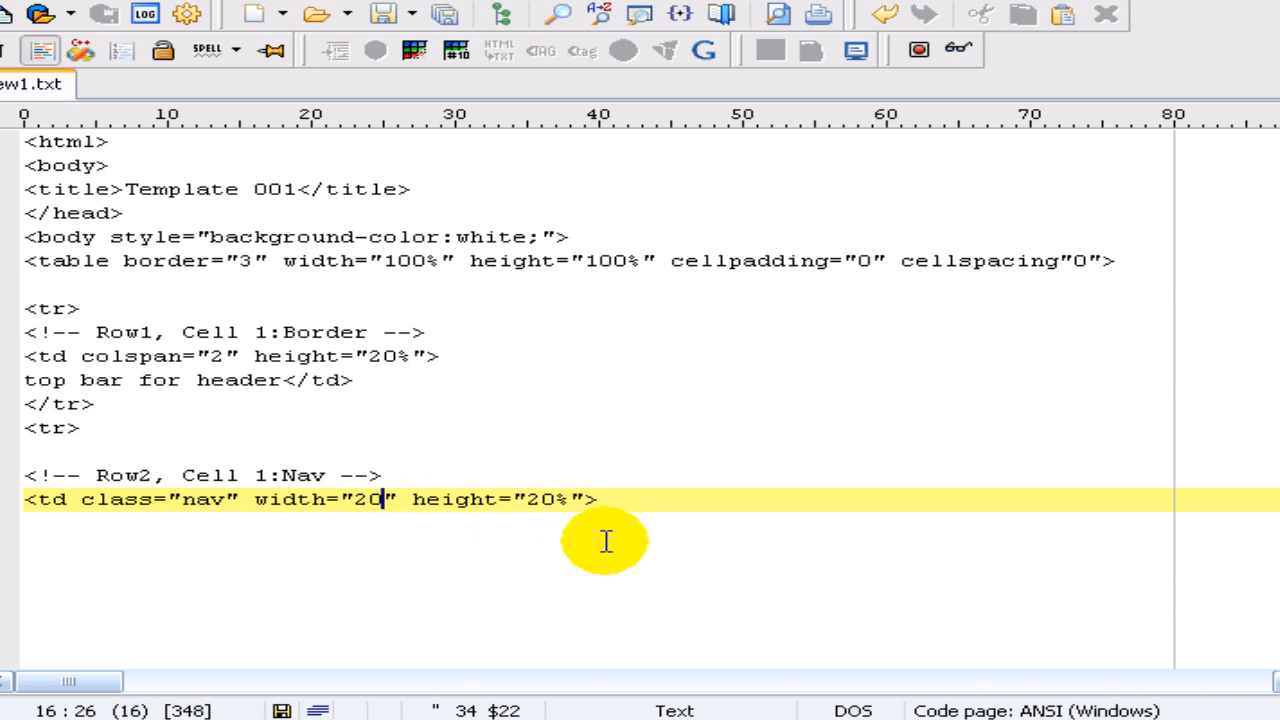
type("%")
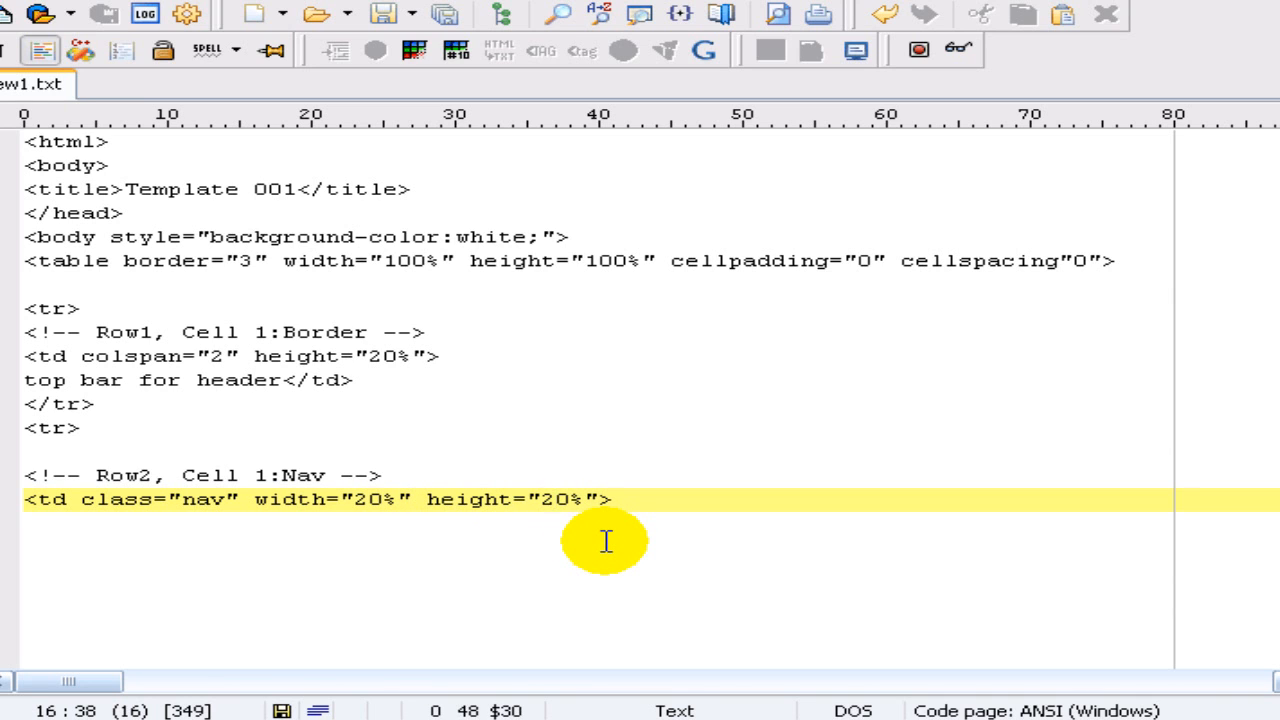
key("Backspace")
type("8")
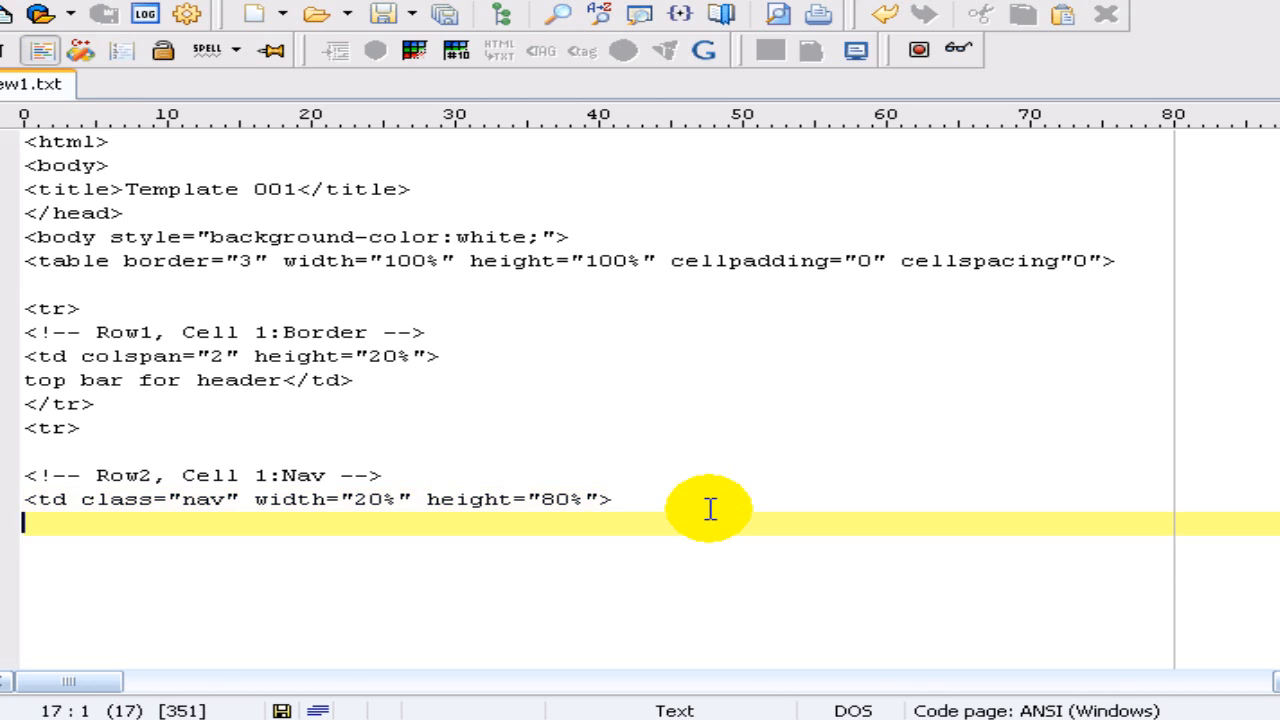
Step: Put a <p>navagation bar</p> paragraph inside the nav cell
type("<p")
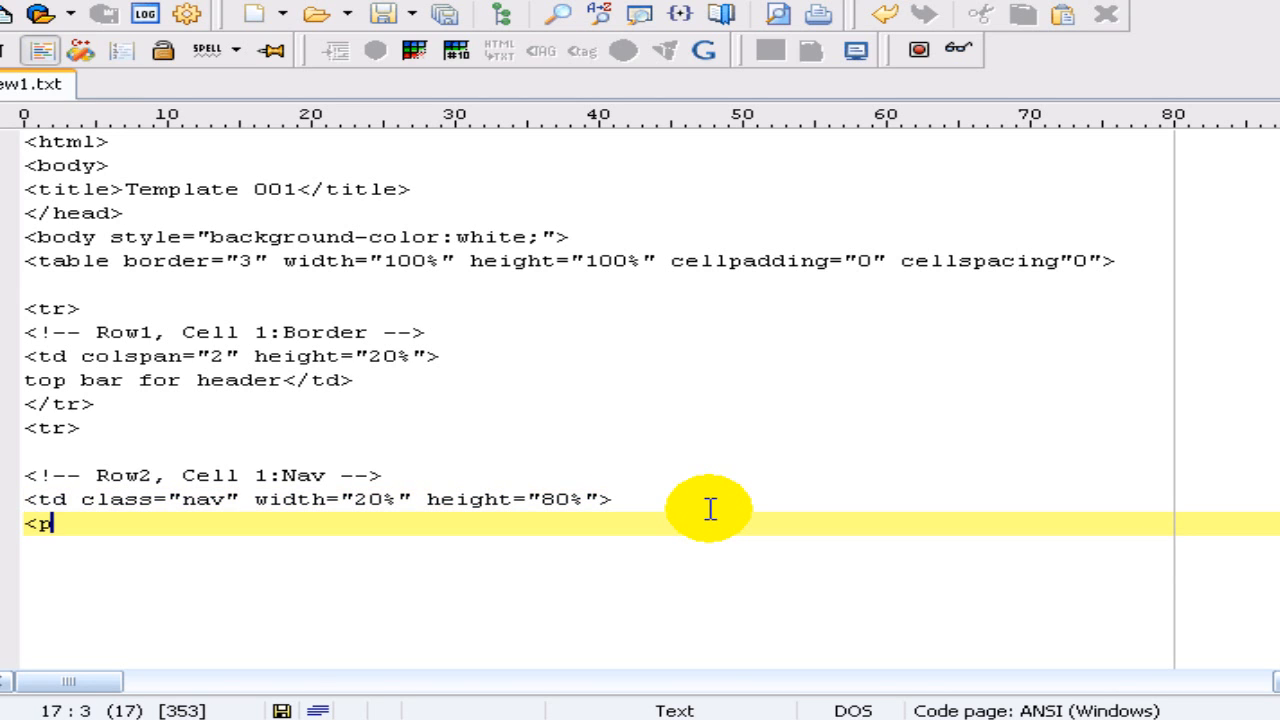
type(">")
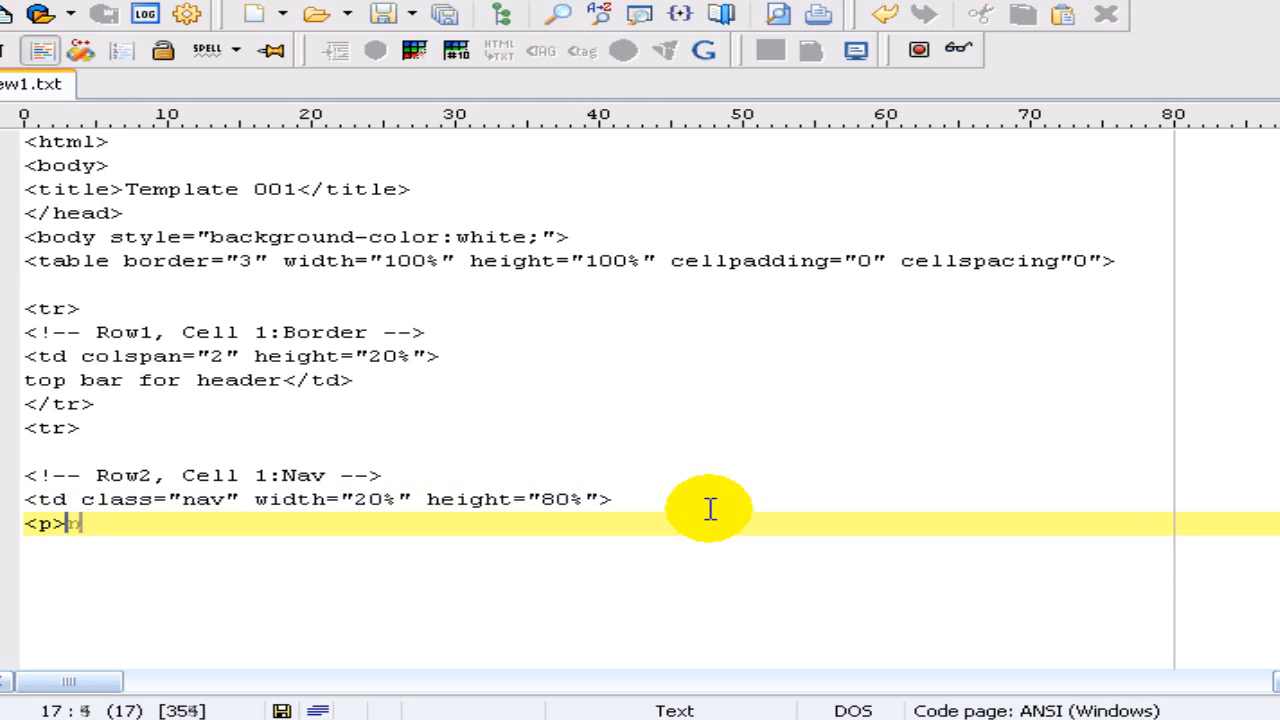
type("navagati")
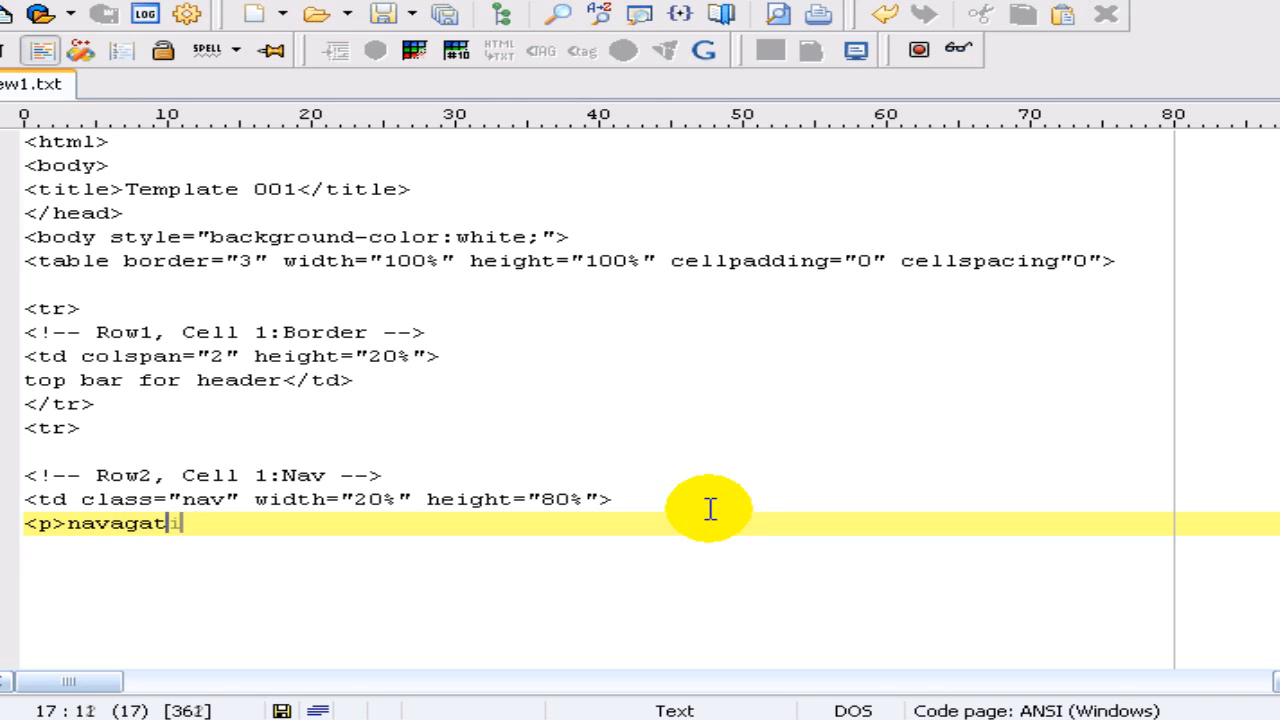
type("ion bar<")
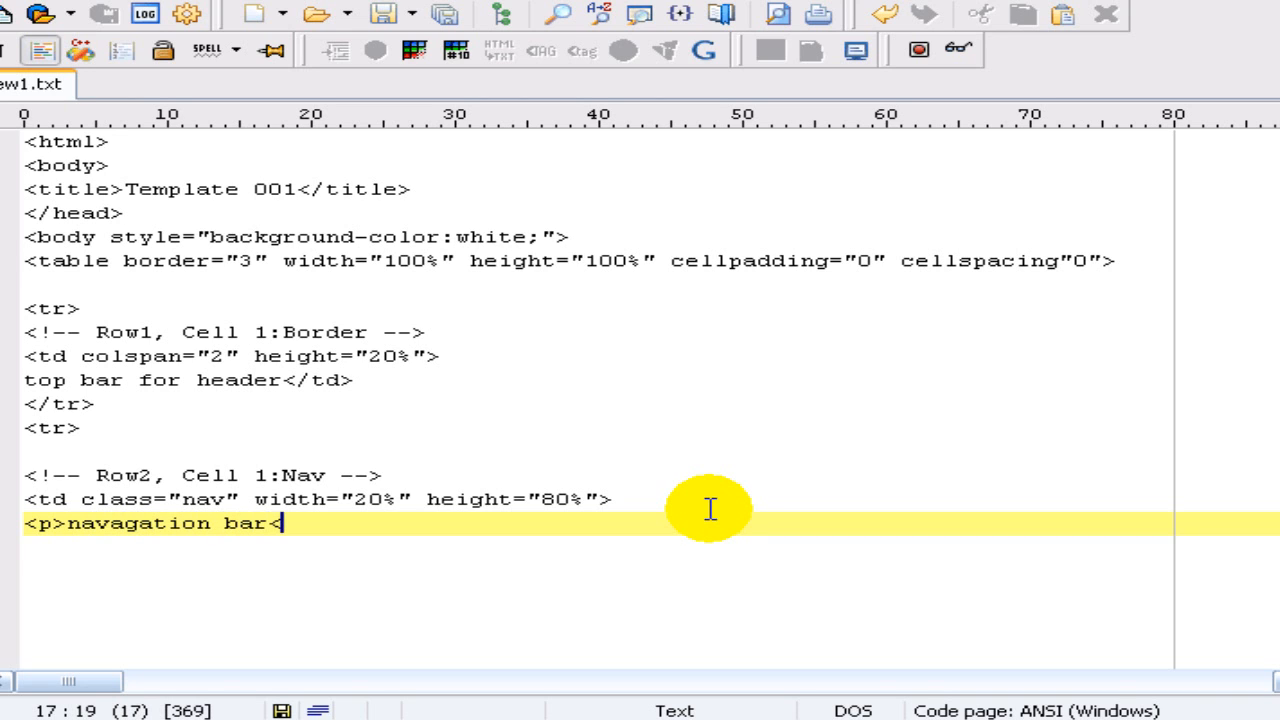
type("/p>")
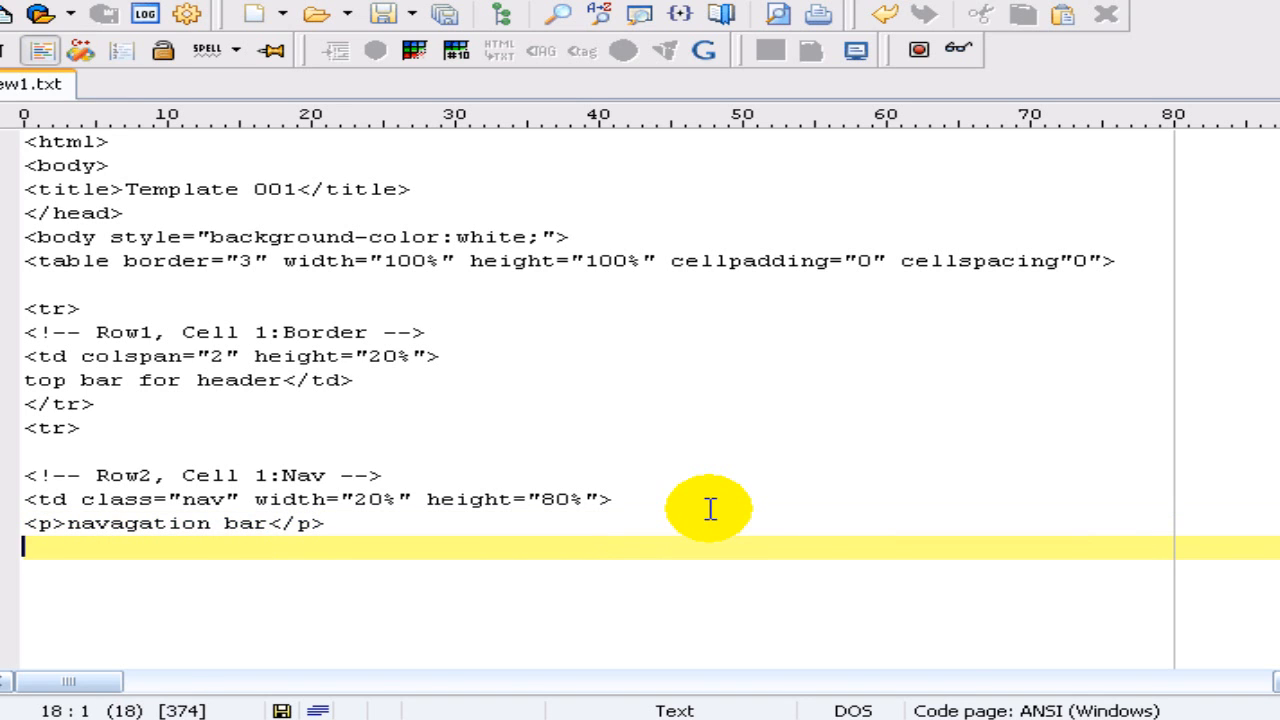
Step: Close the nav cell and paste an 80%-wide Row2 Body cell reading 'body has content'
type("</td>")
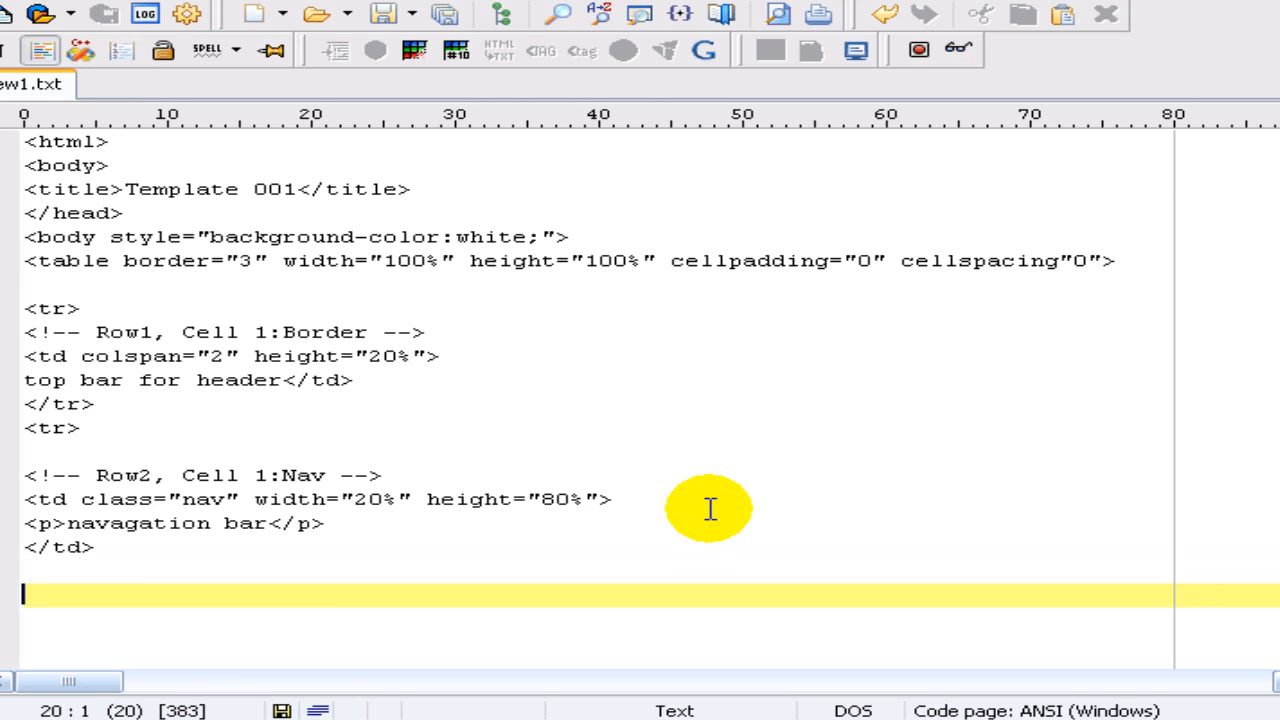
mouse_move(25, 470)
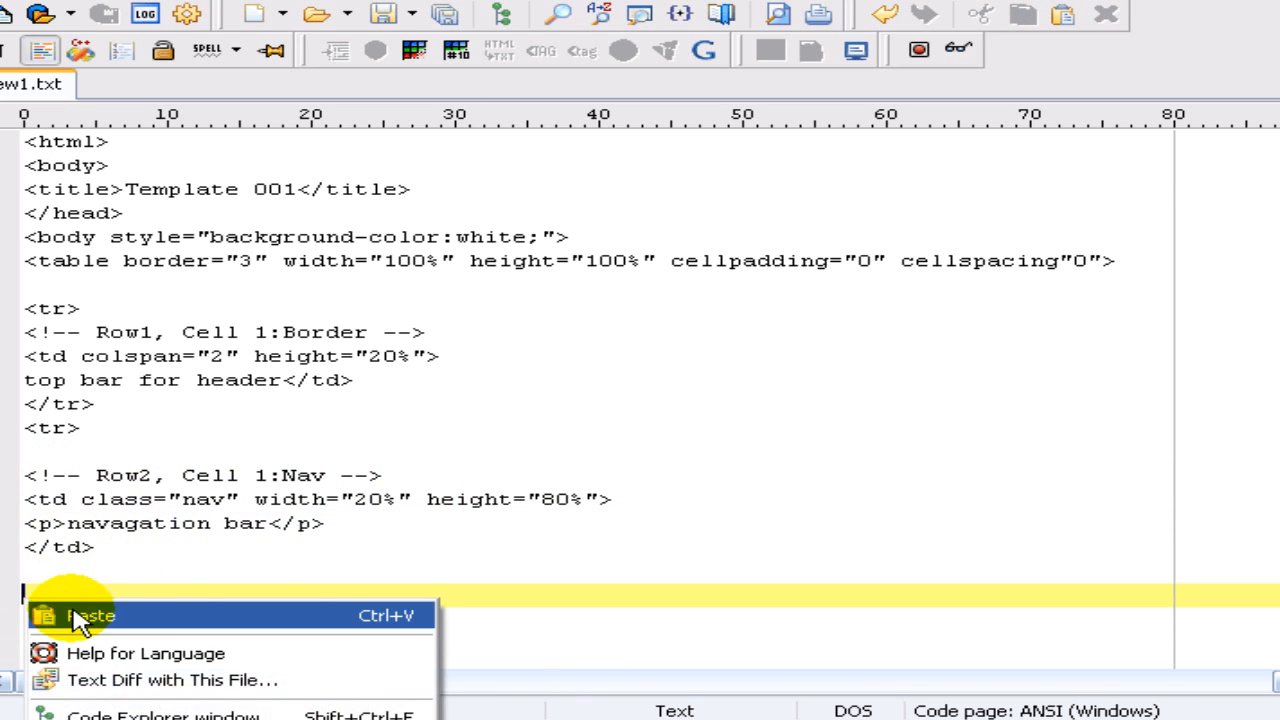
left_click(90, 615)
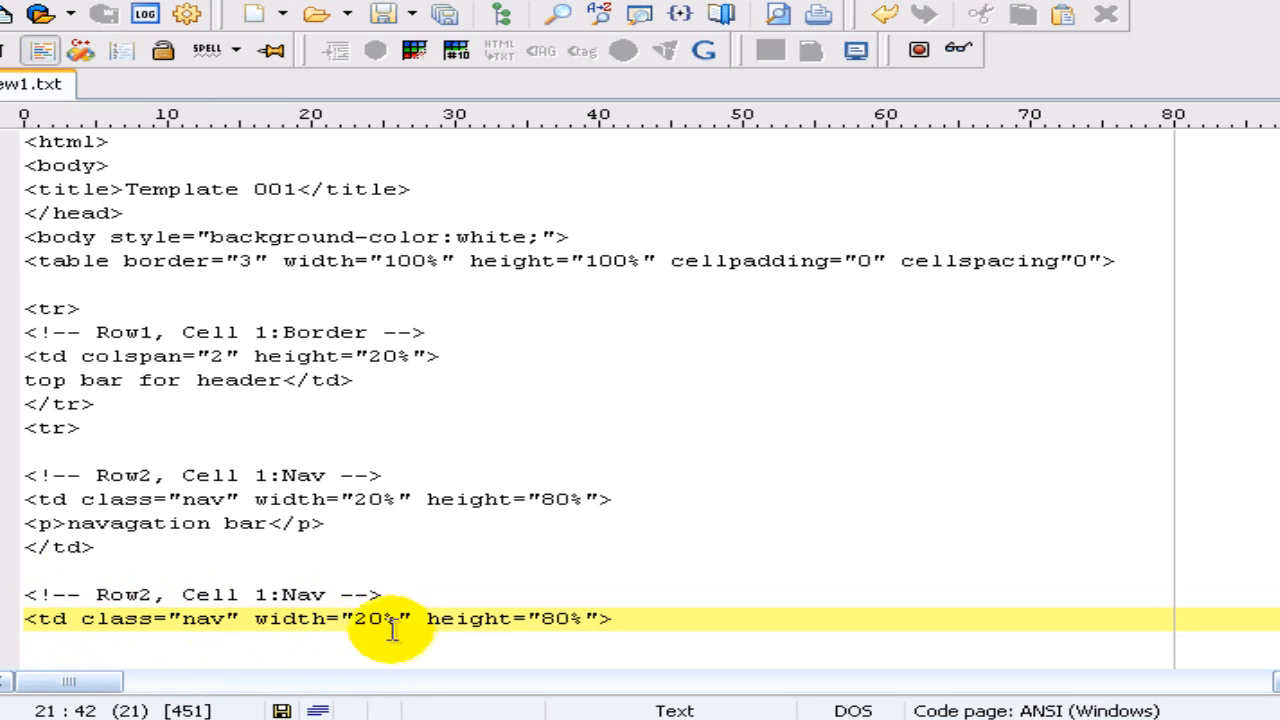
mouse_move(238, 615)
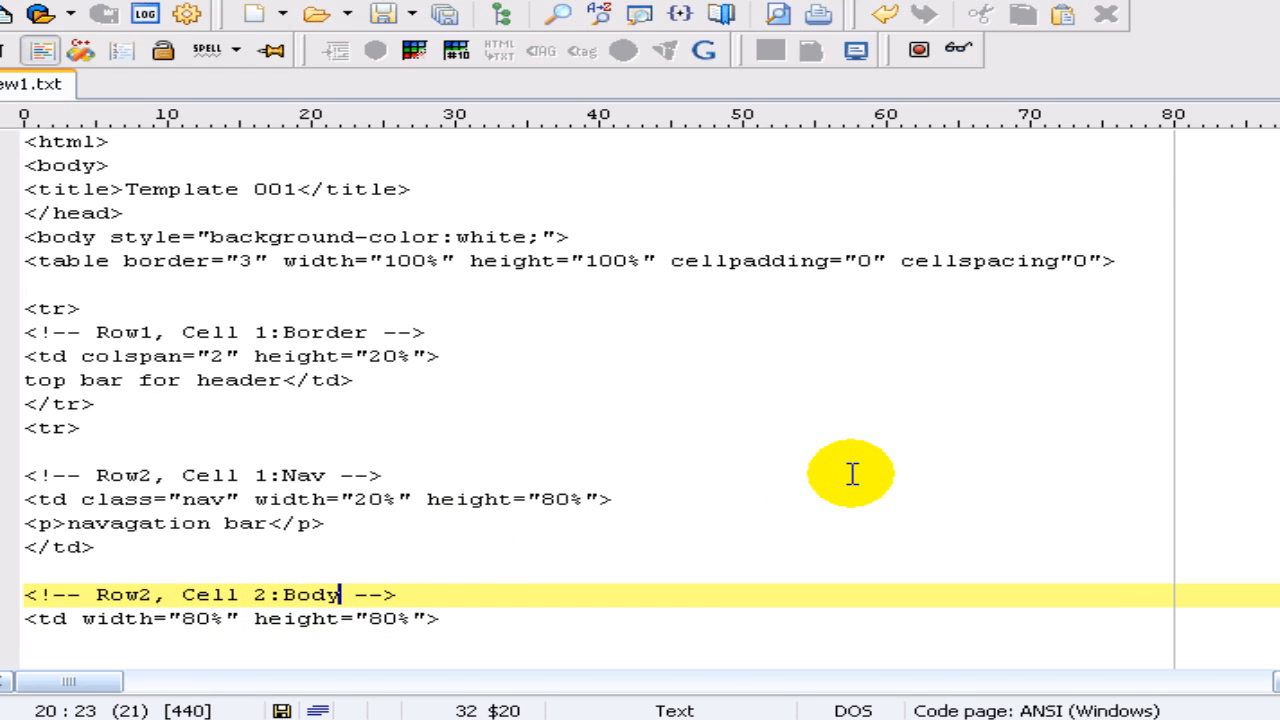
mouse_move(458, 610)
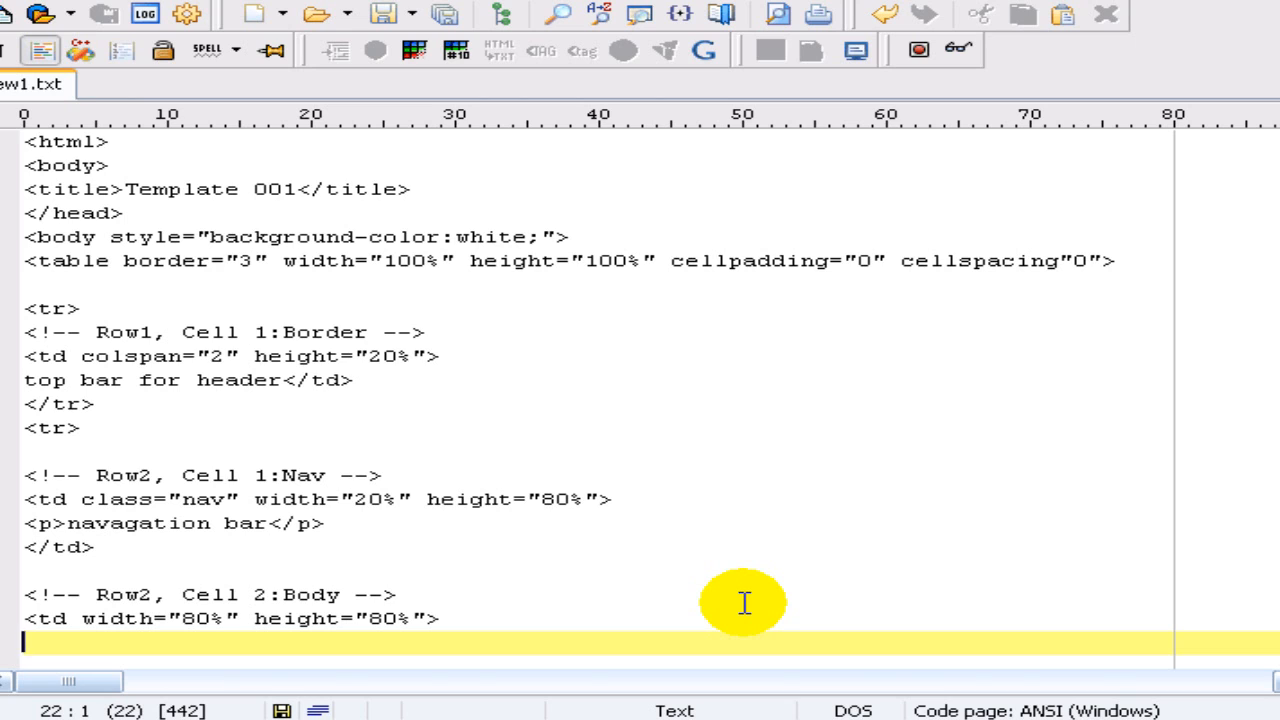
type("body has content")
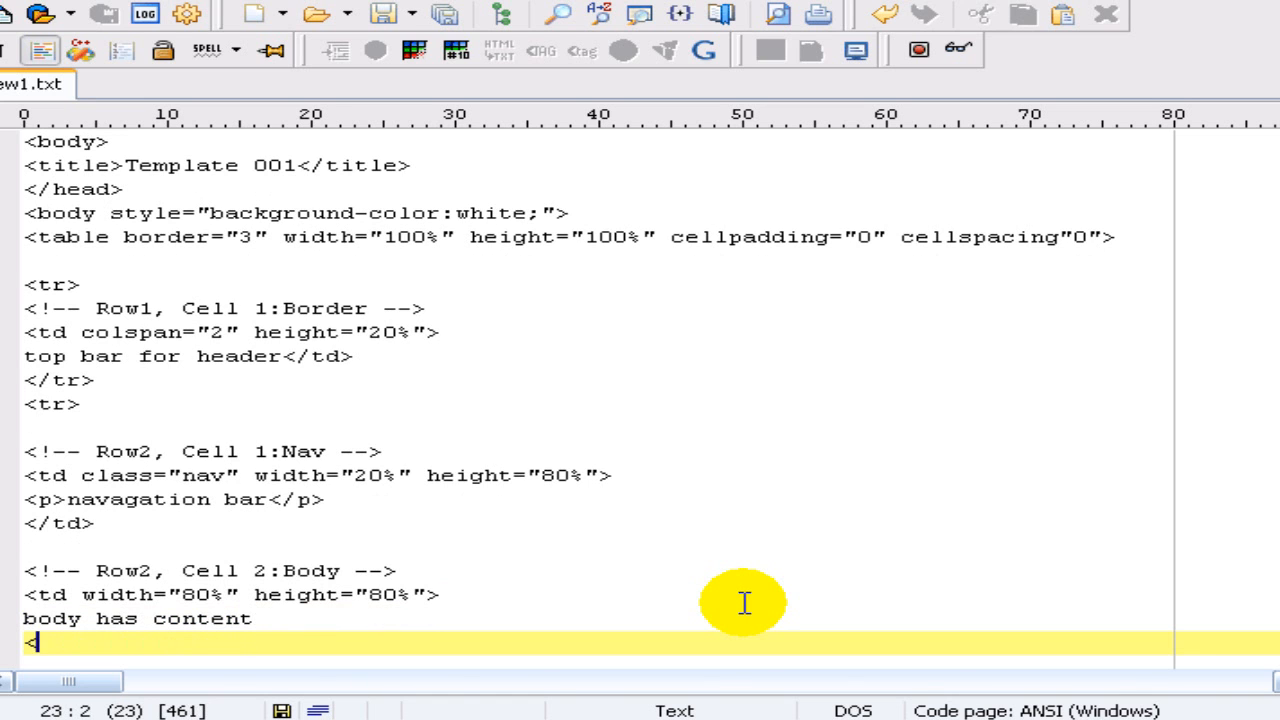
type("</td>")
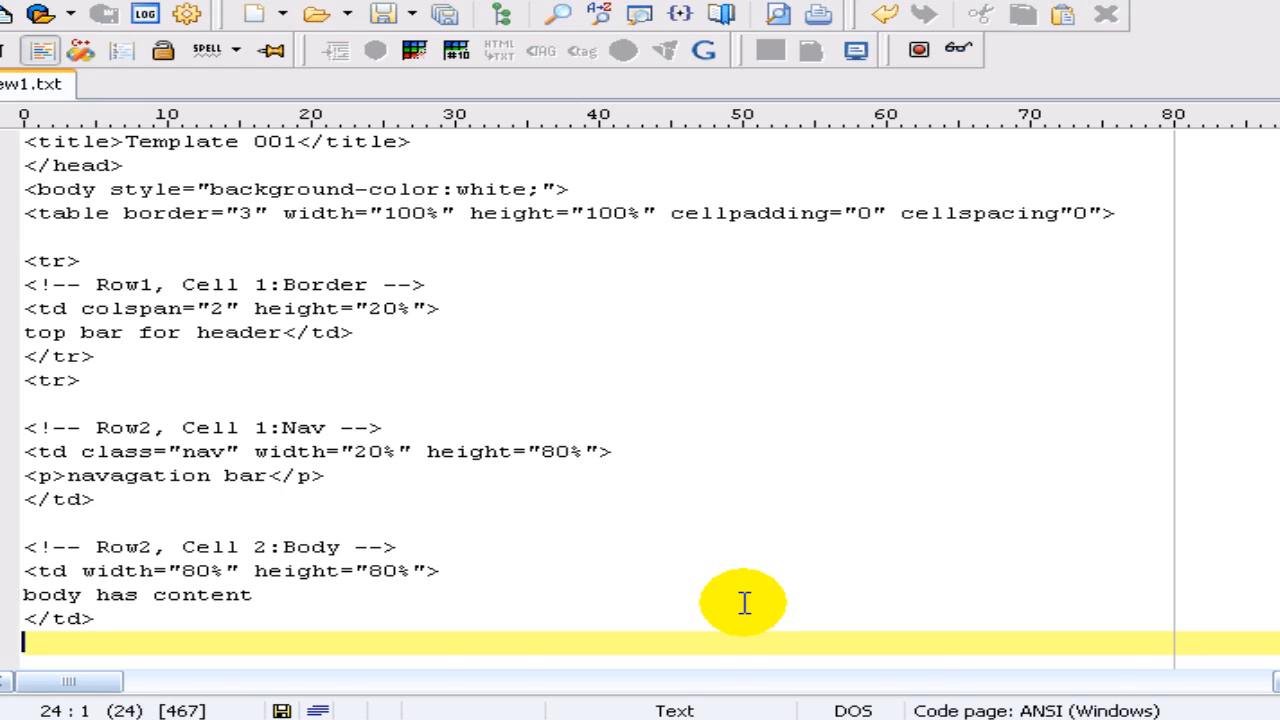
Step: End the document with closing </tr>, </table>, </body> and </html> tags
type("<")
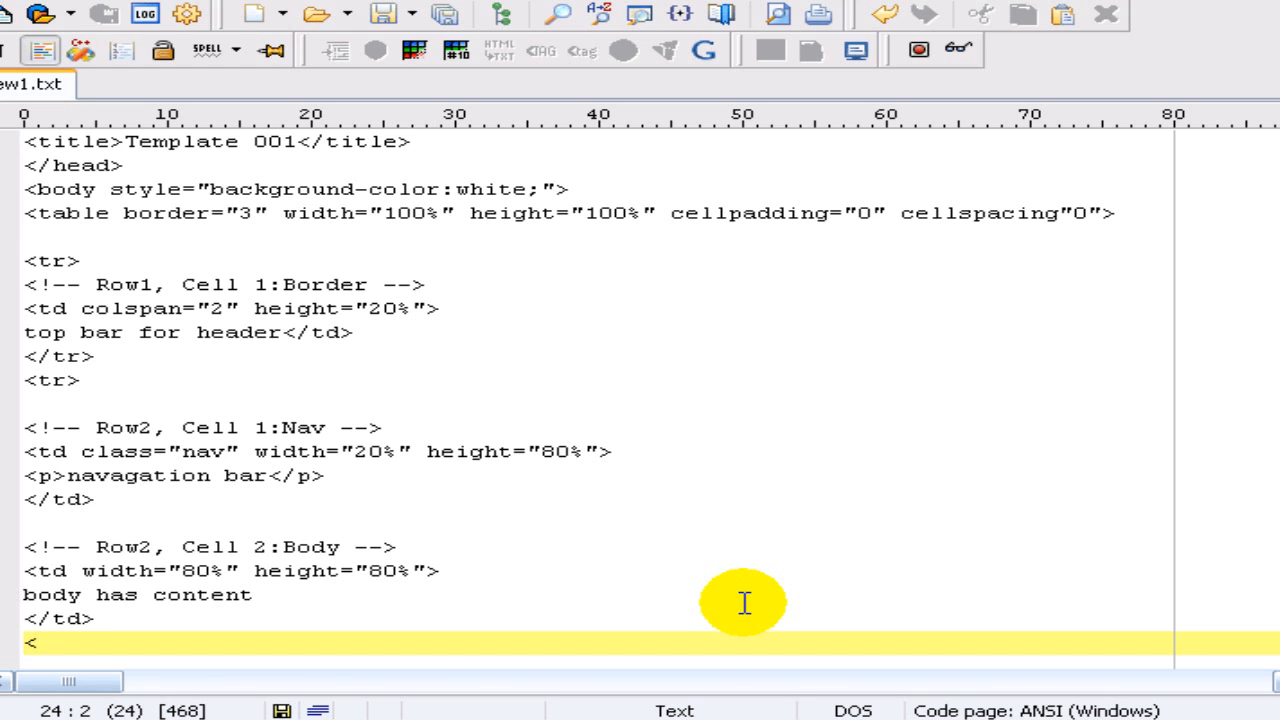
type("/tr>")
type("</table>")
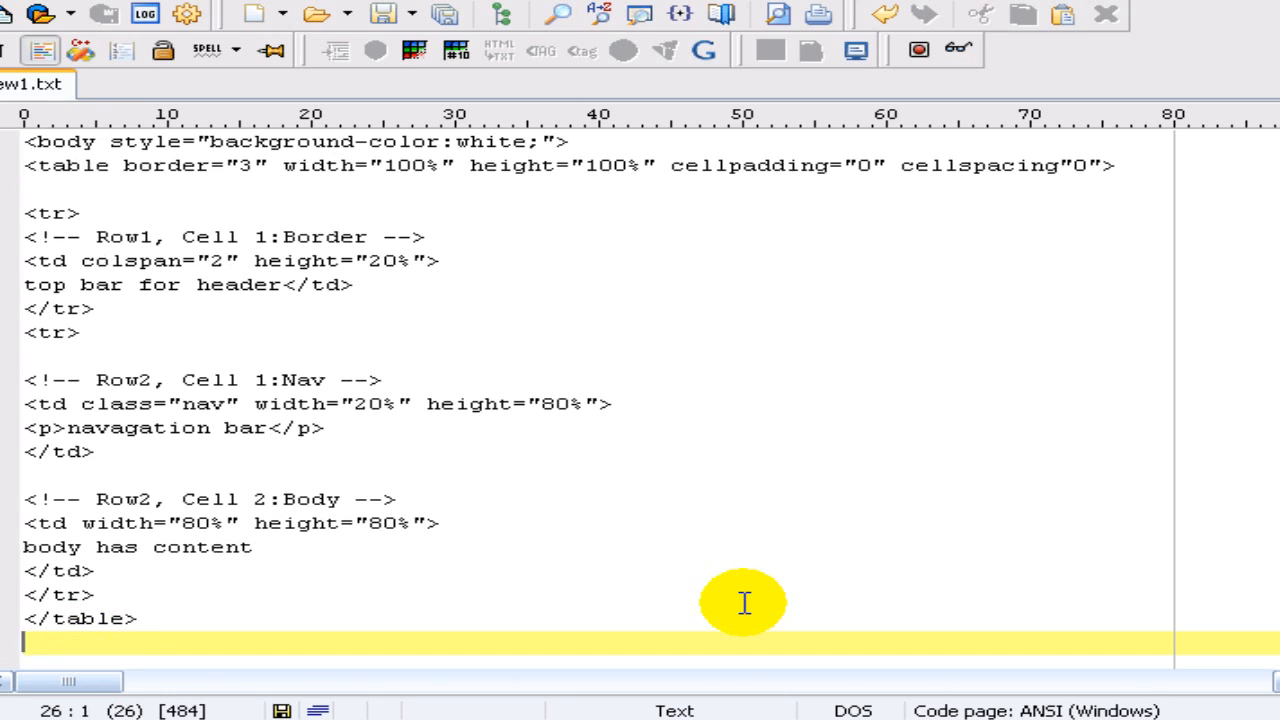
type("</body>")
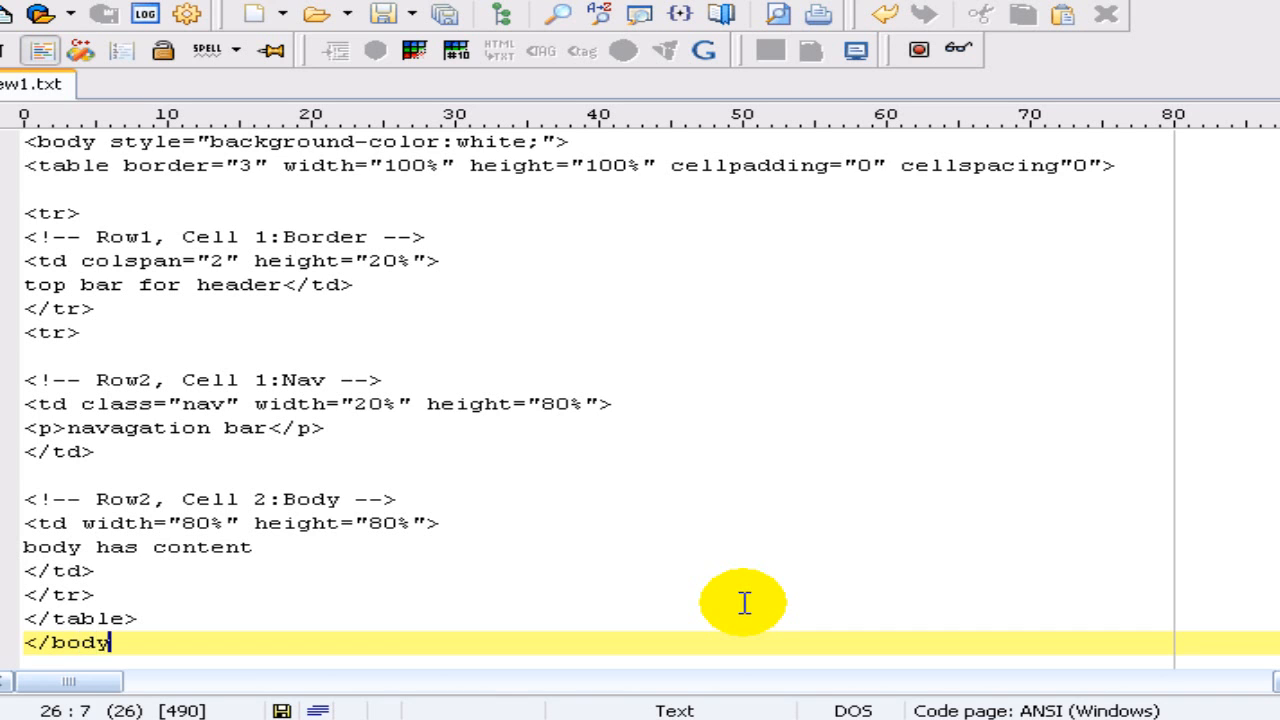
key("Enter")
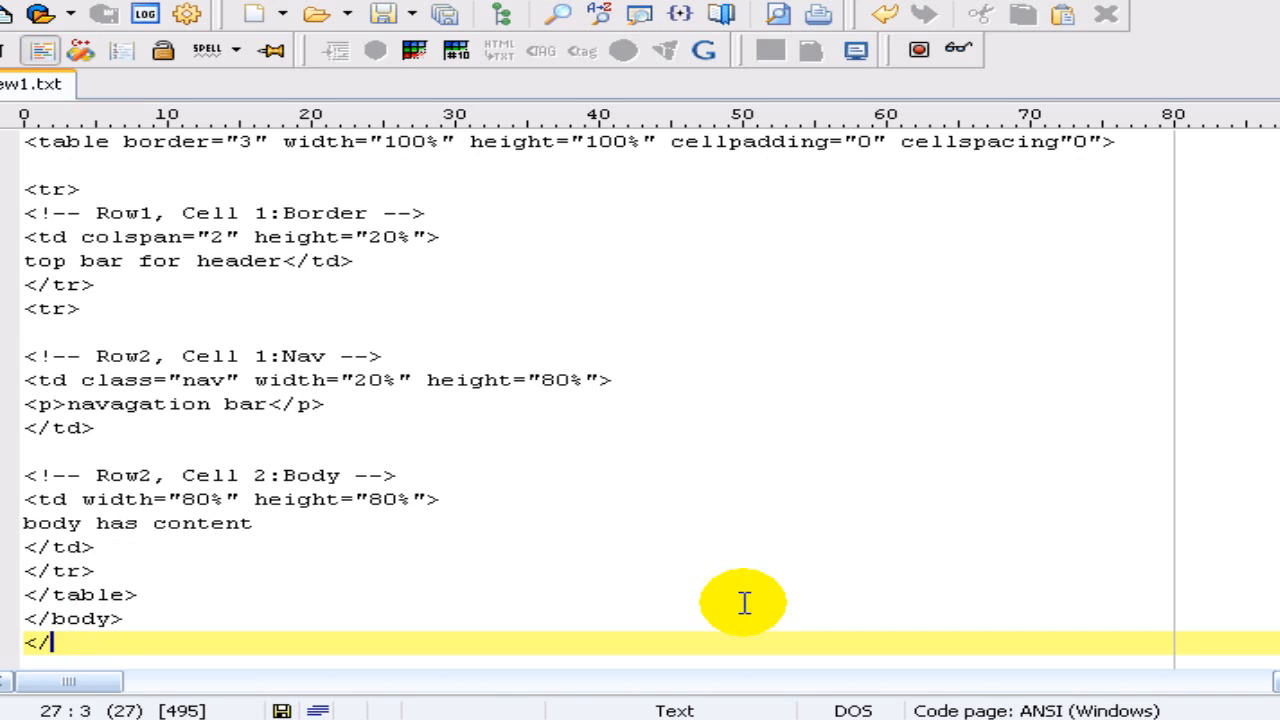
type("html>")
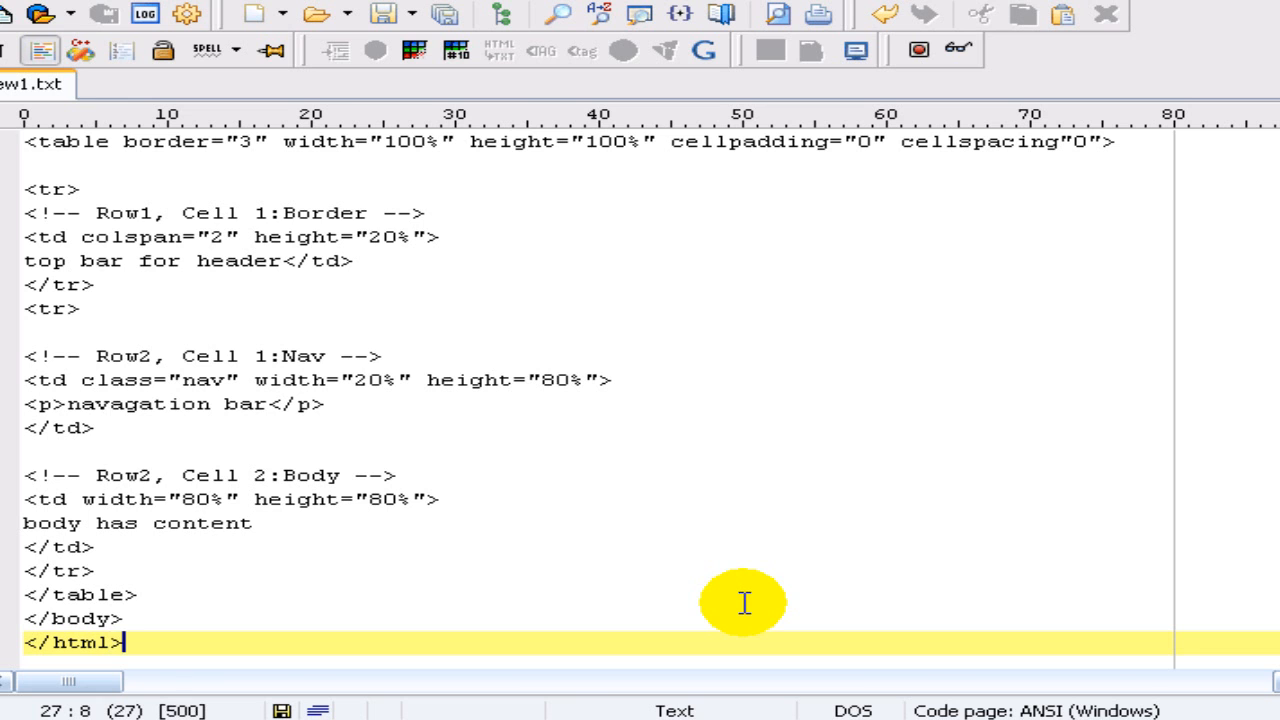
left_click(10, 15)
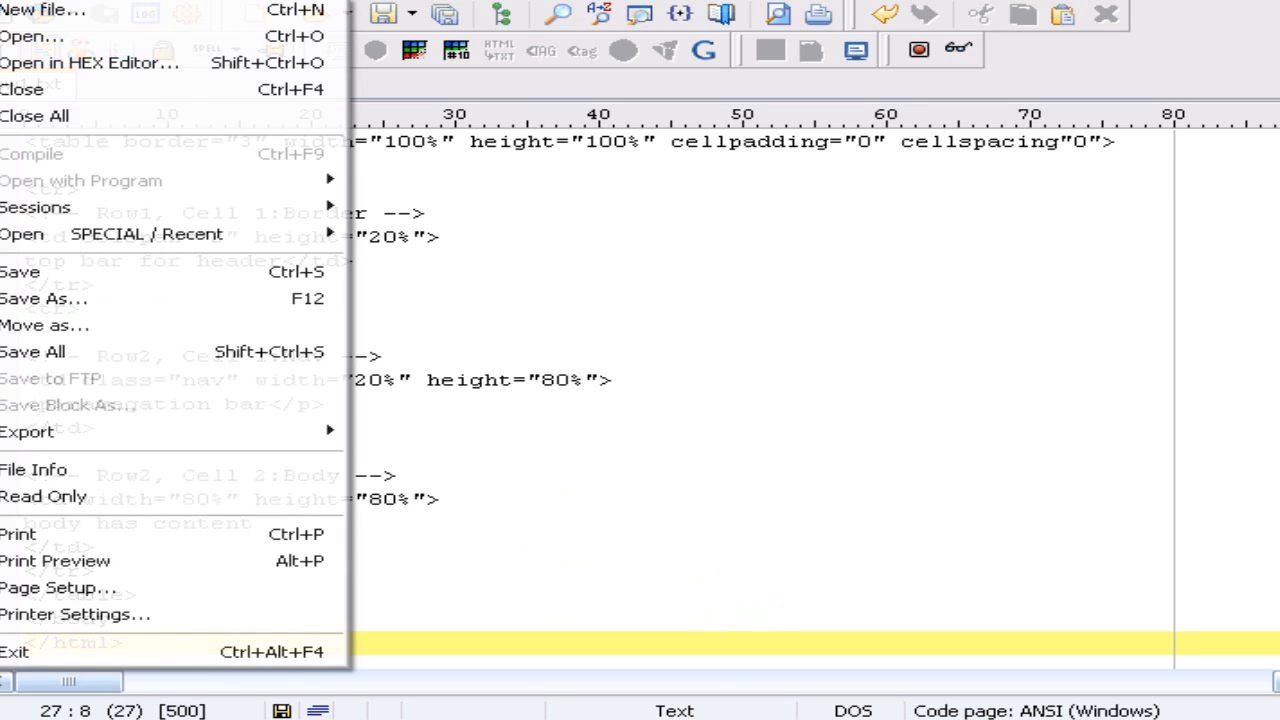
Step: Save the page to the Desktop as template.html
left_click(44, 298)
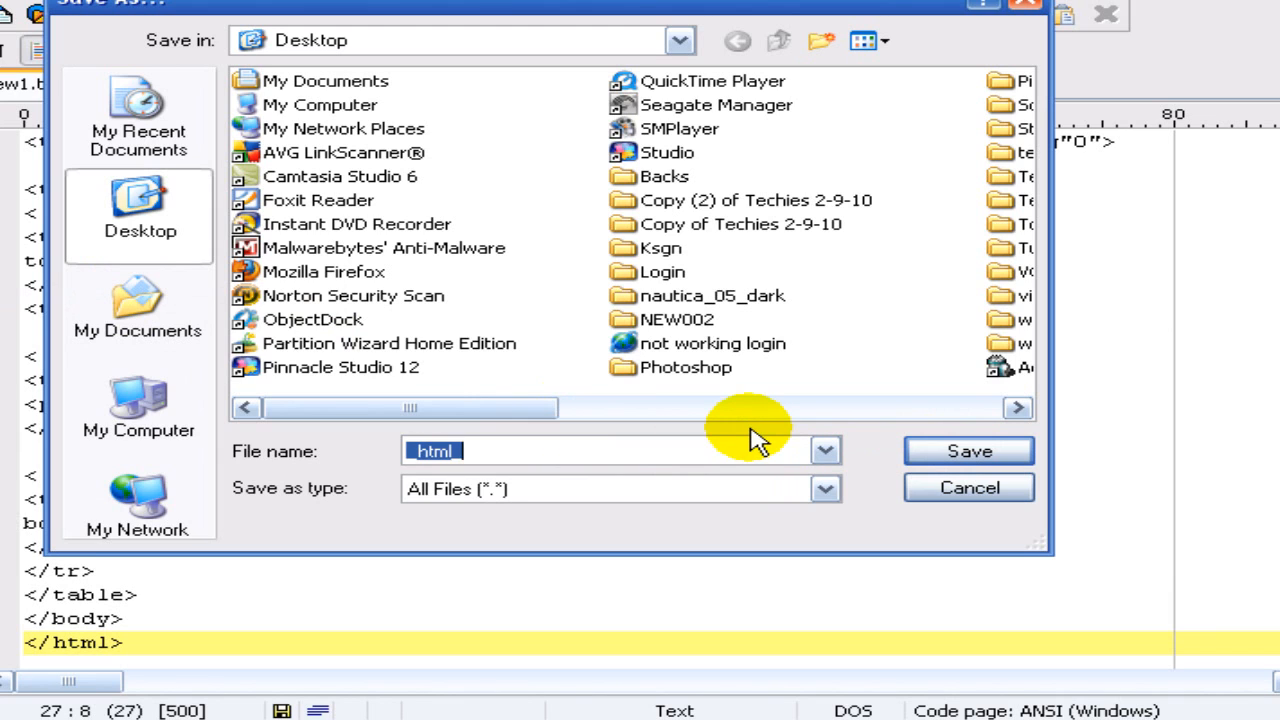
type("templay")
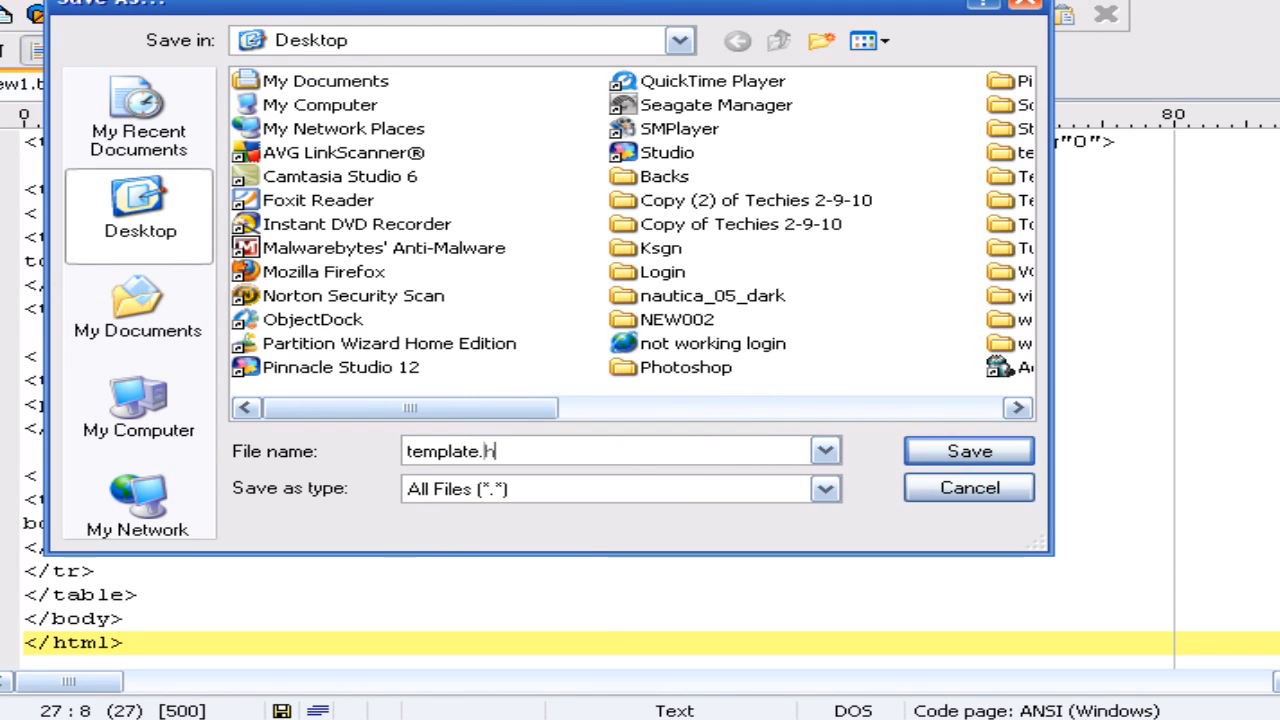
left_click(968, 451)
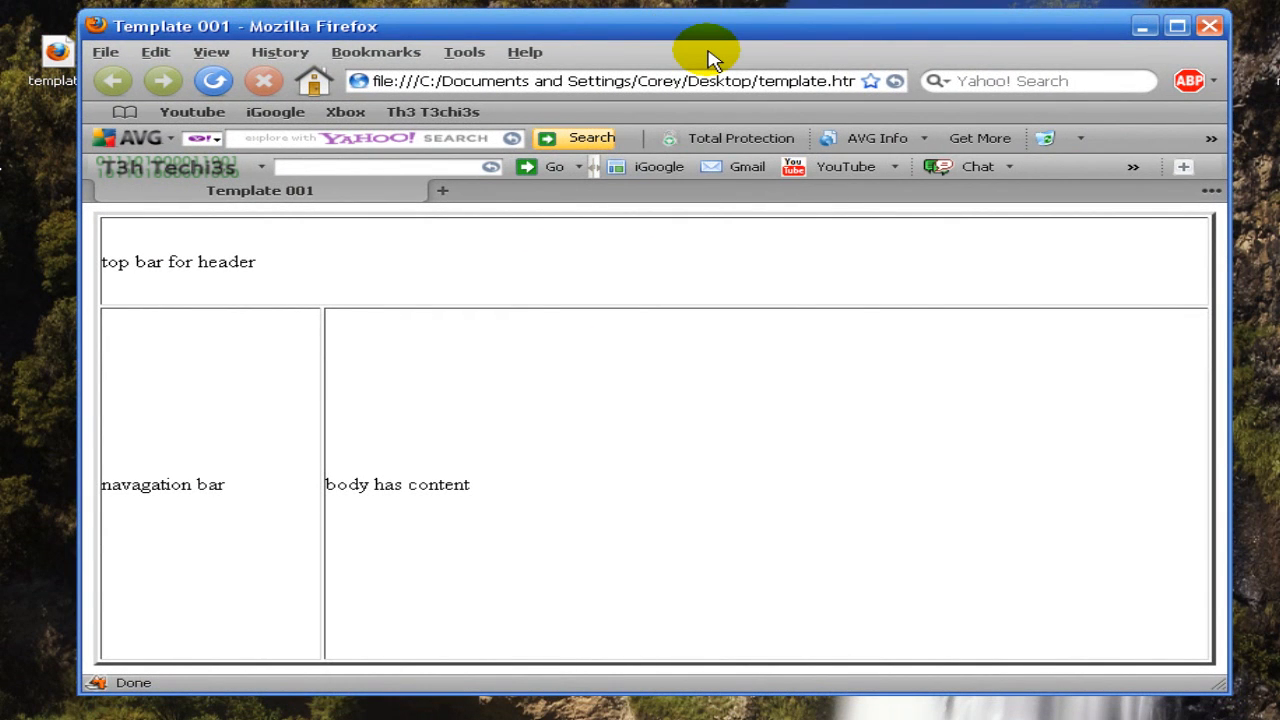
mouse_move(222, 570)
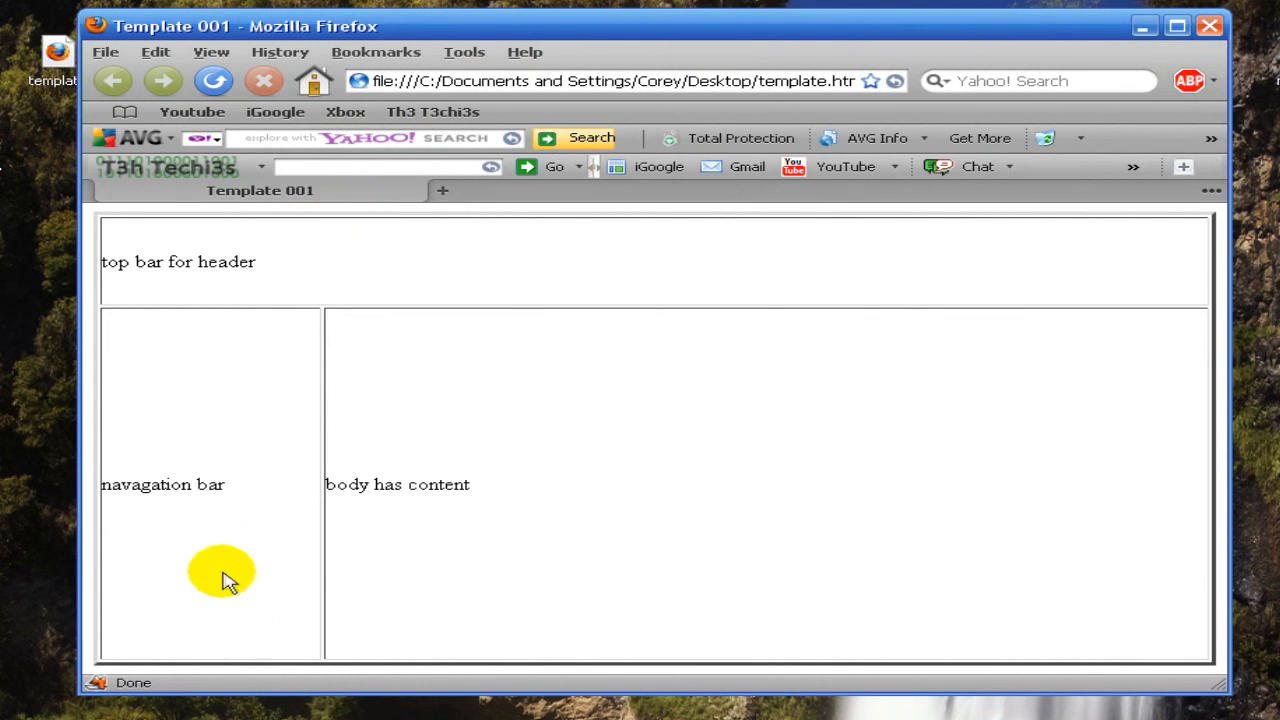
mouse_move(340, 660)
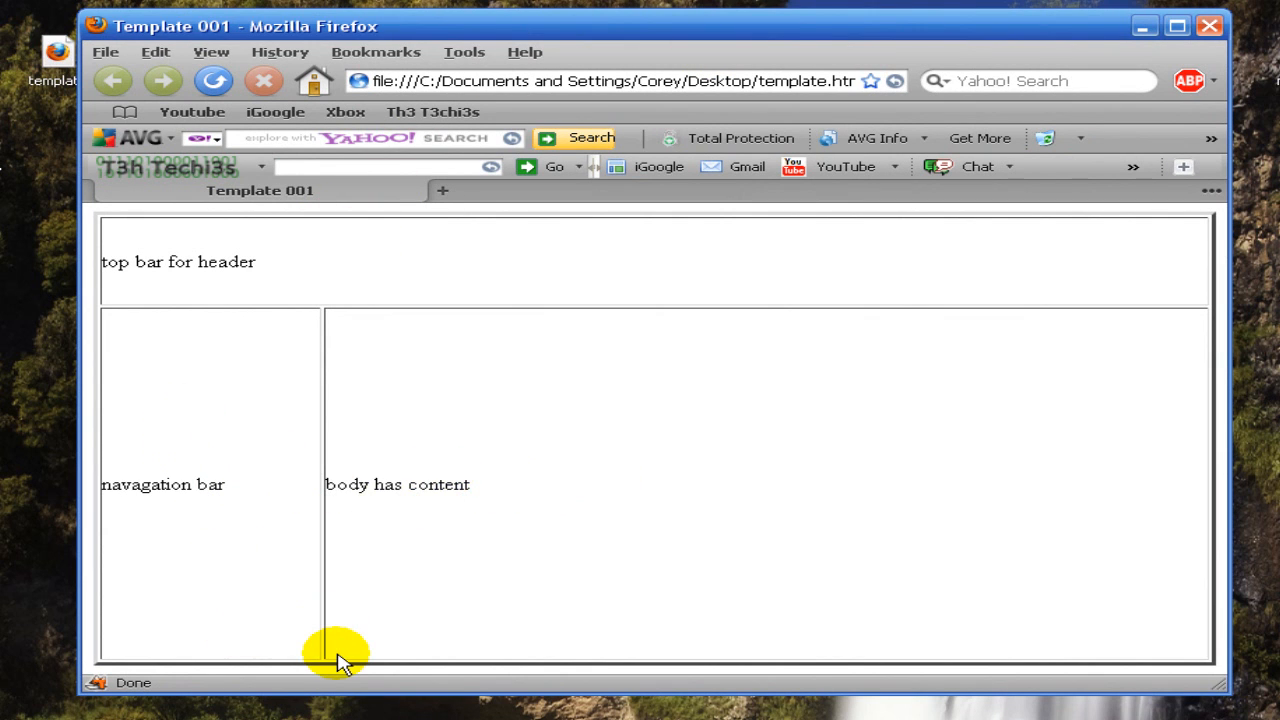
mouse_move(390, 530)
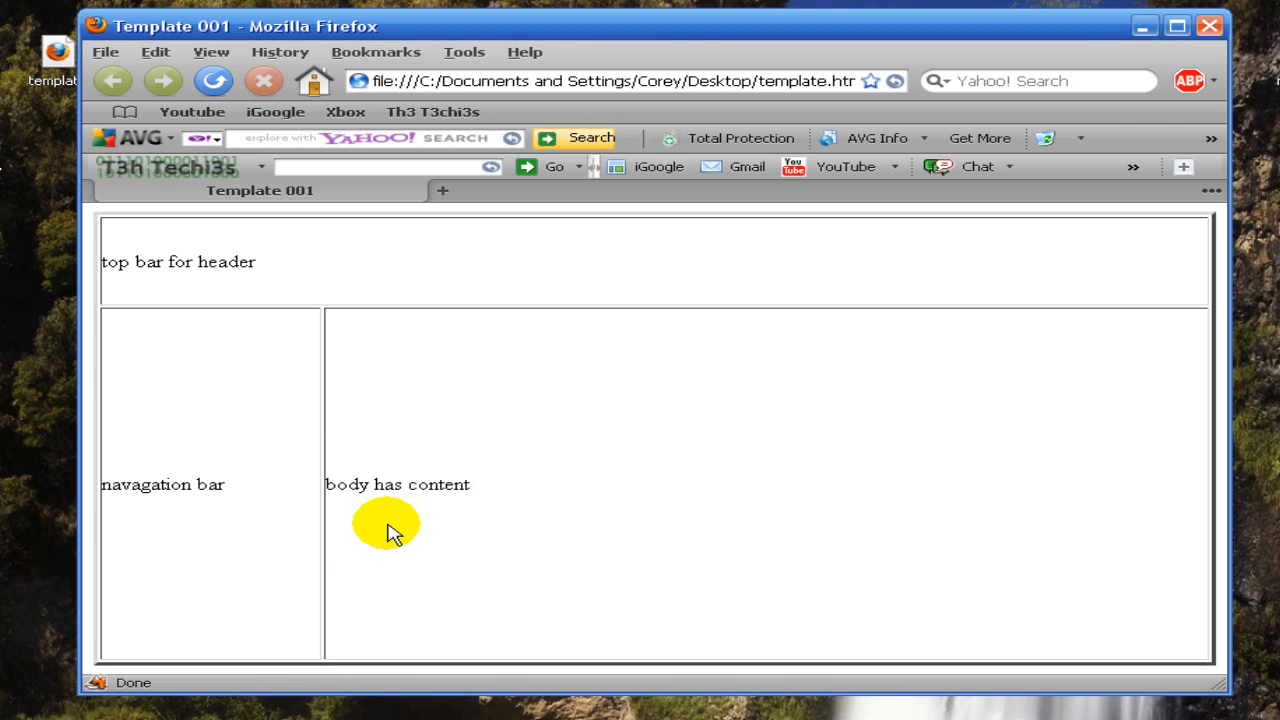